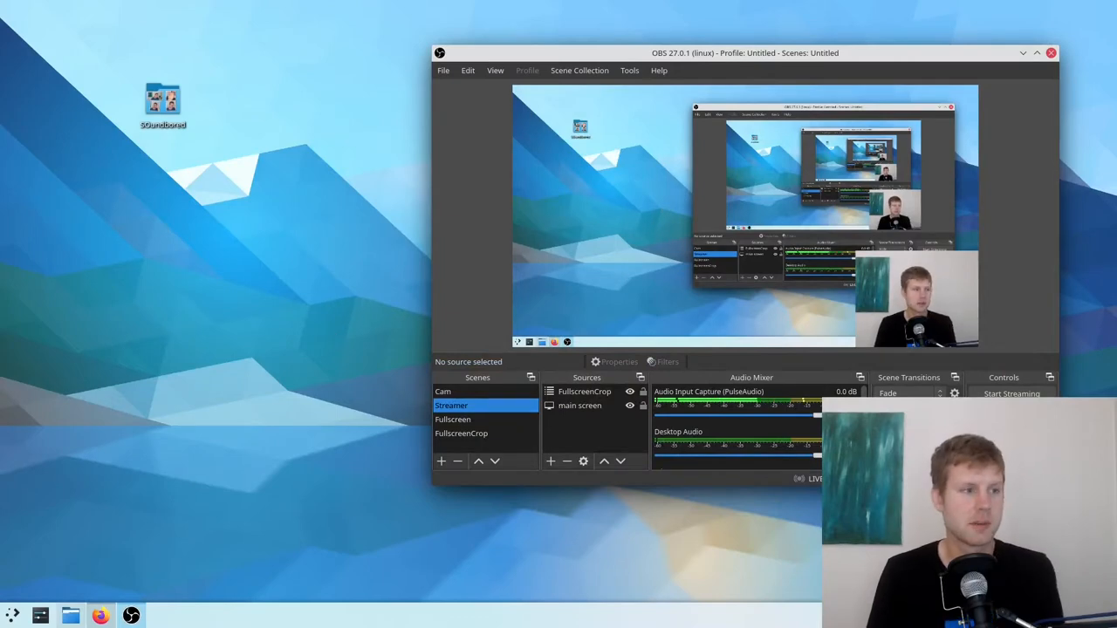
Launch the saved Soundboard board and play the second and third picture tiles twice each
double_click(162, 101)
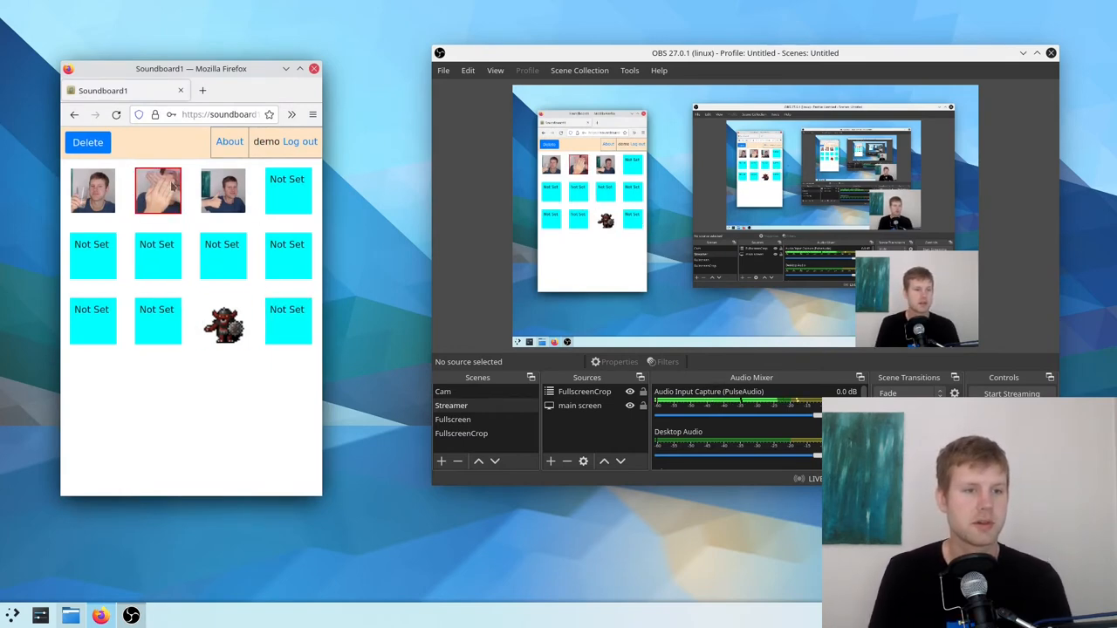
click(224, 190)
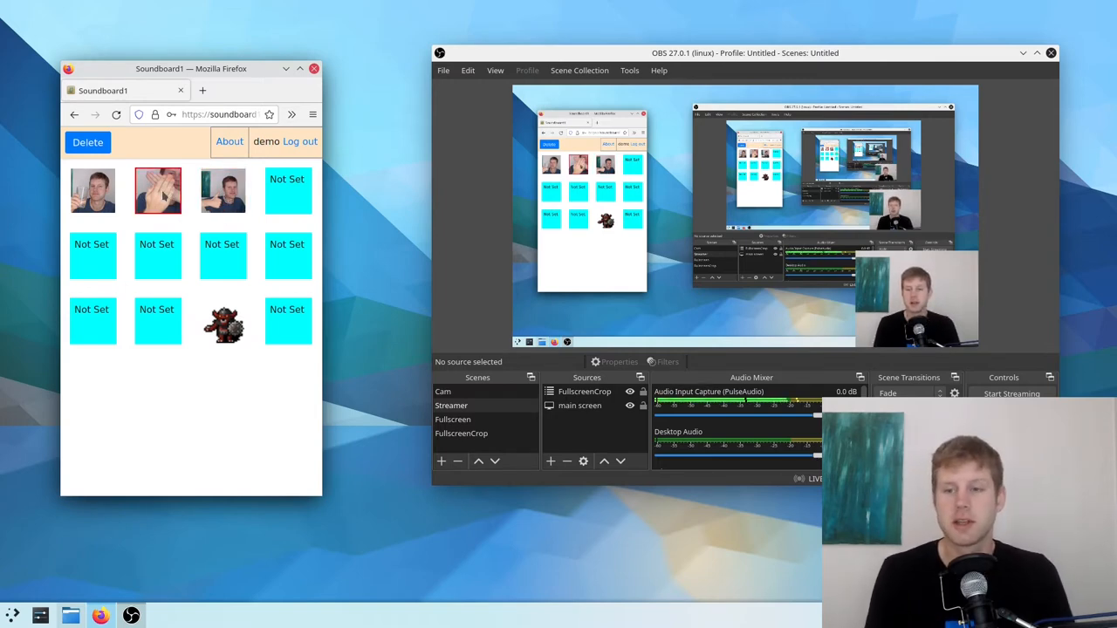
click(158, 191)
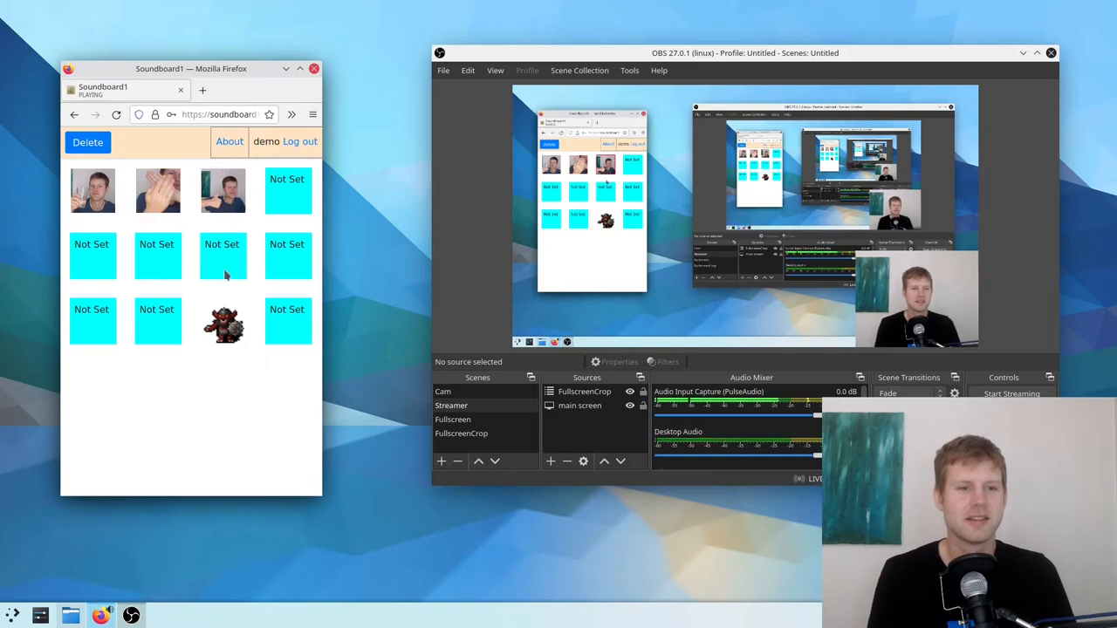
click(222, 190)
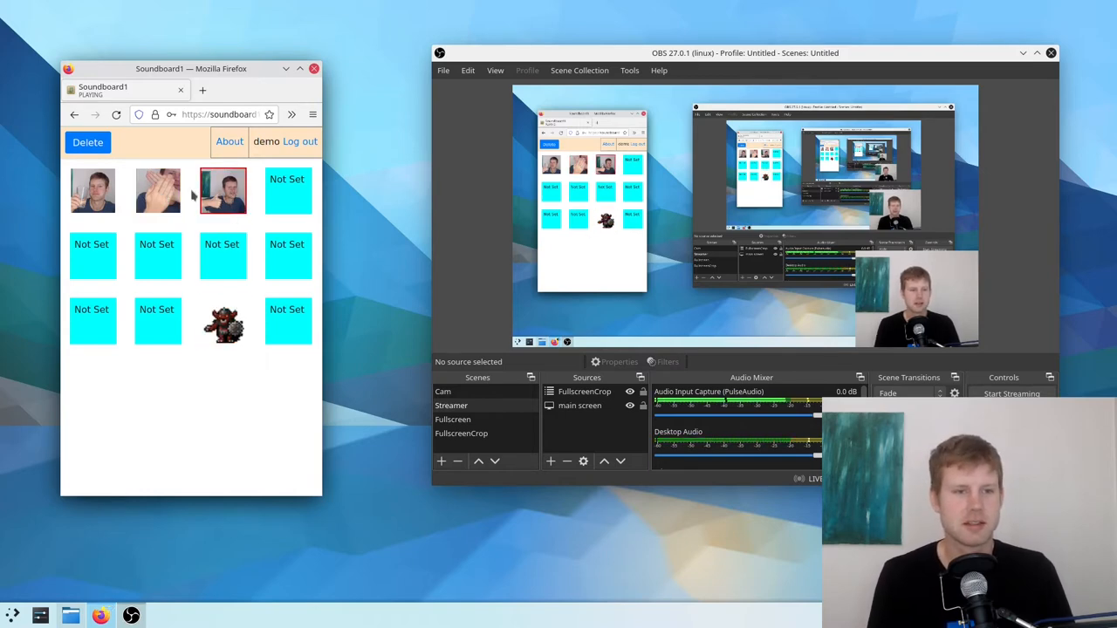
click(223, 323)
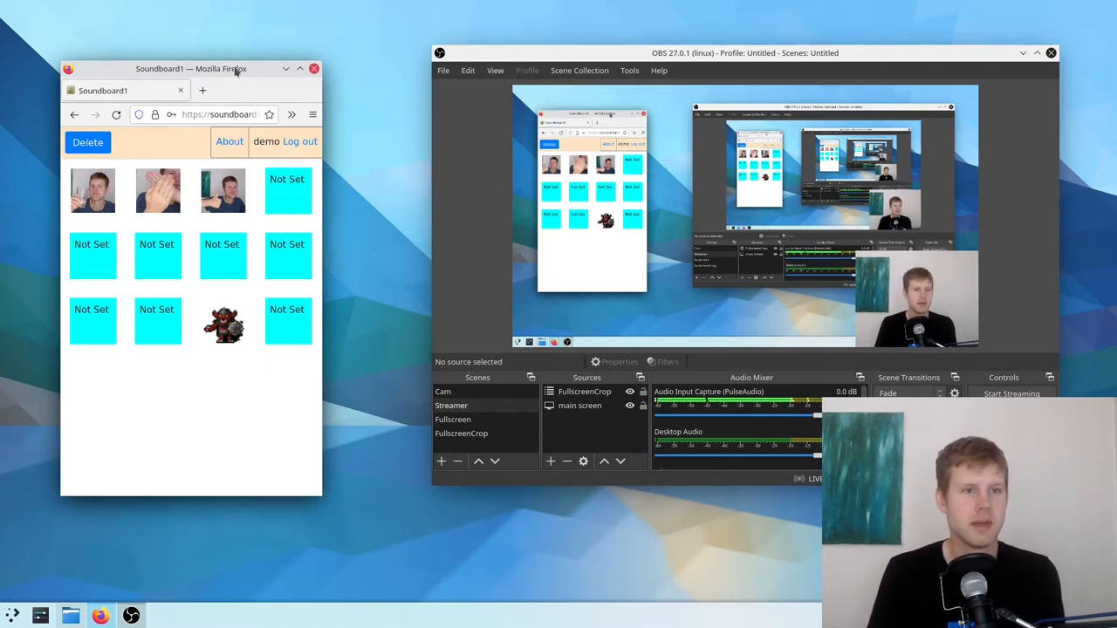
mouse_move(261, 69)
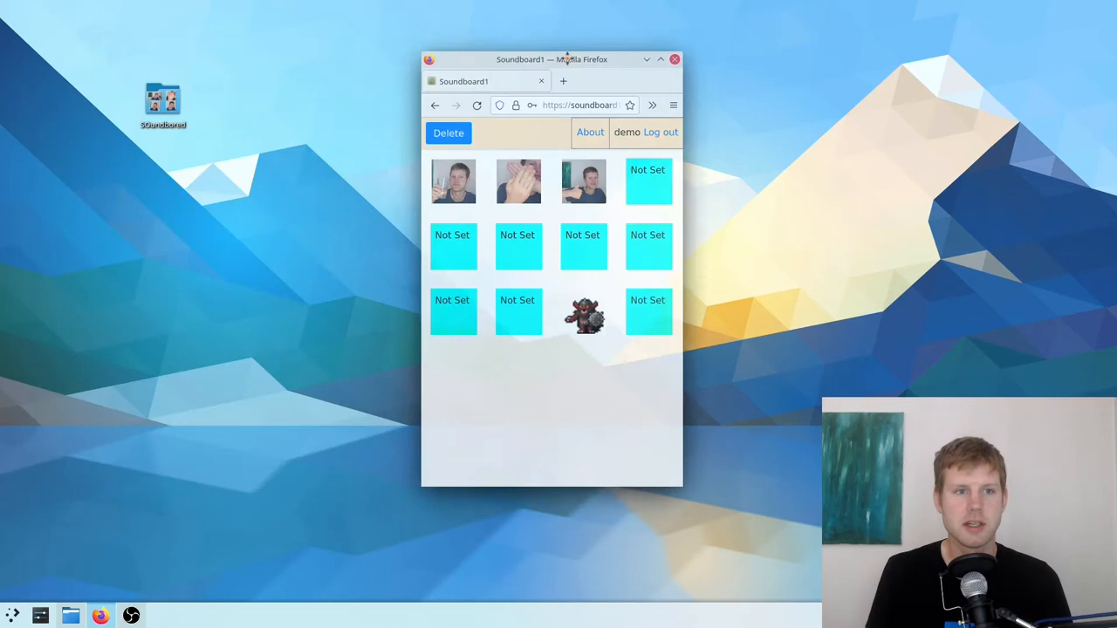
Drag the Firefox window right and maximize it so the twelve tiles form one row
drag(565, 59, 757, 59)
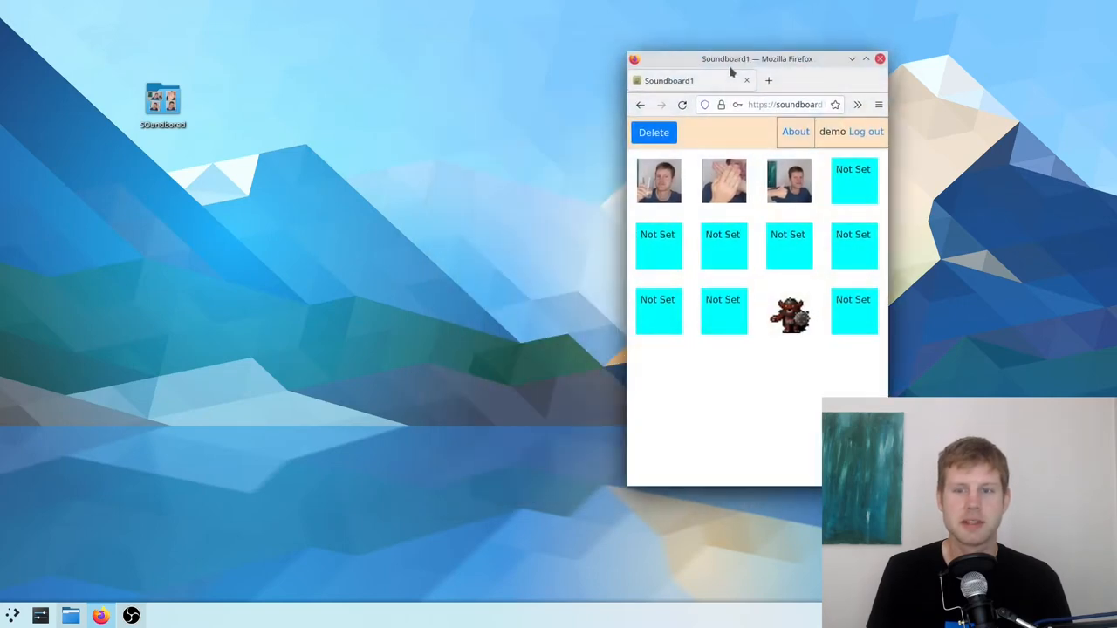
drag(733, 59, 872, 45)
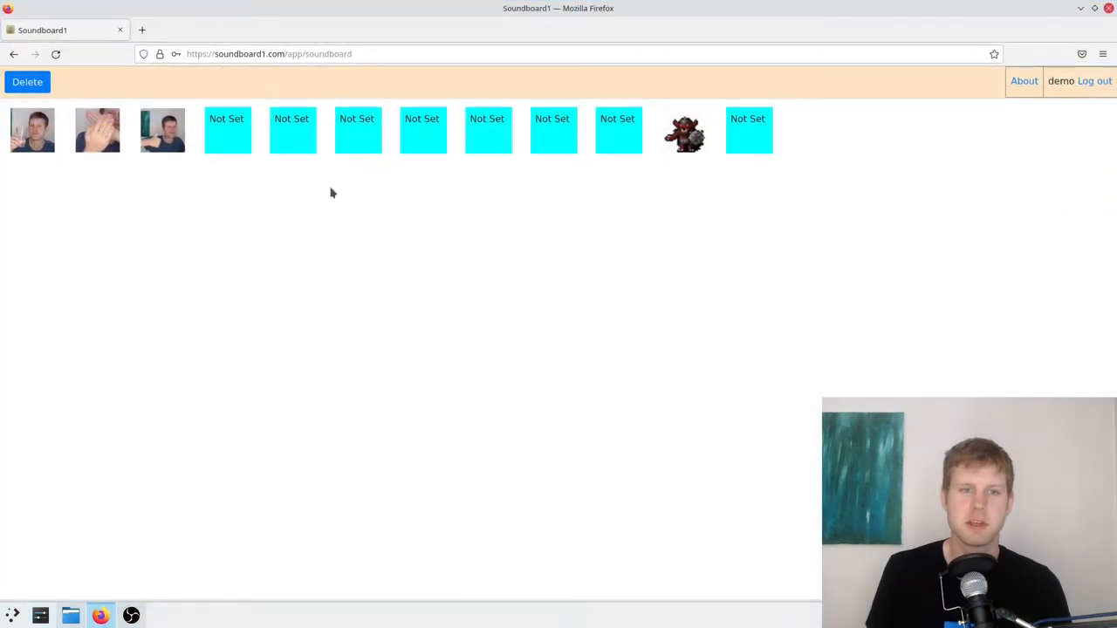
mouse_move(528, 44)
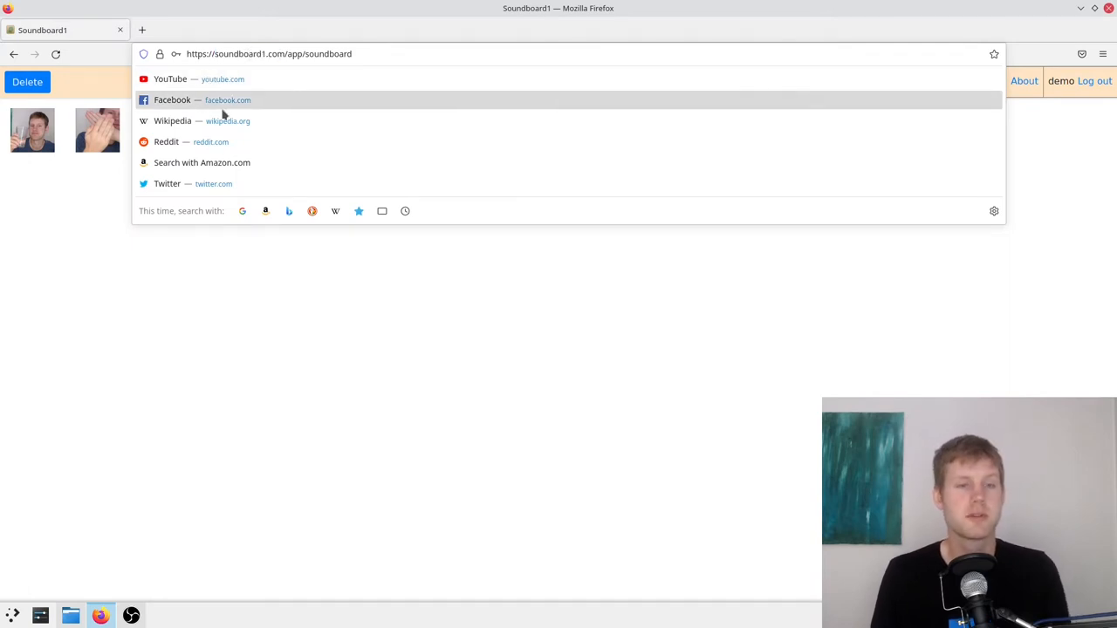
mouse_move(199, 120)
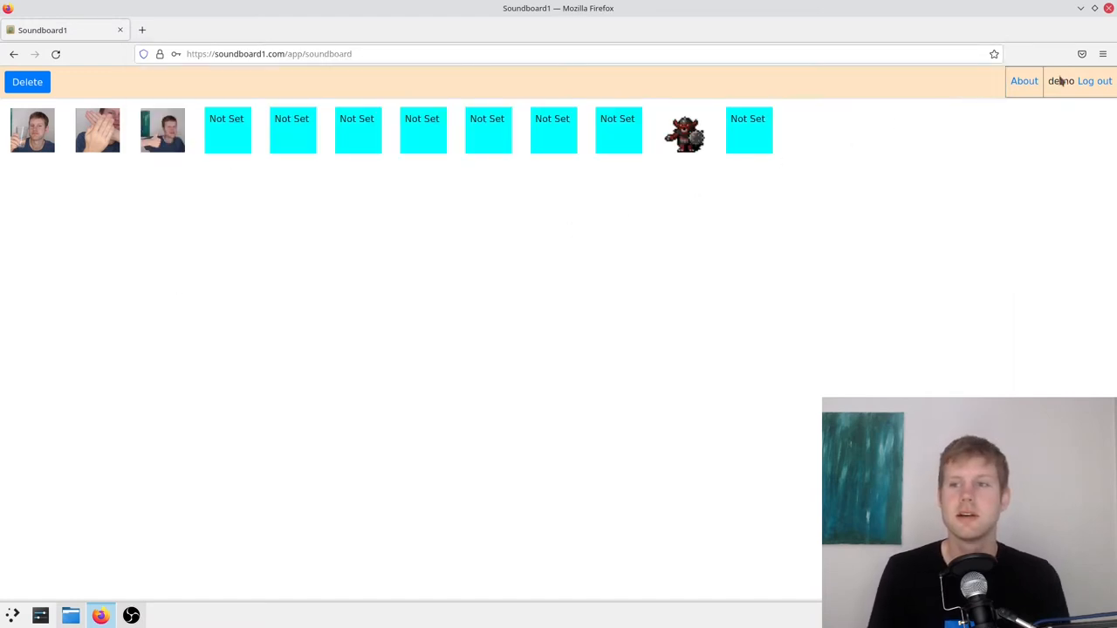
mouse_move(1094, 80)
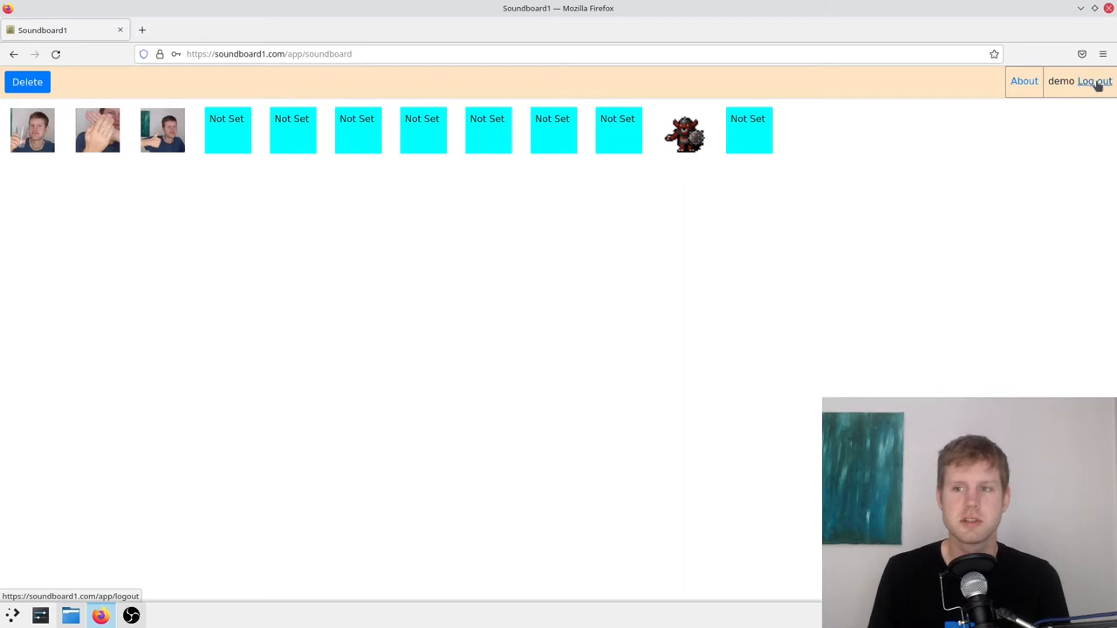
Log out of the demo account and choose 'Create your own!' to reach login
click(1093, 81)
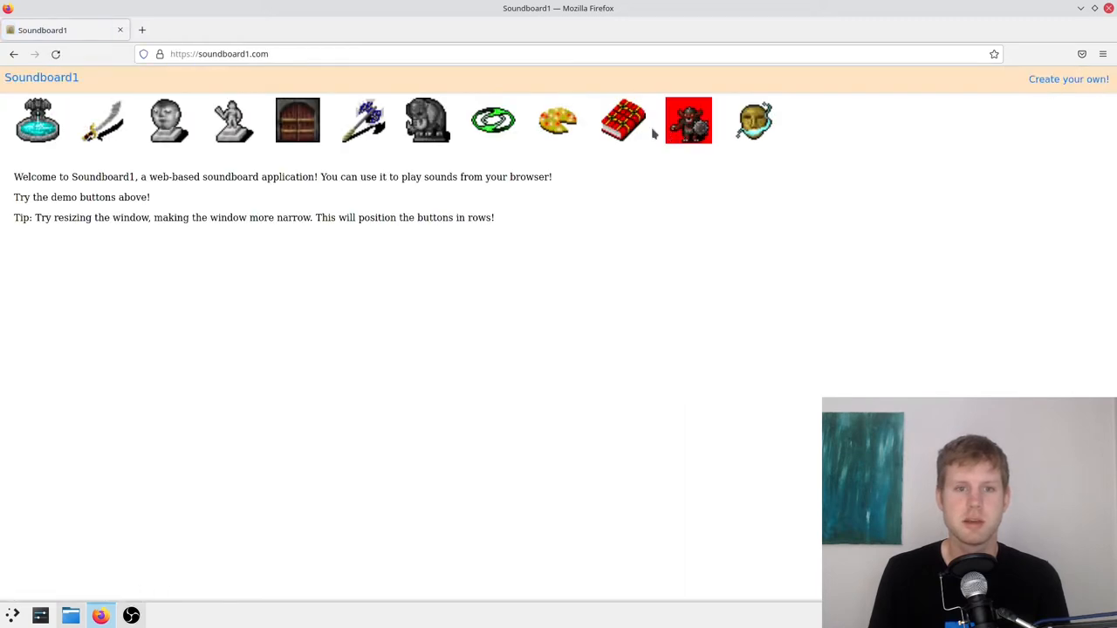
mouse_move(430, 190)
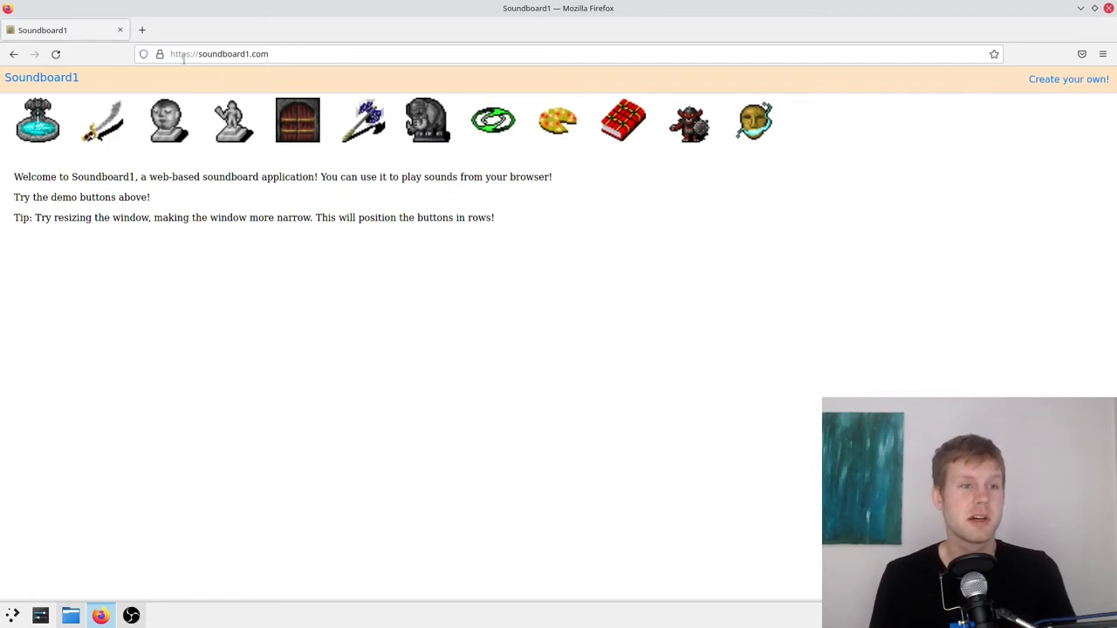
mouse_move(604, 109)
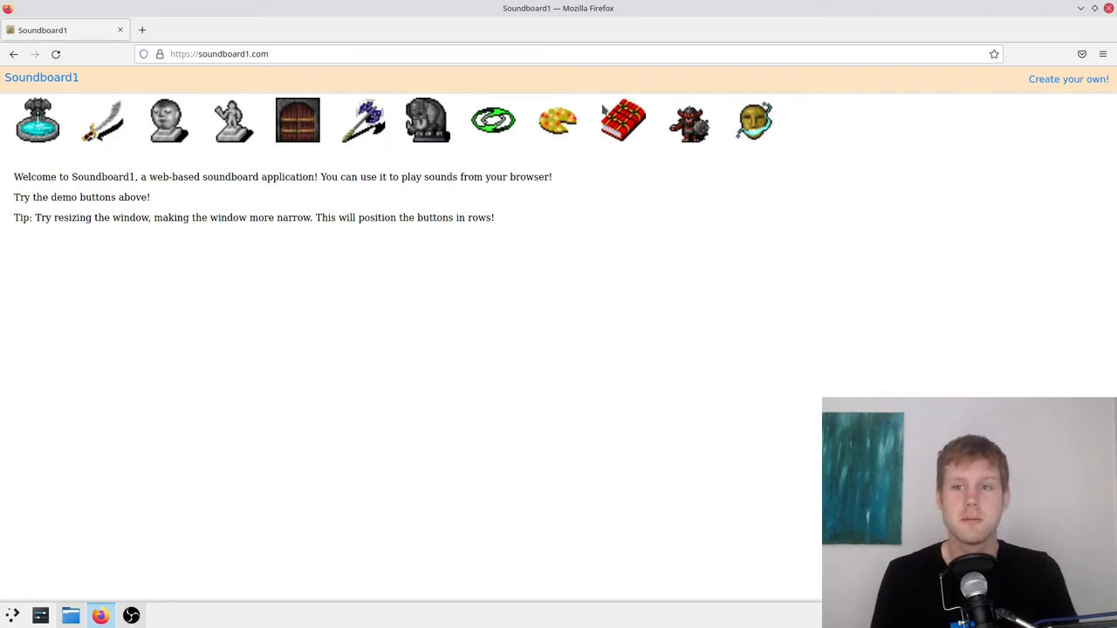
mouse_move(1068, 80)
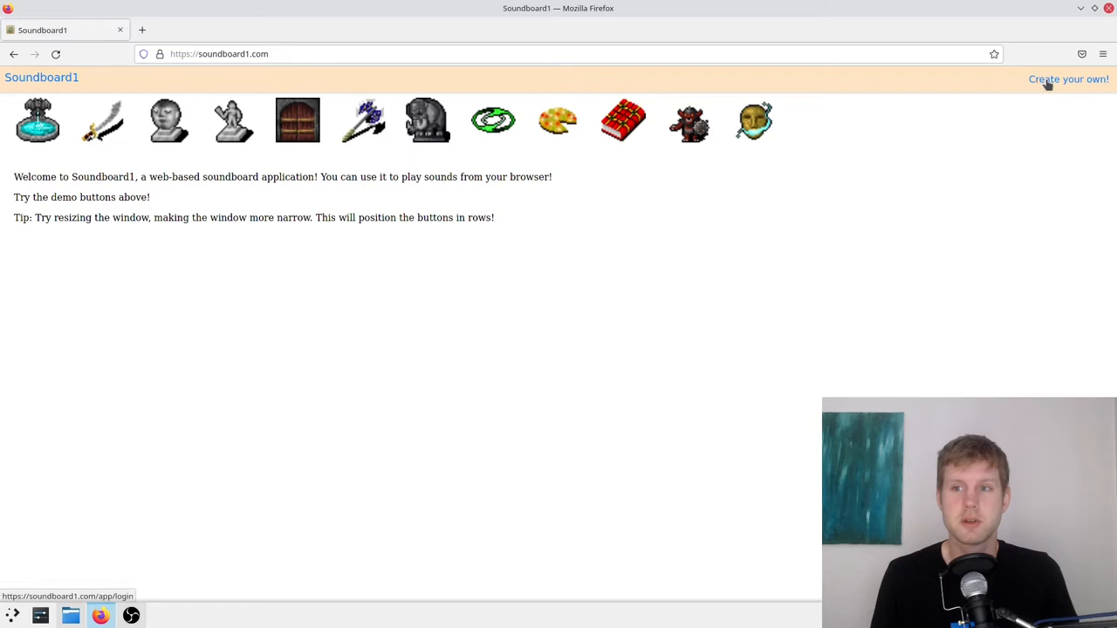
click(1068, 79)
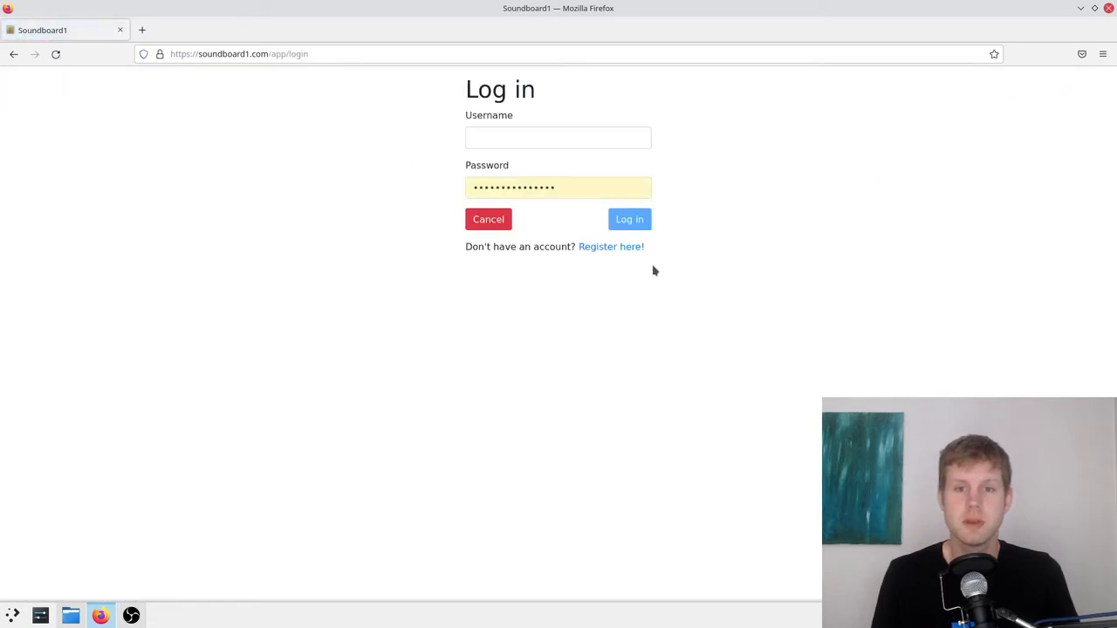
mouse_move(611, 247)
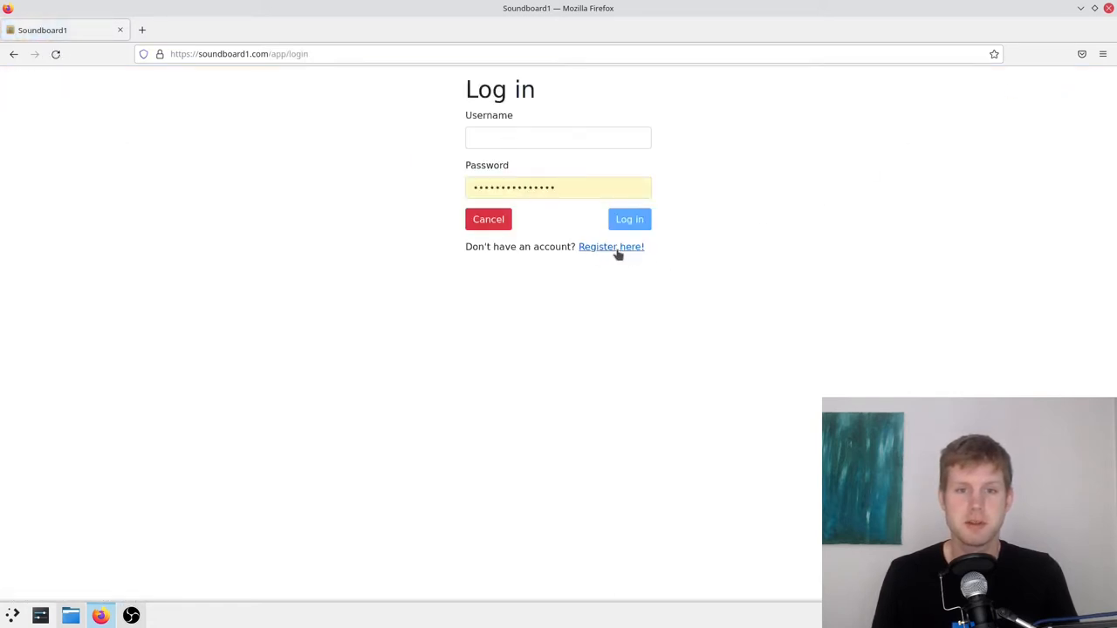
Open the registration form and enter the username 'demonstration'
click(611, 246)
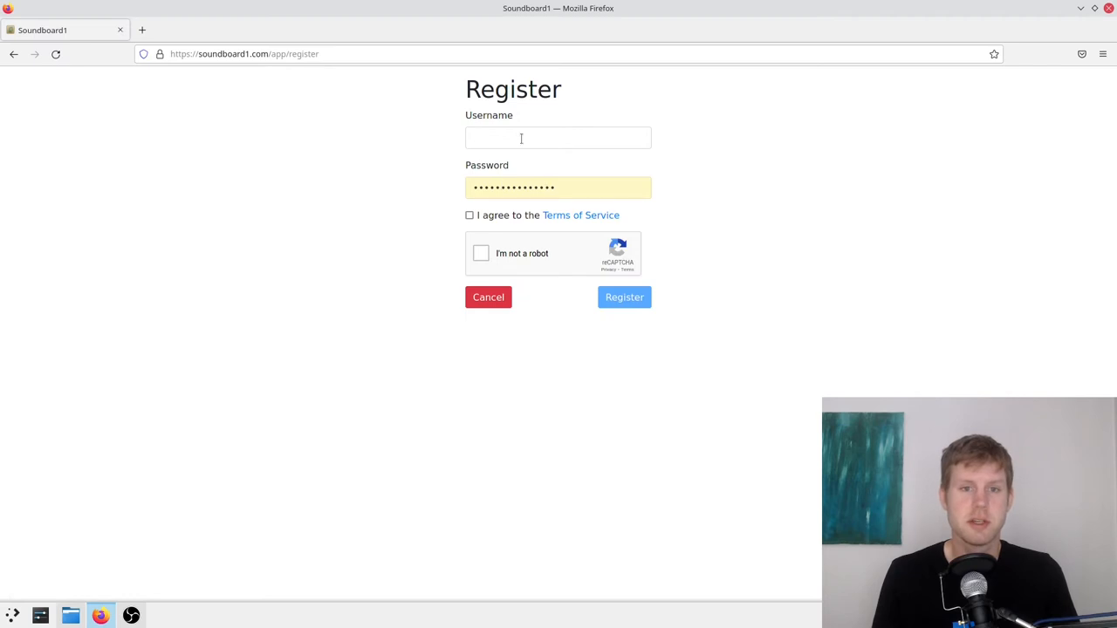
click(558, 138)
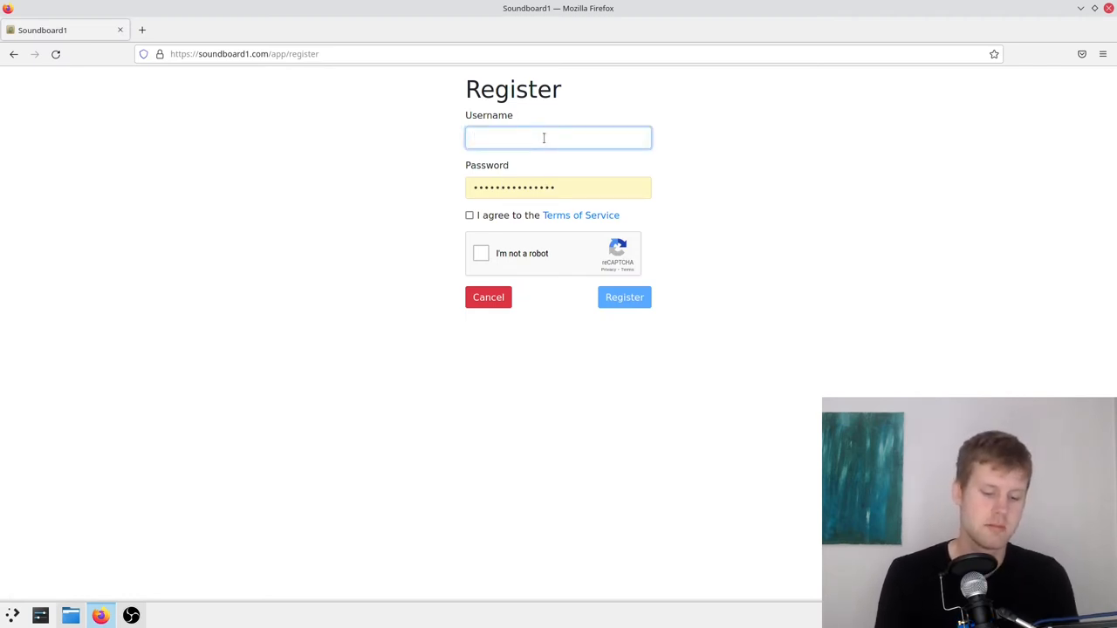
click(557, 138)
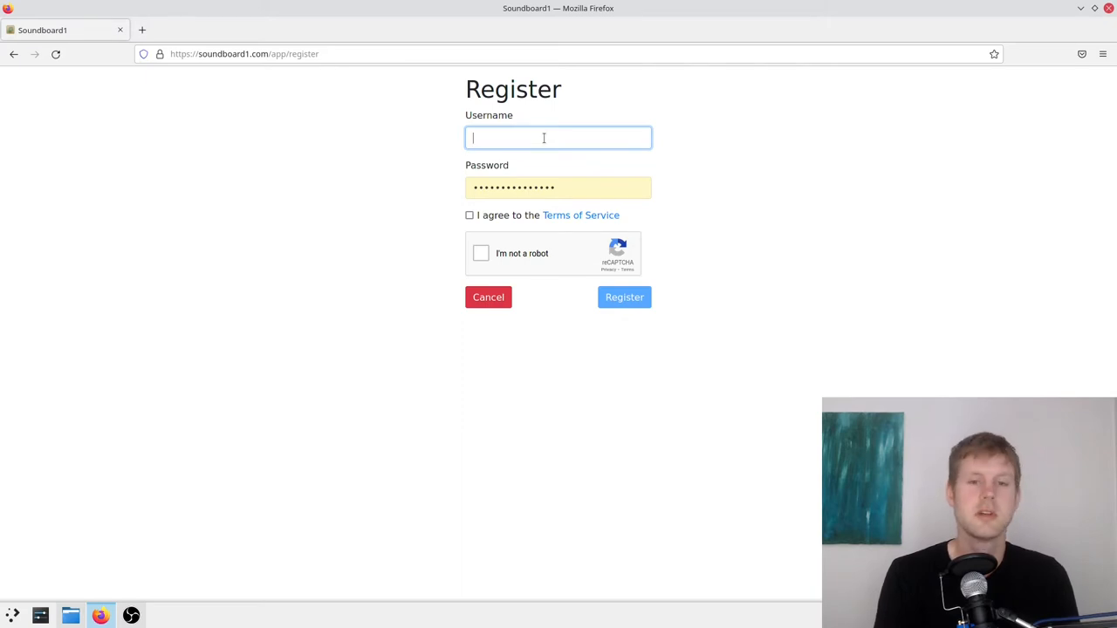
text(demonstratio)
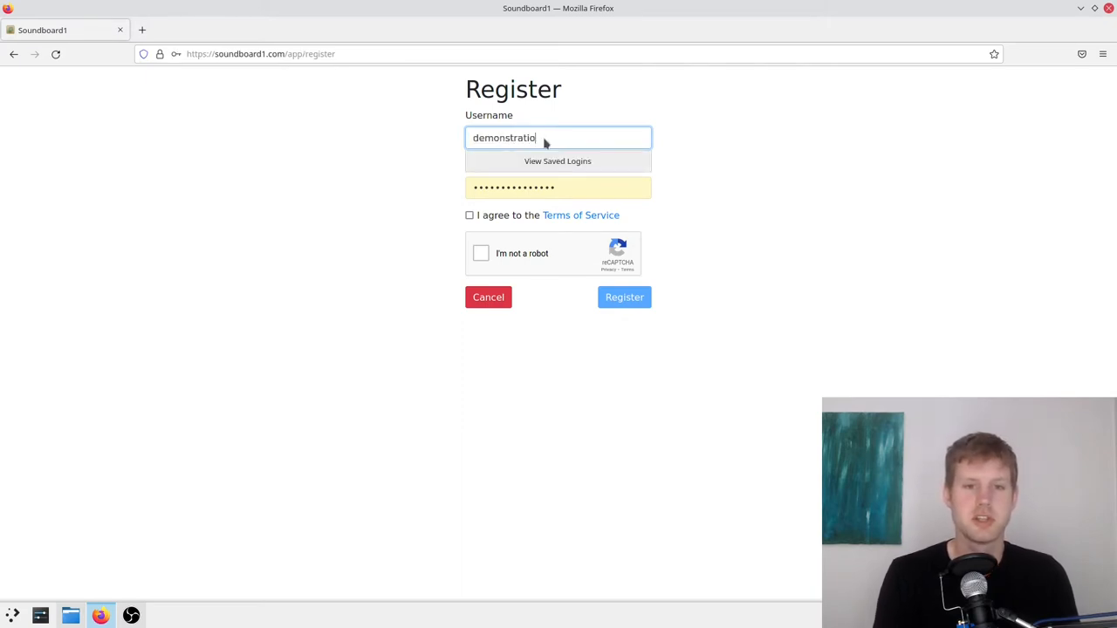
Use Firefox's suggested password, accept the Terms, pass reCAPTCHA, and register
click(558, 187)
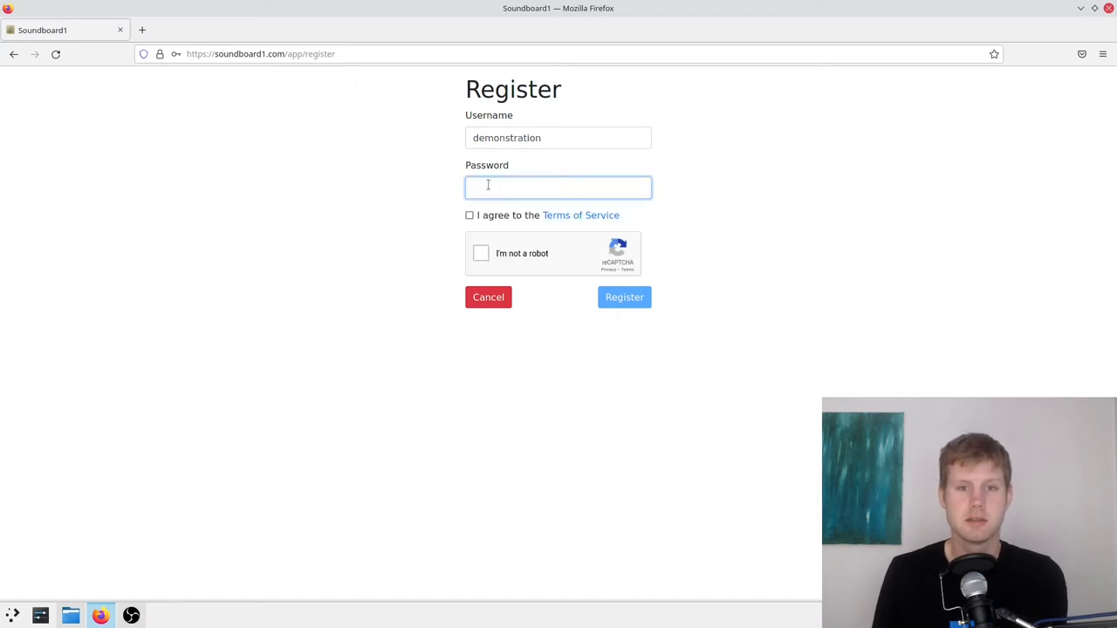
click(558, 187)
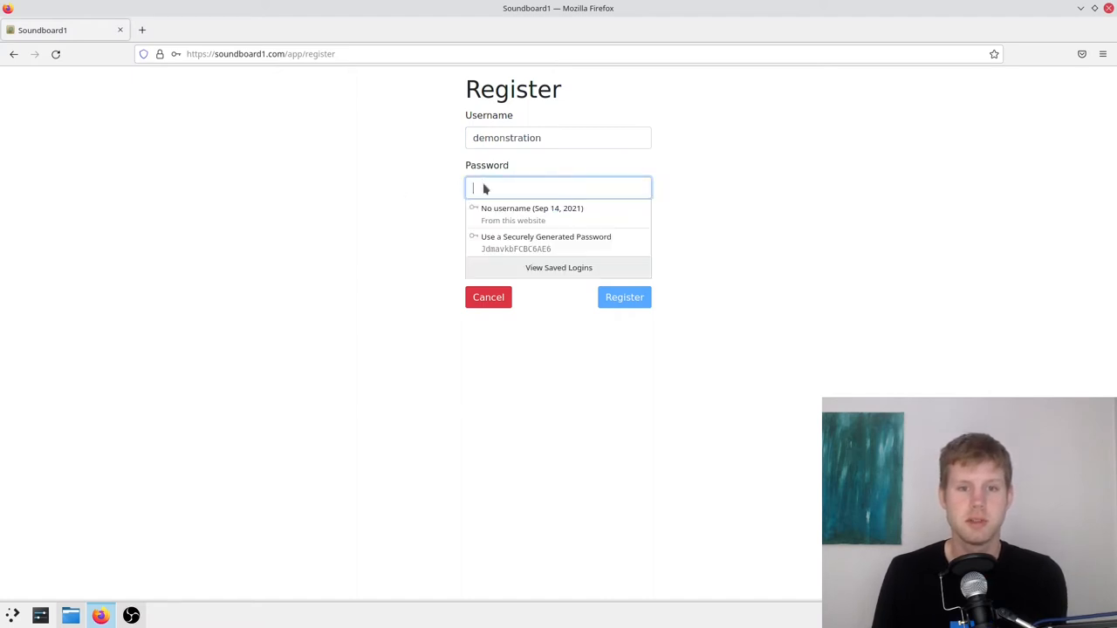
mouse_move(545, 242)
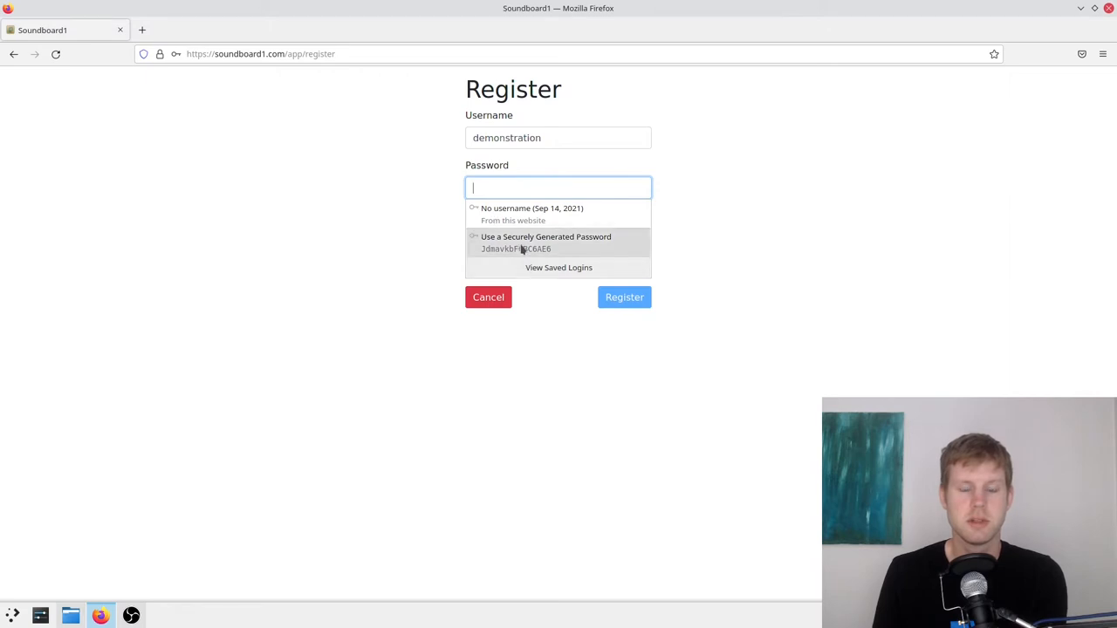
mouse_move(548, 257)
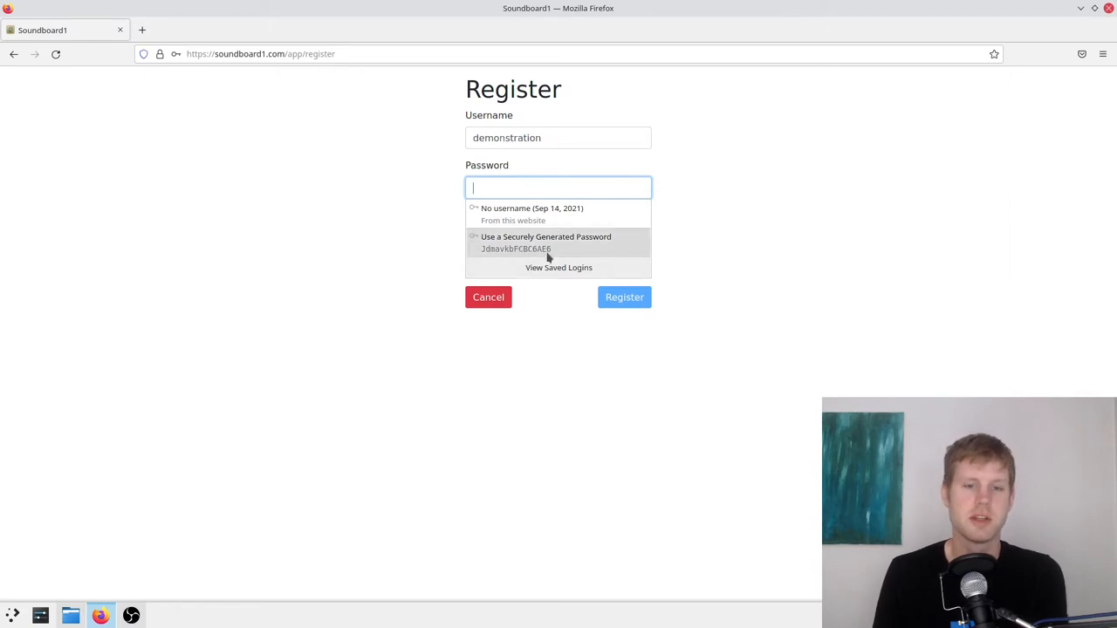
mouse_move(576, 259)
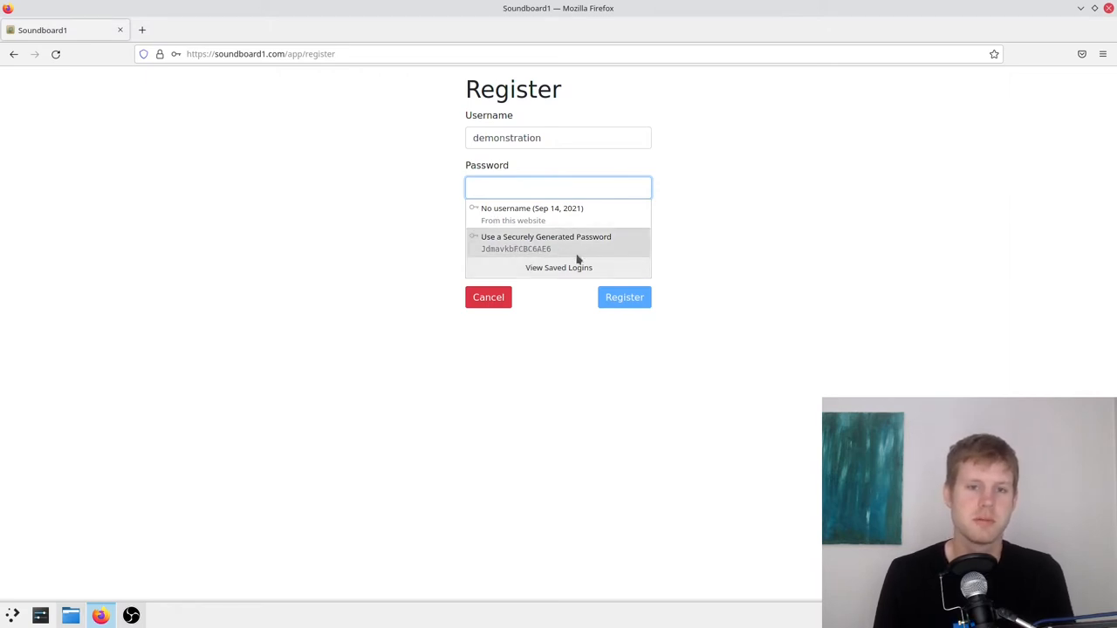
mouse_move(594, 248)
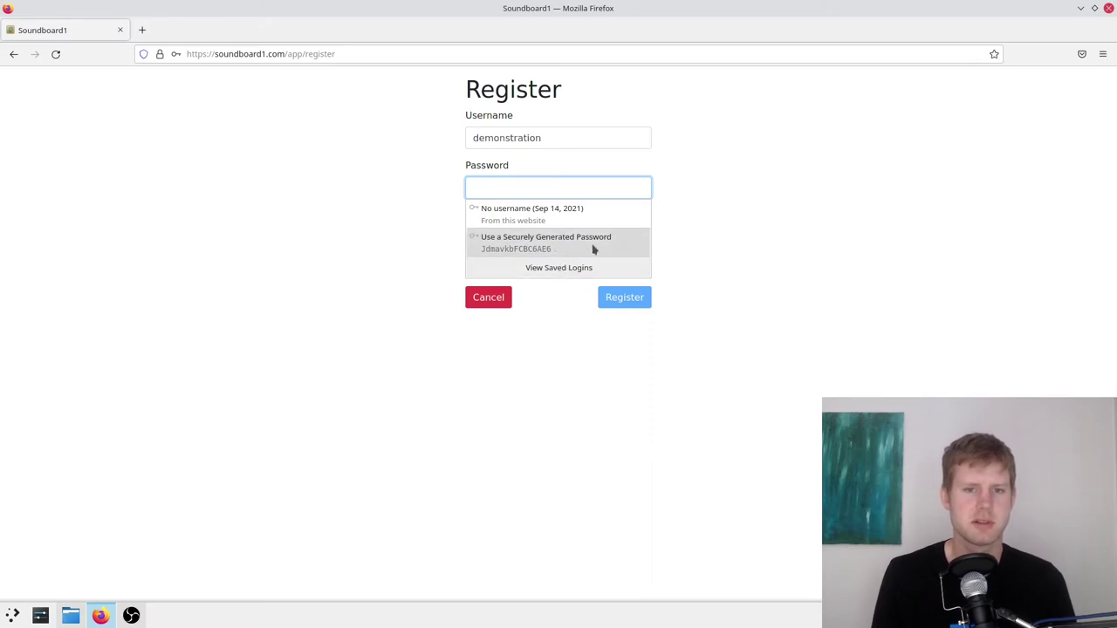
click(545, 243)
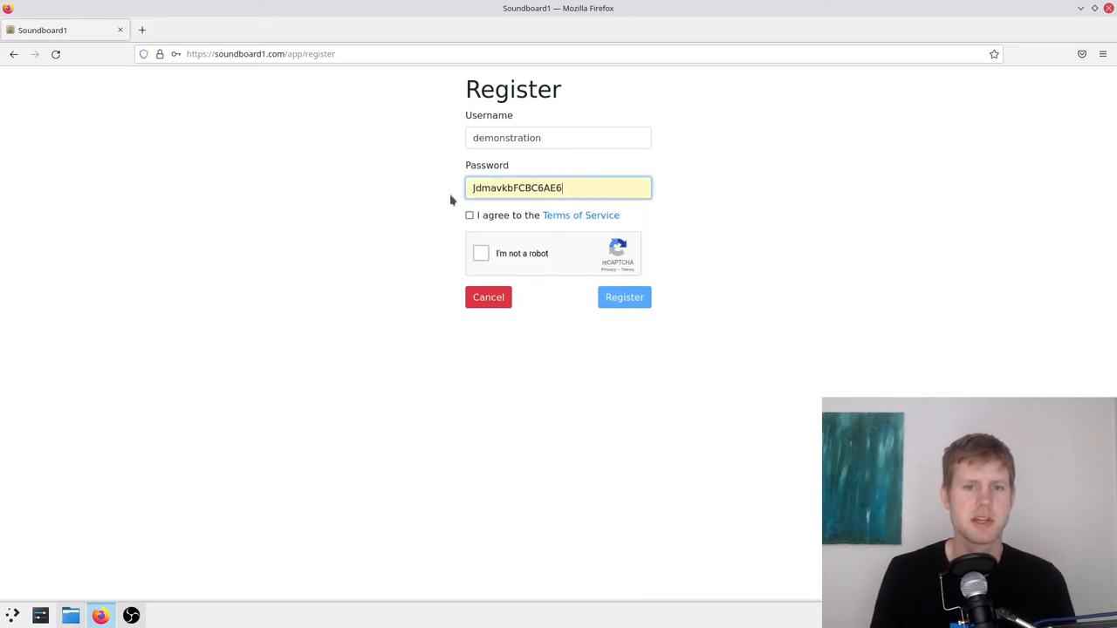
mouse_move(580, 215)
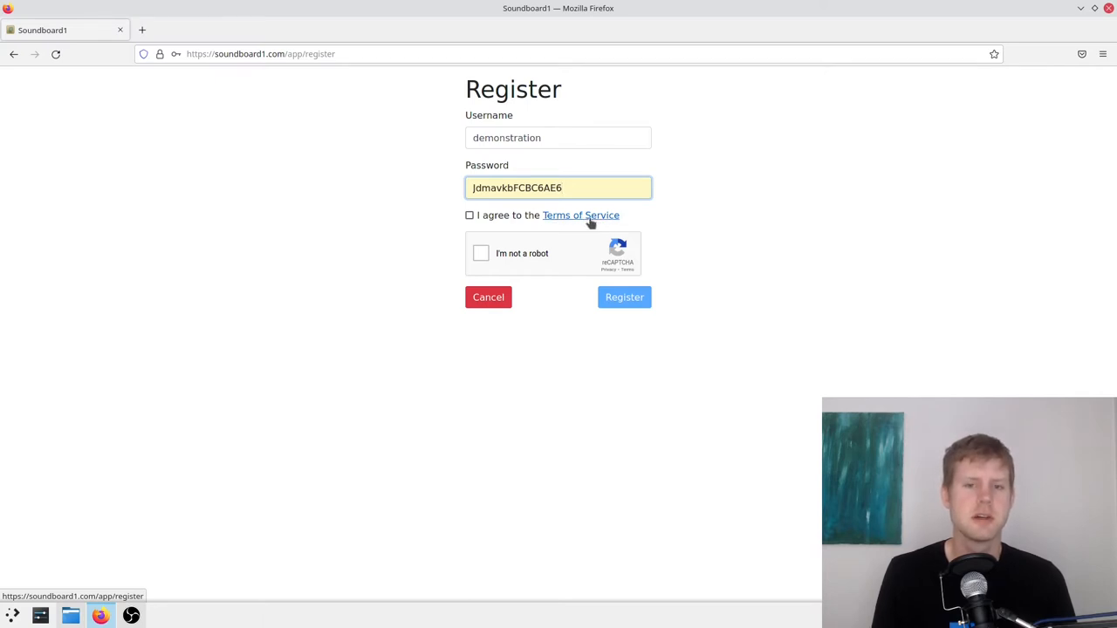
mouse_move(511, 225)
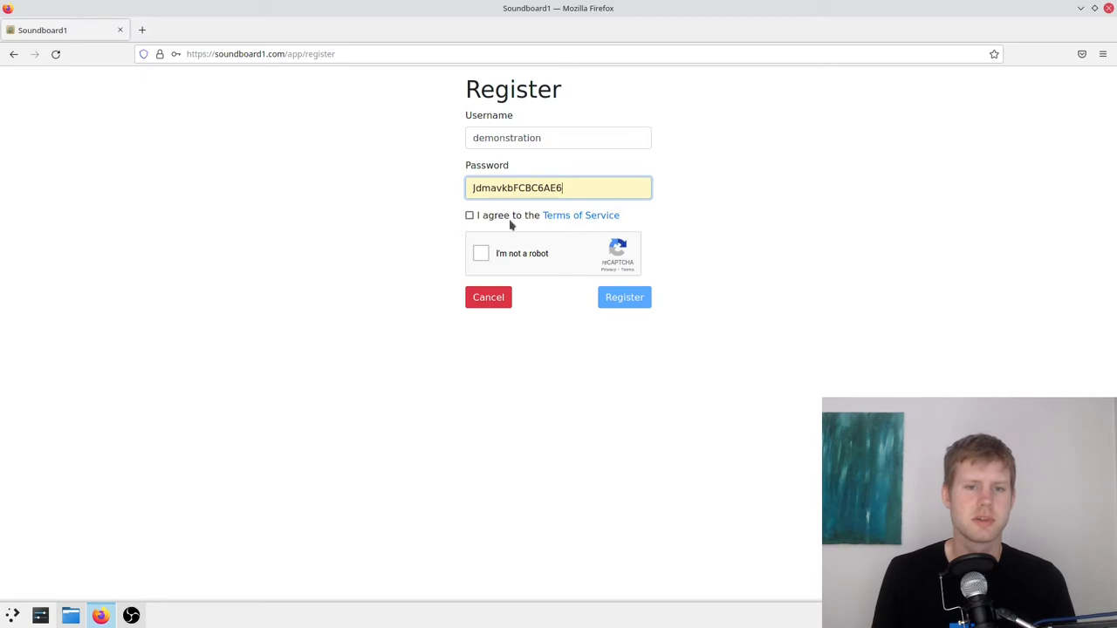
mouse_move(580, 216)
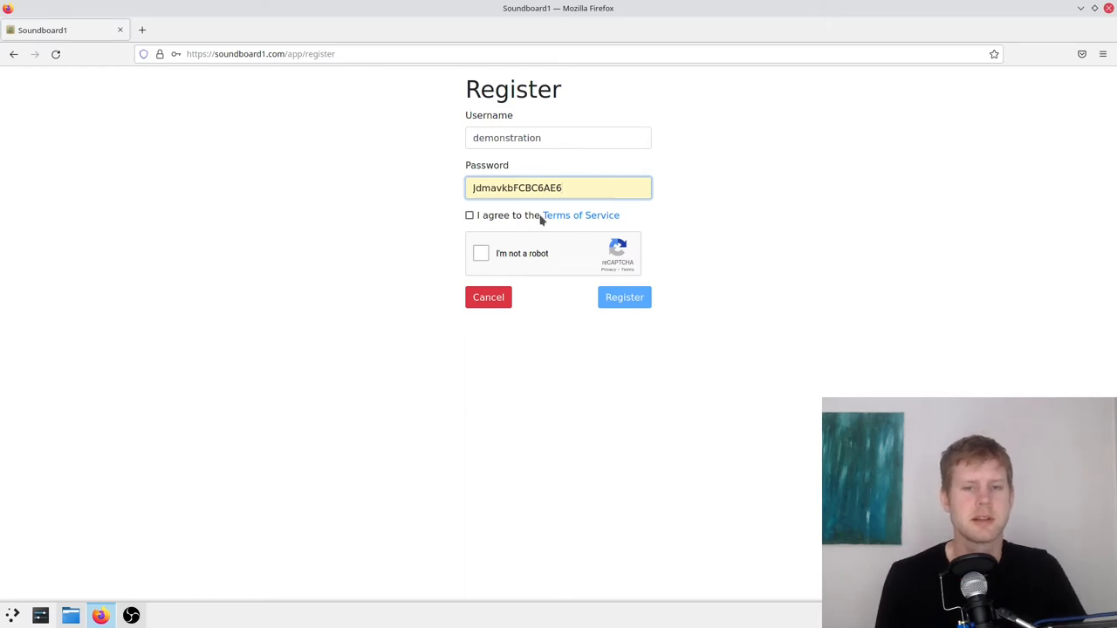
click(470, 215)
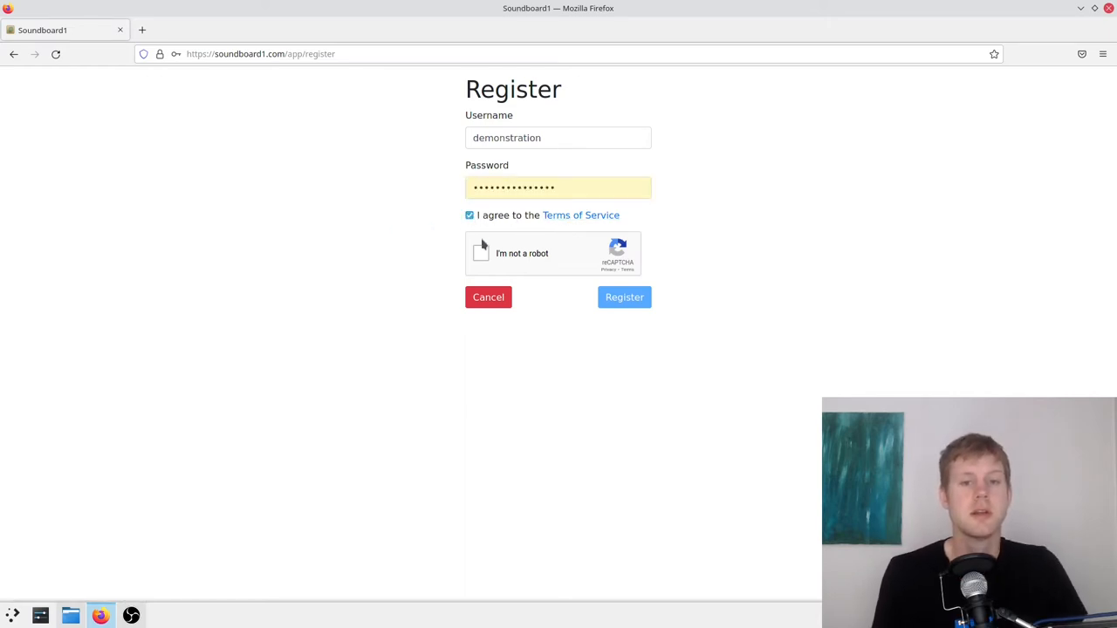
click(481, 253)
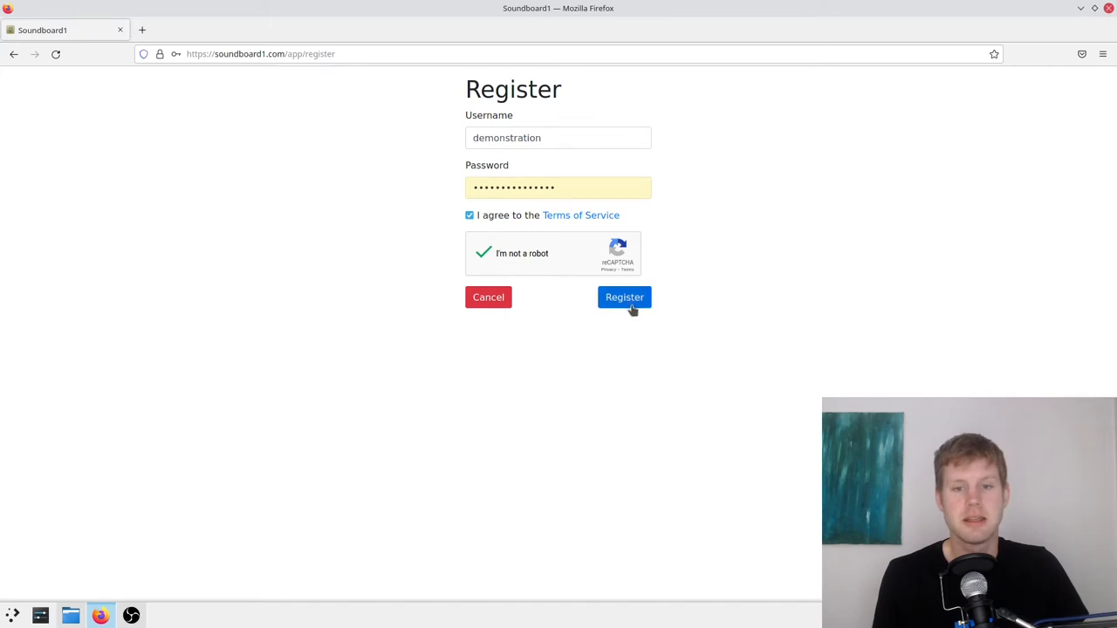
click(624, 296)
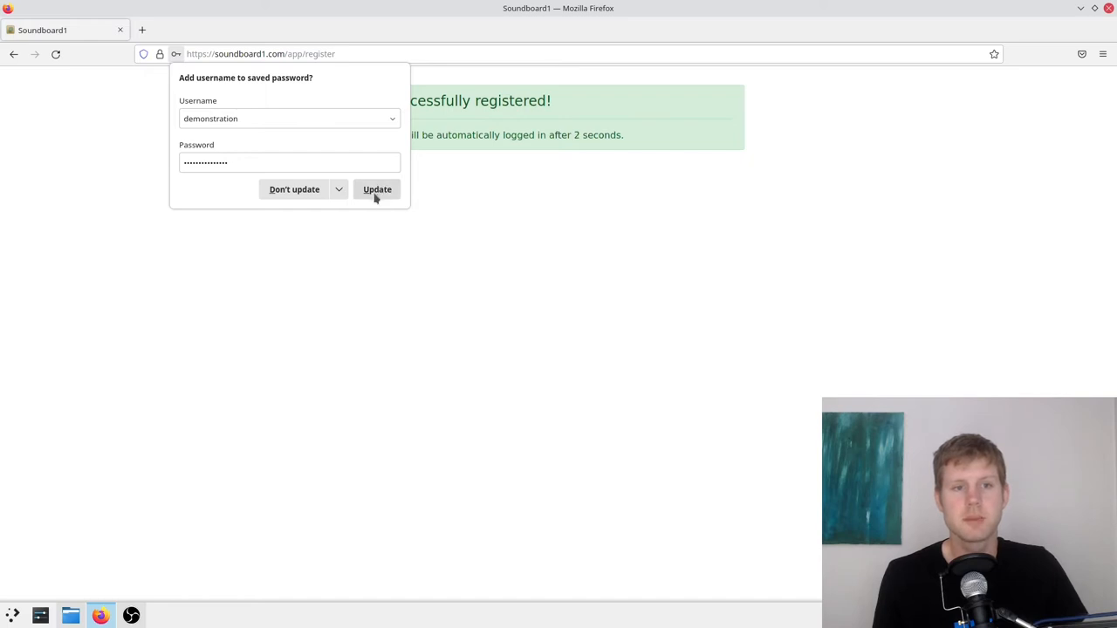
Accept Firefox's Update prompt to save the 'demonstration' login and reach the empty board
click(377, 189)
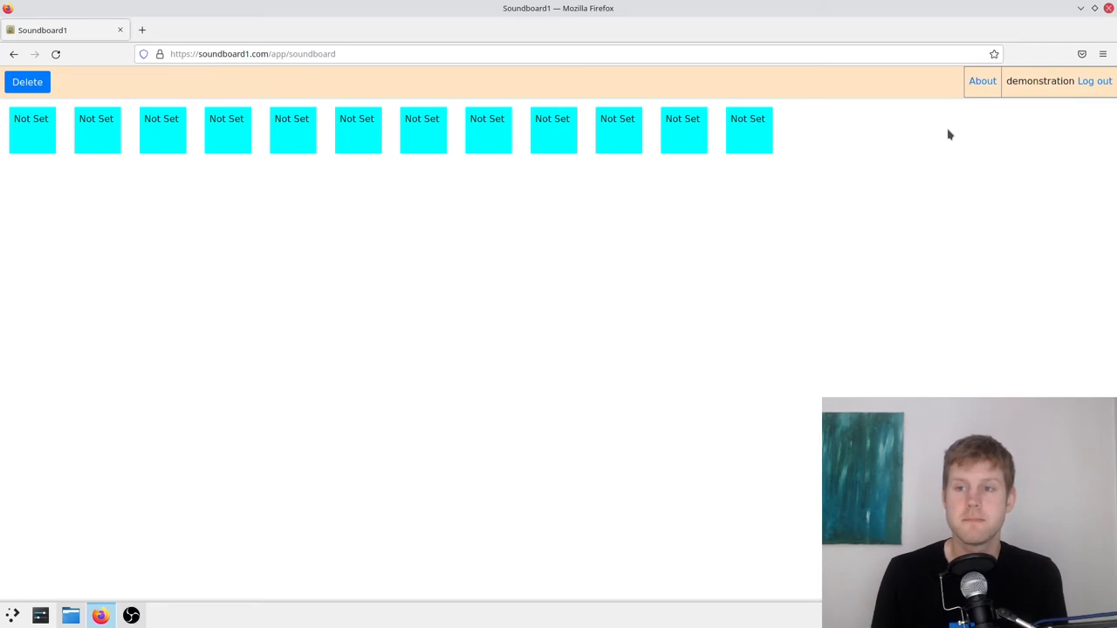
mouse_move(436, 31)
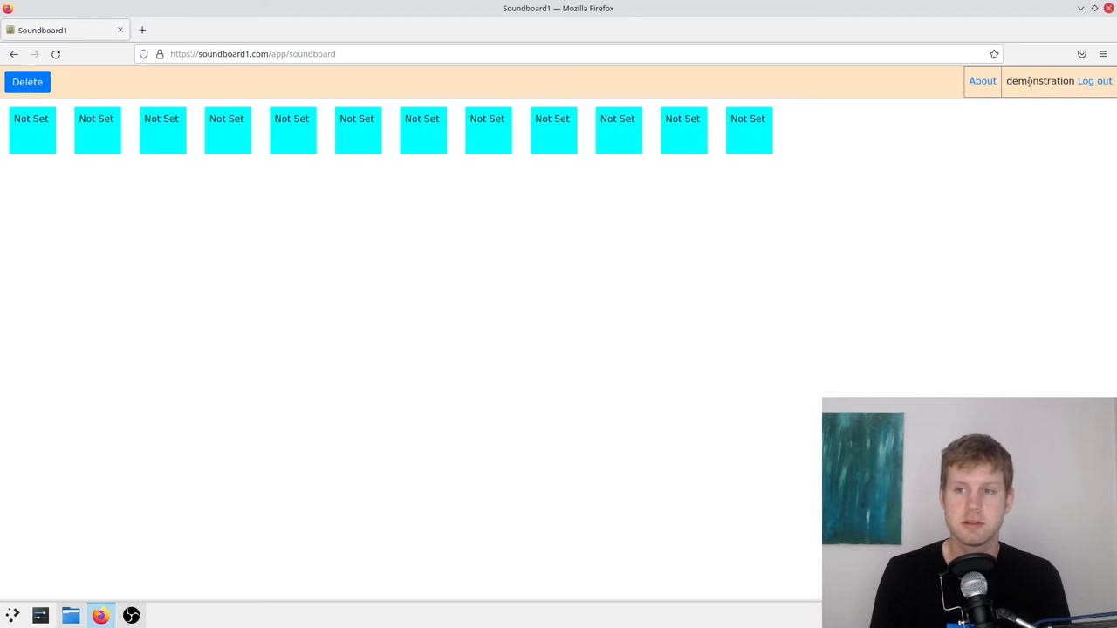
Open and cancel a couple of slot upload pages, ending on the 'Updating slot 1' page
click(162, 130)
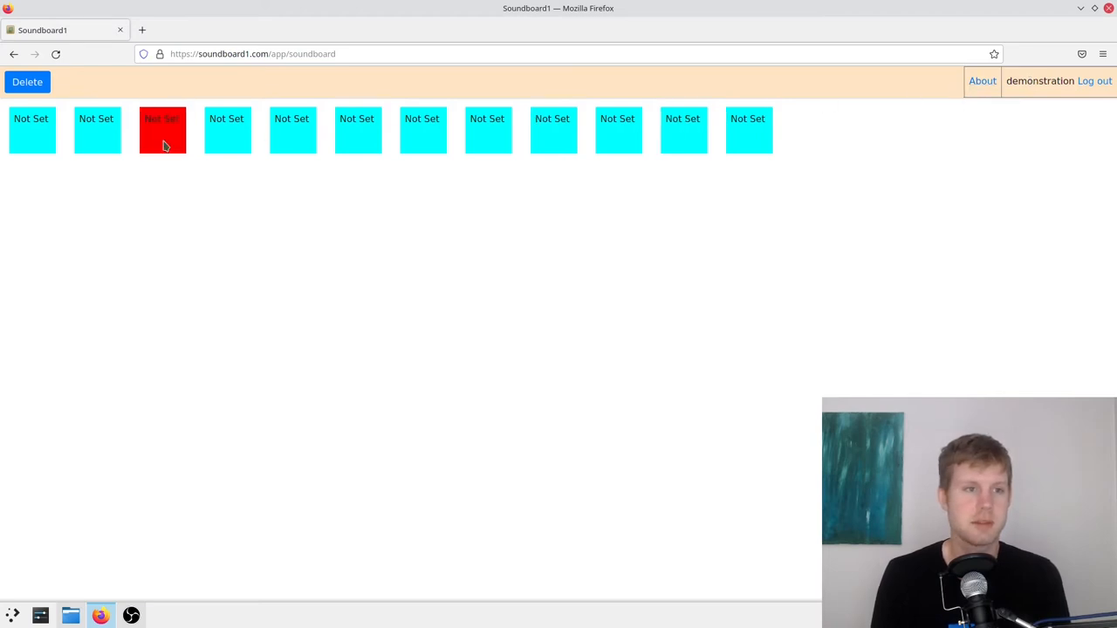
click(161, 130)
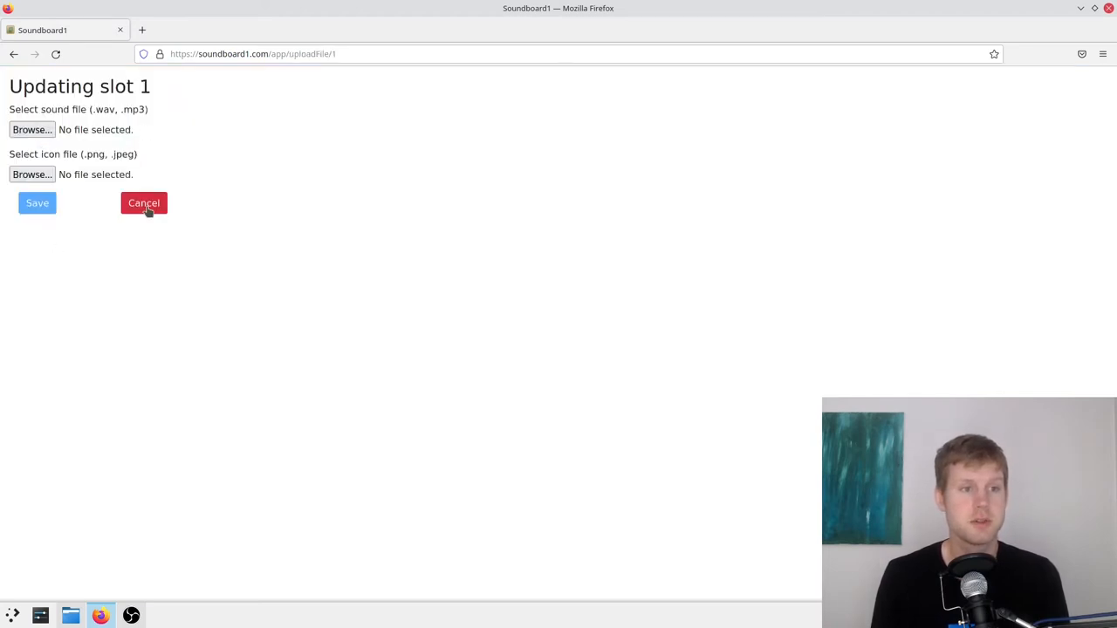
click(144, 203)
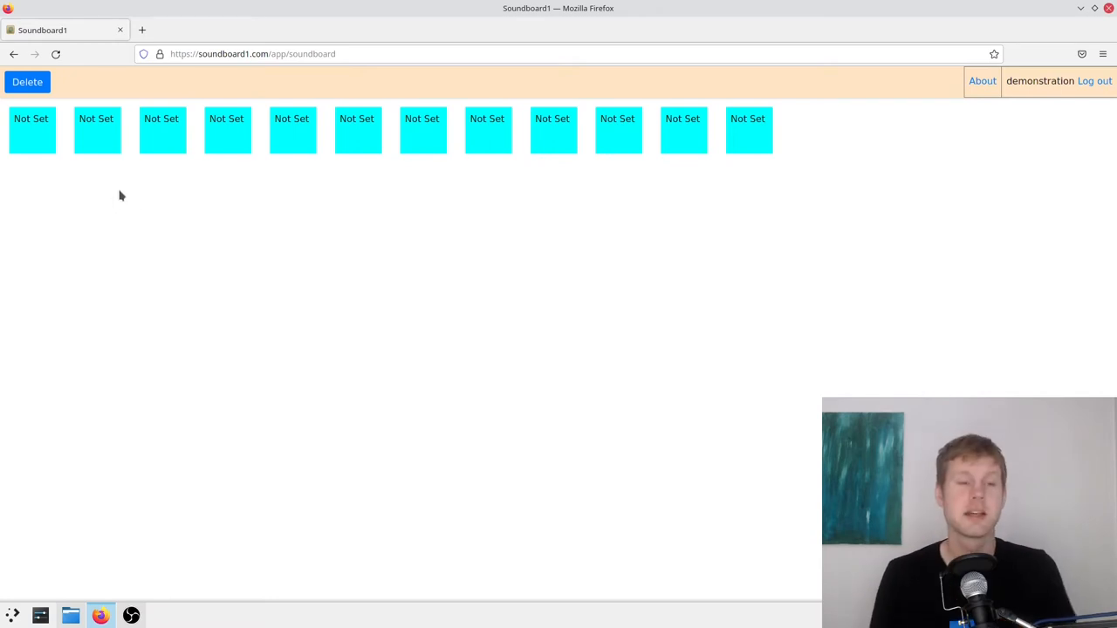
click(31, 130)
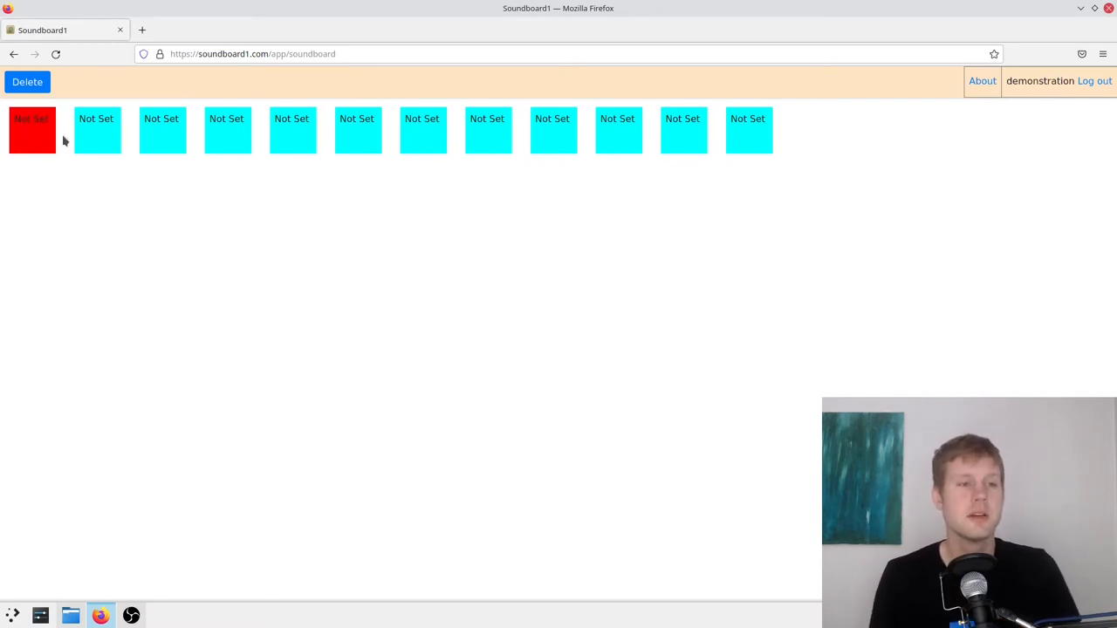
click(31, 131)
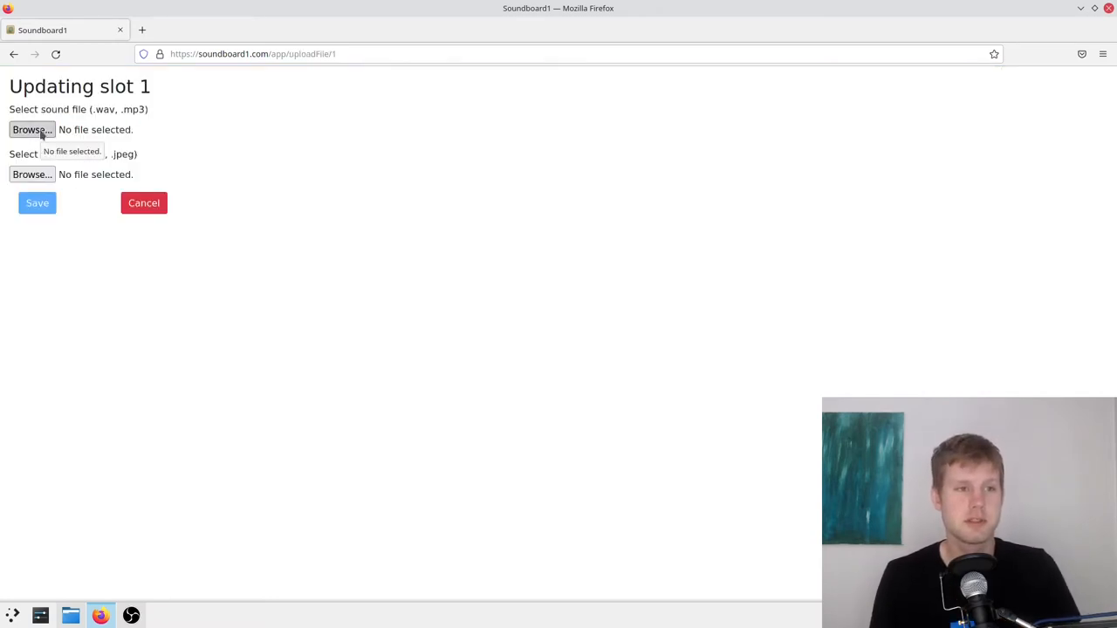
click(143, 202)
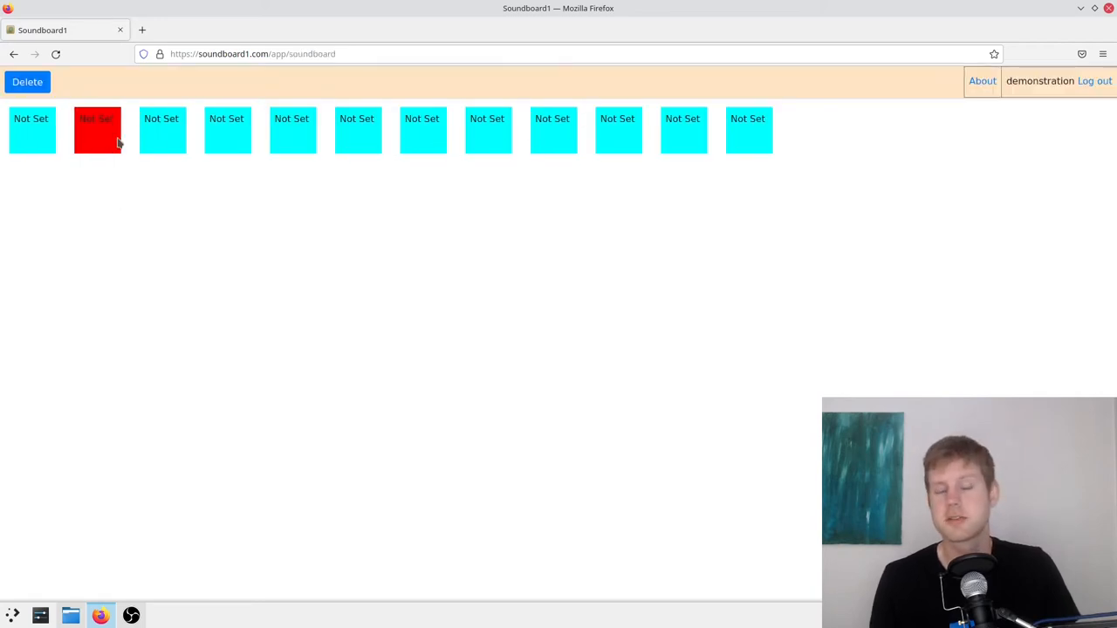
click(97, 130)
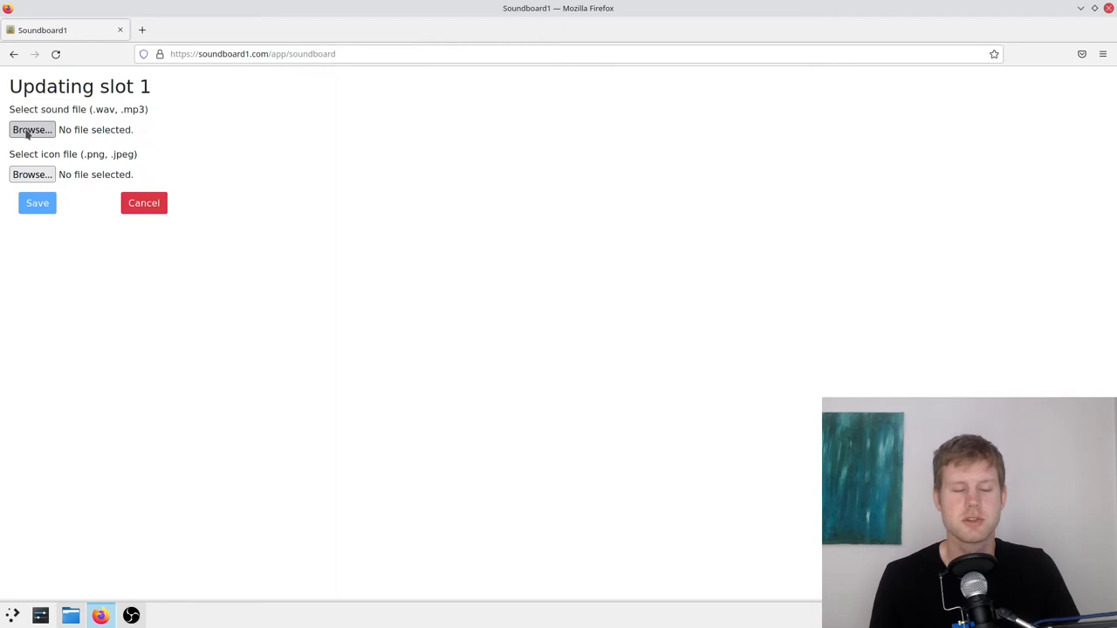
Browse the SOundbored folder and choose ok.mp3 as slot 1's sound file
click(32, 129)
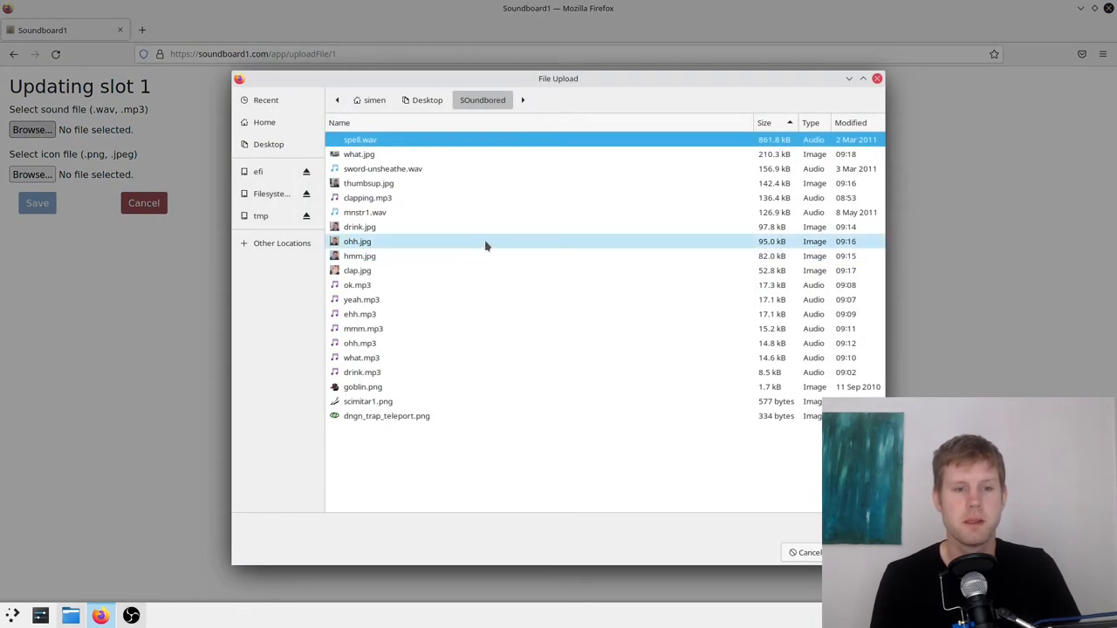
click(357, 284)
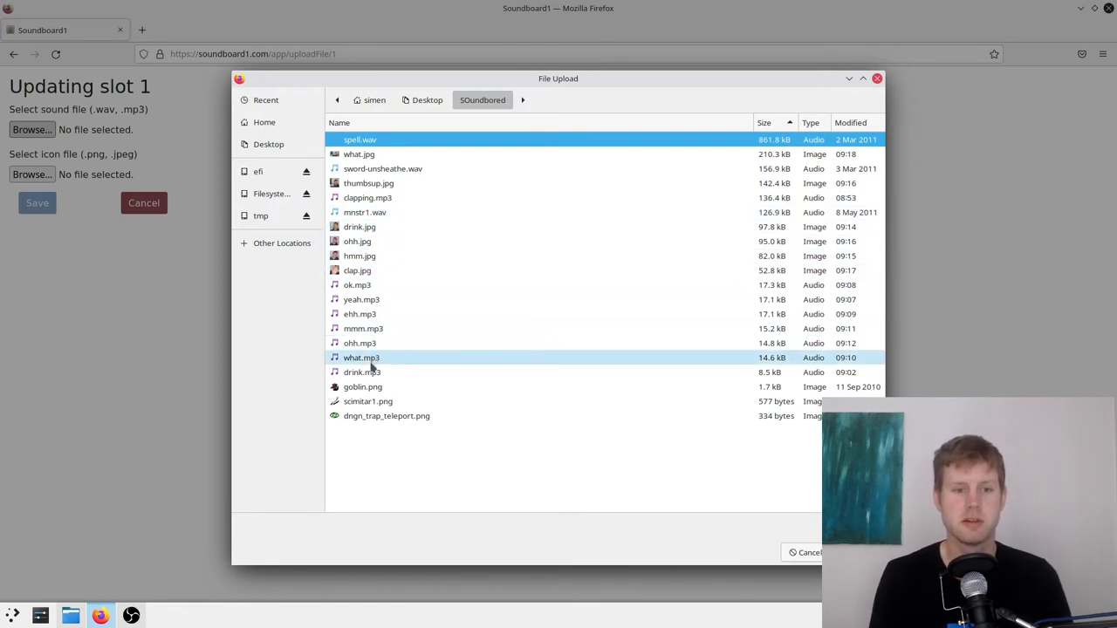
click(362, 387)
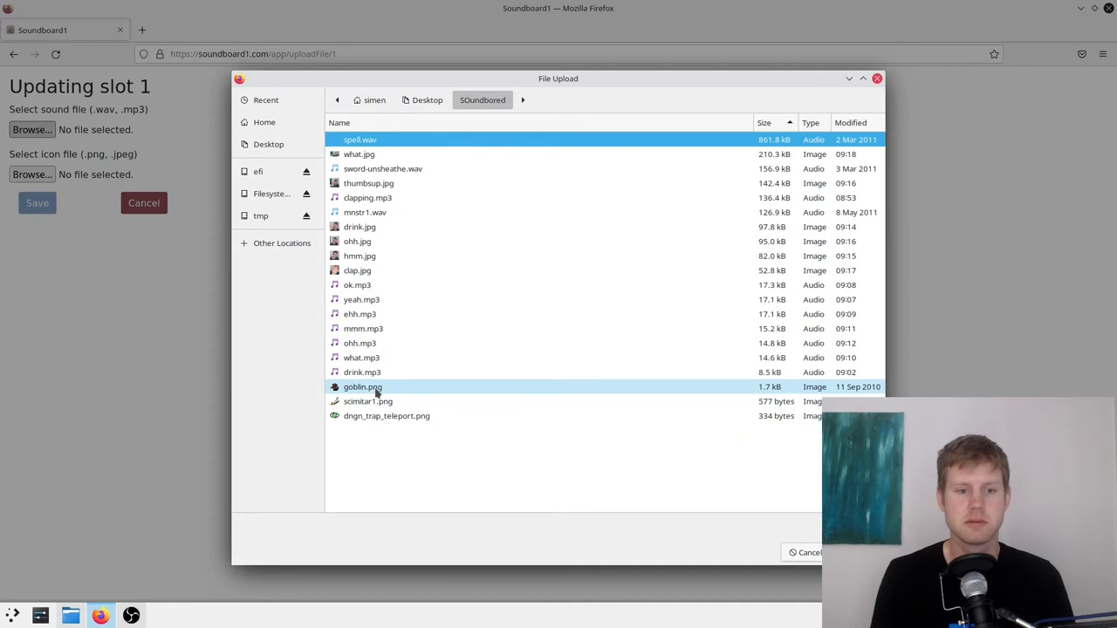
click(362, 386)
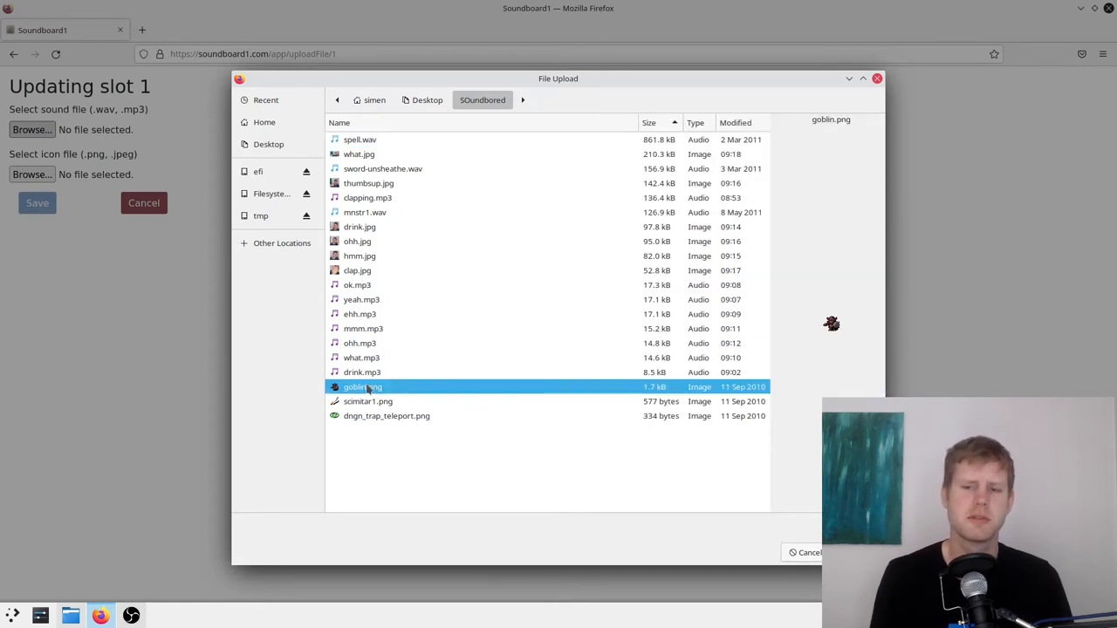
mouse_move(474, 387)
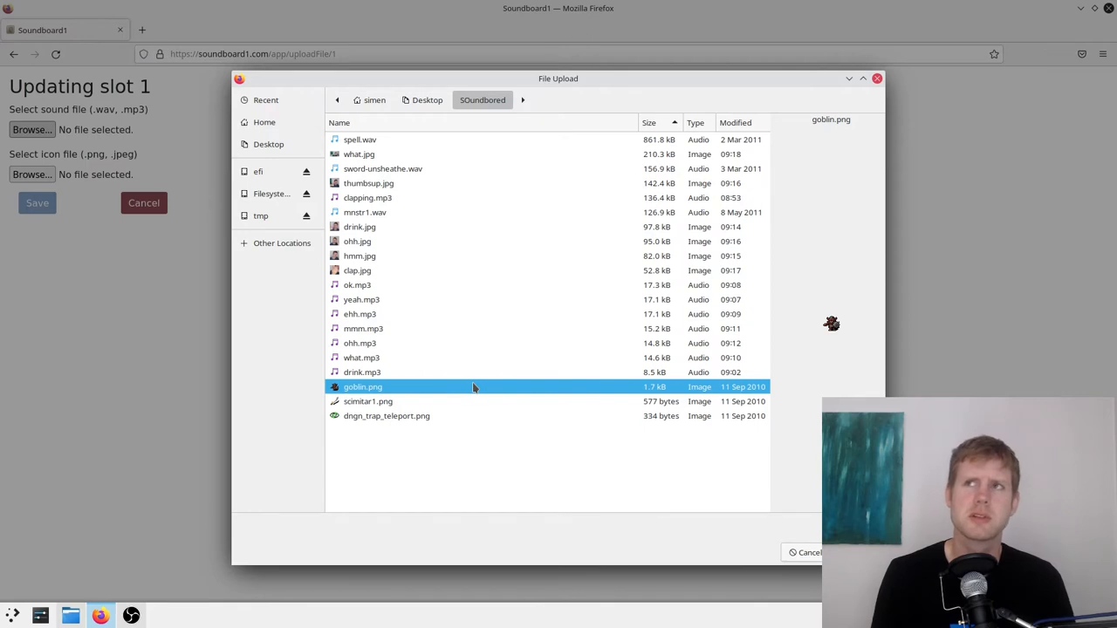
mouse_move(421, 401)
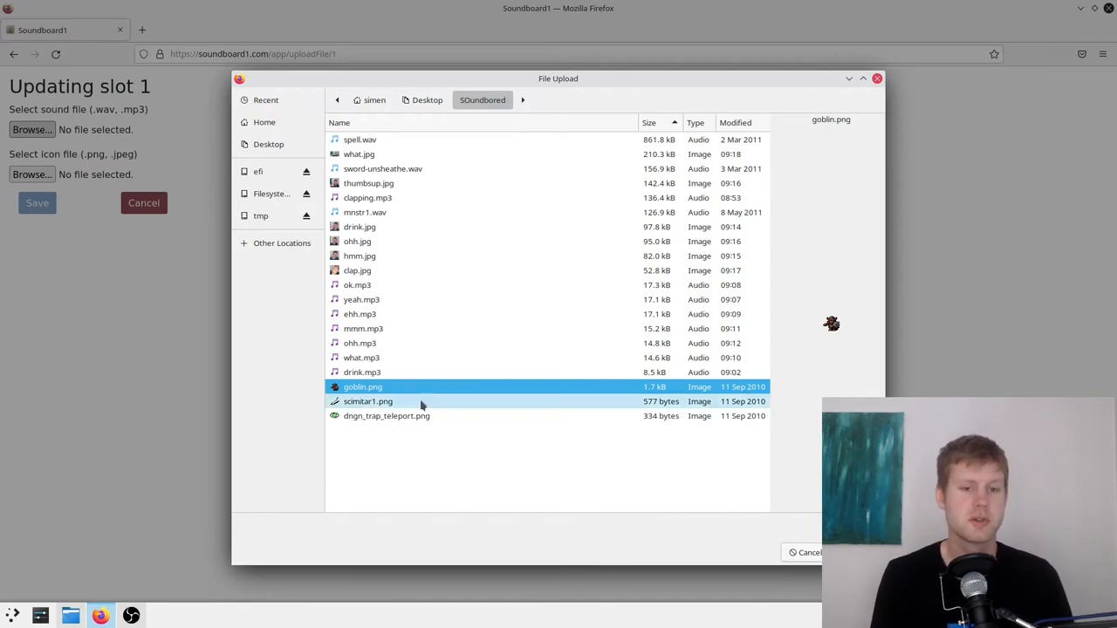
click(368, 183)
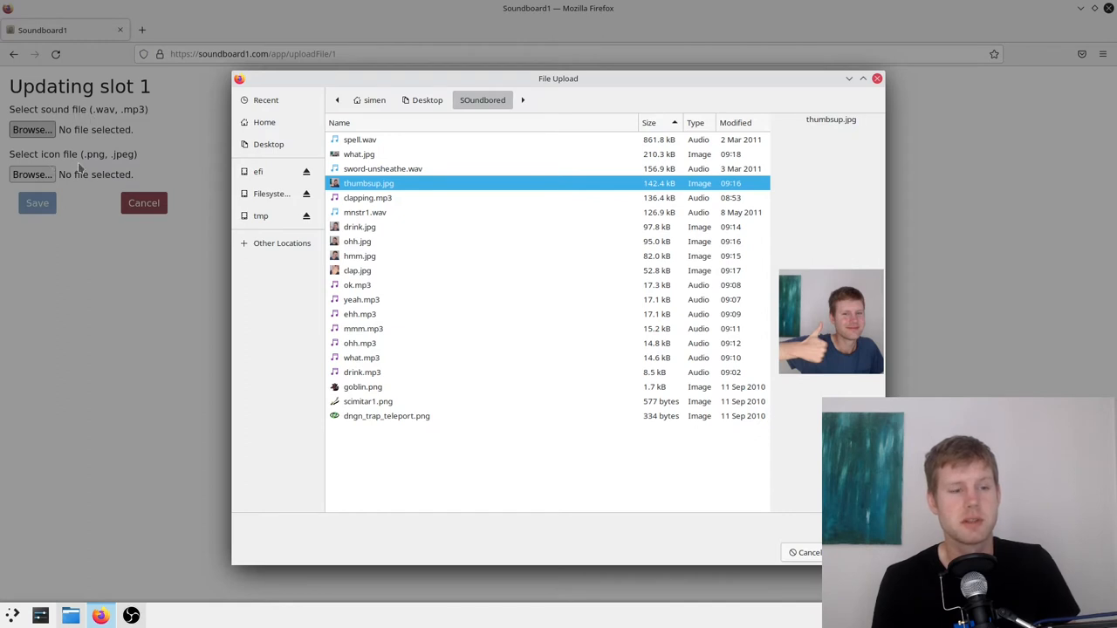
mouse_move(48, 168)
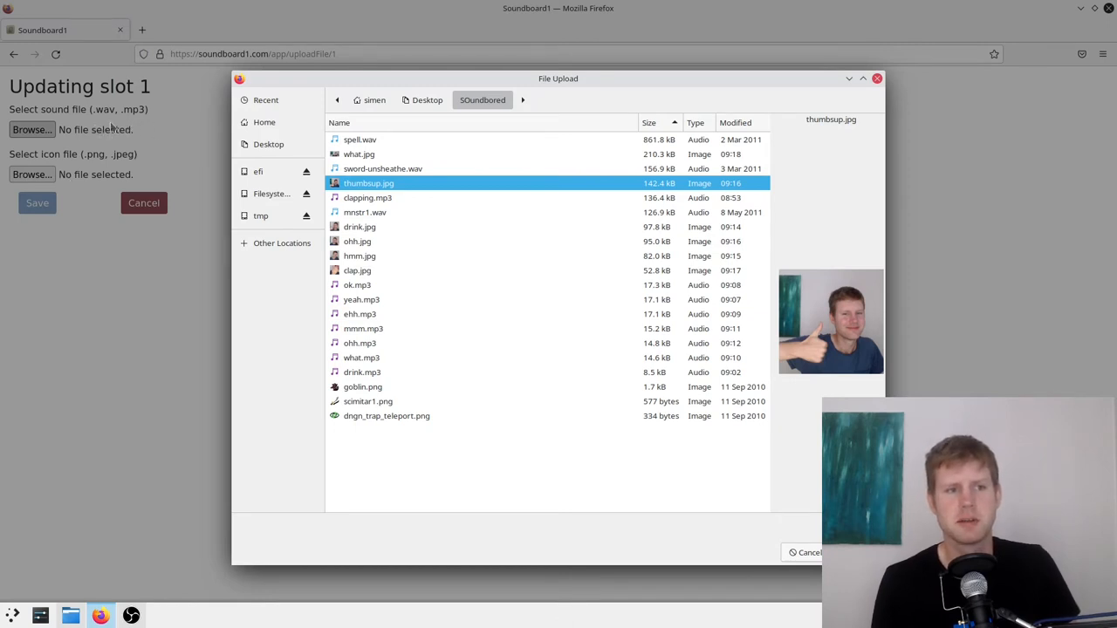
mouse_move(149, 126)
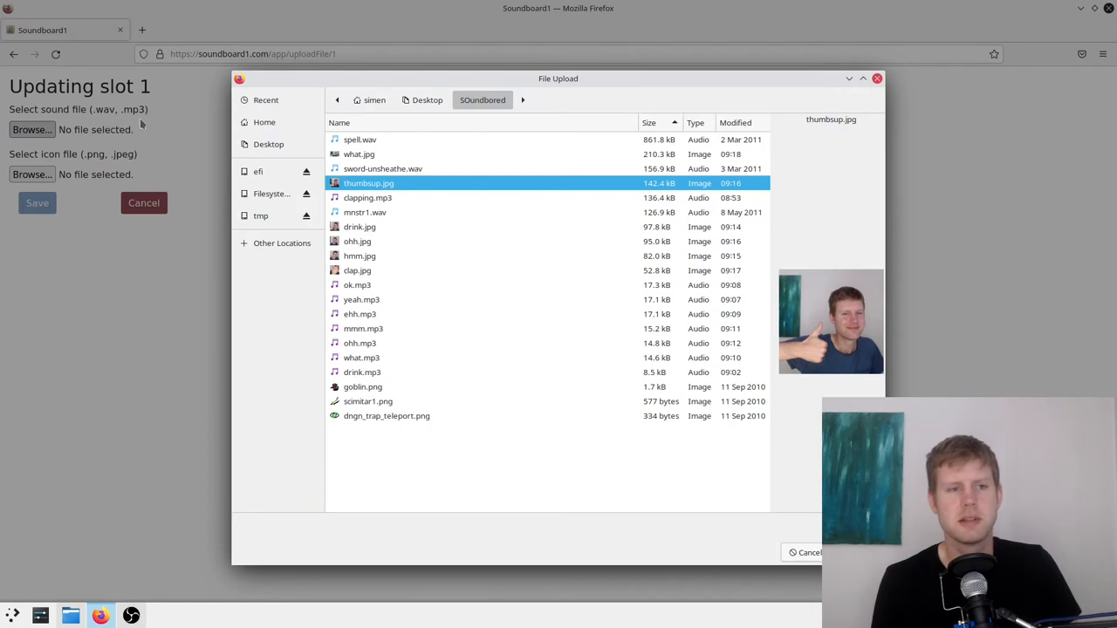
mouse_move(445, 212)
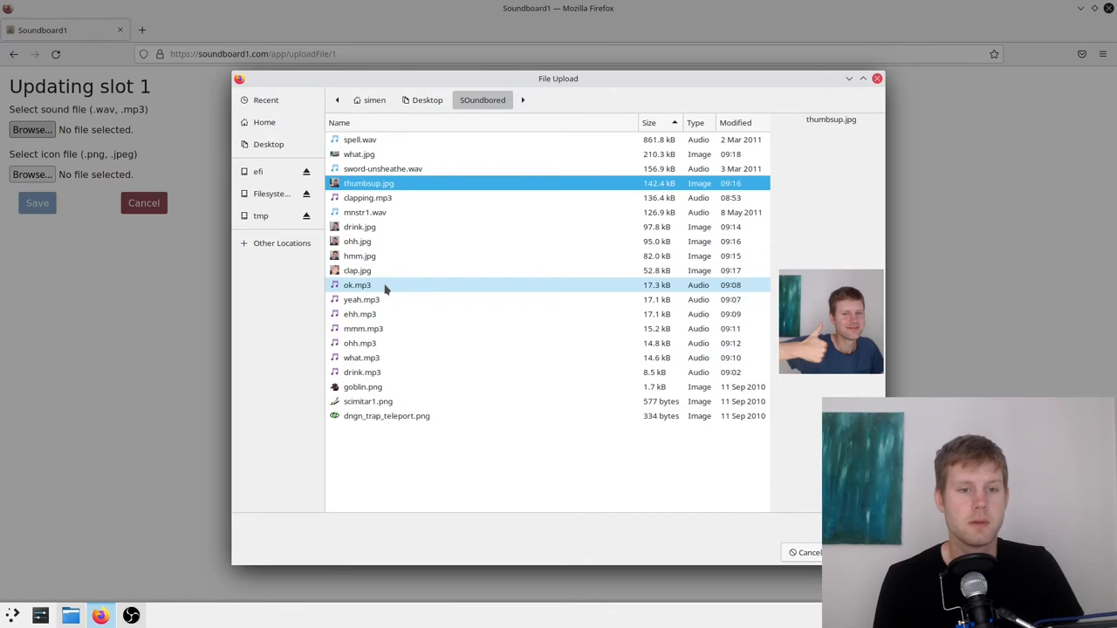
double_click(357, 284)
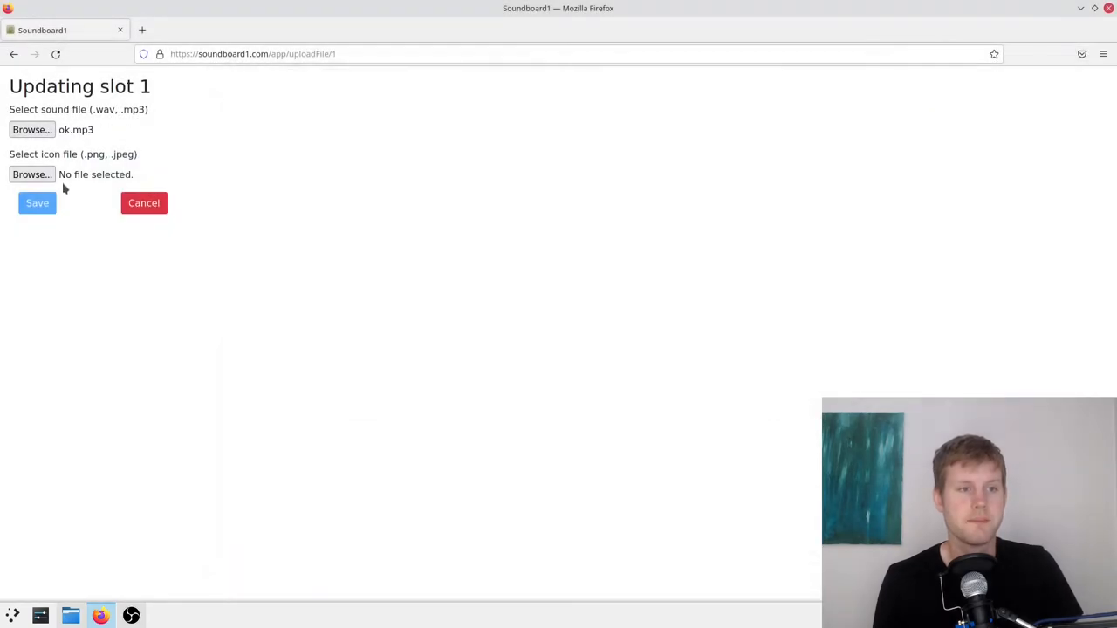
Save slot 1 with the thumbsup.jpg icon, test-play it, then open slot 2's upload page
click(32, 174)
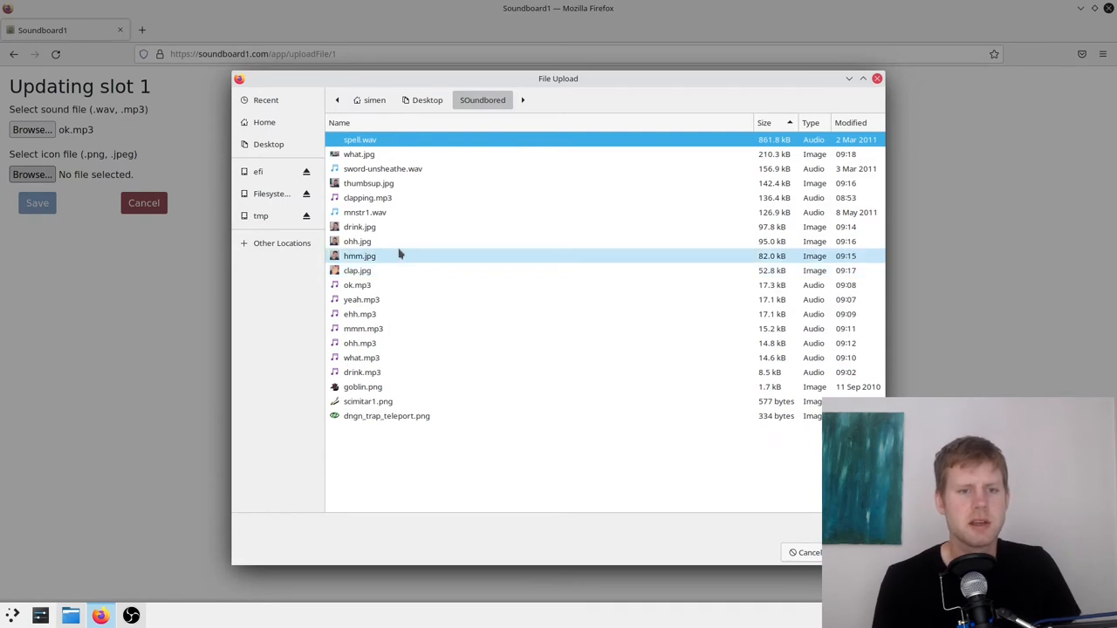
double_click(368, 183)
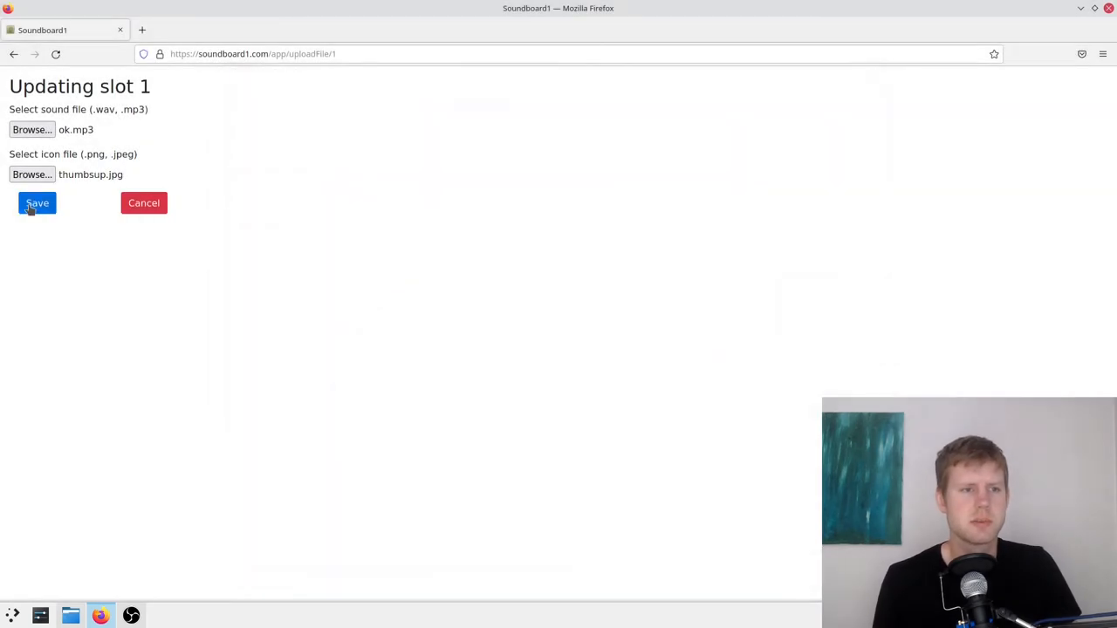
click(37, 203)
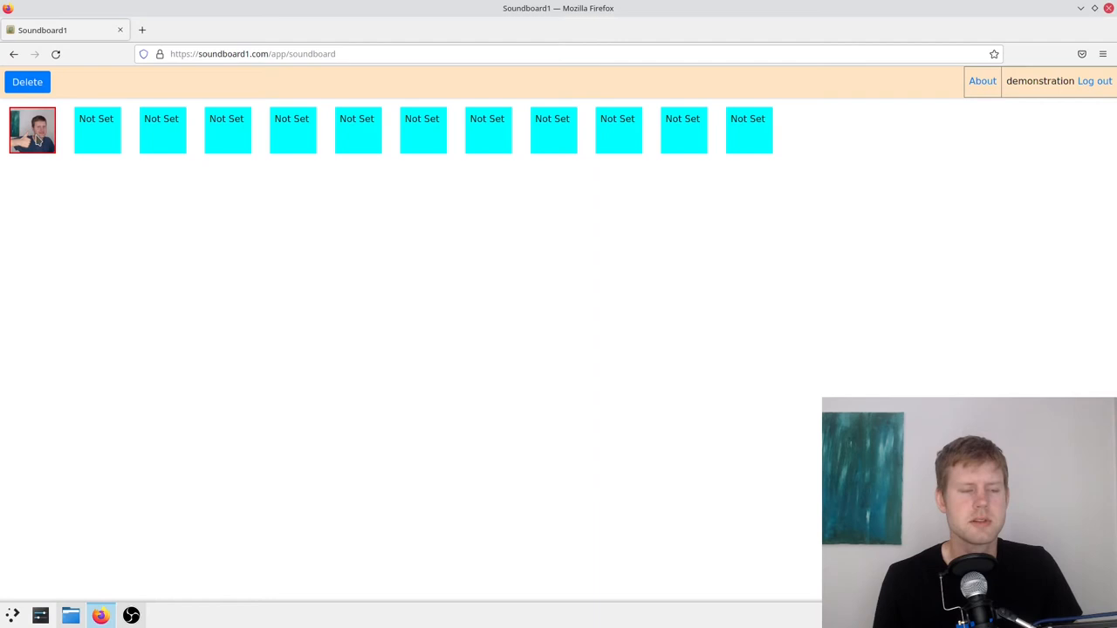
click(33, 130)
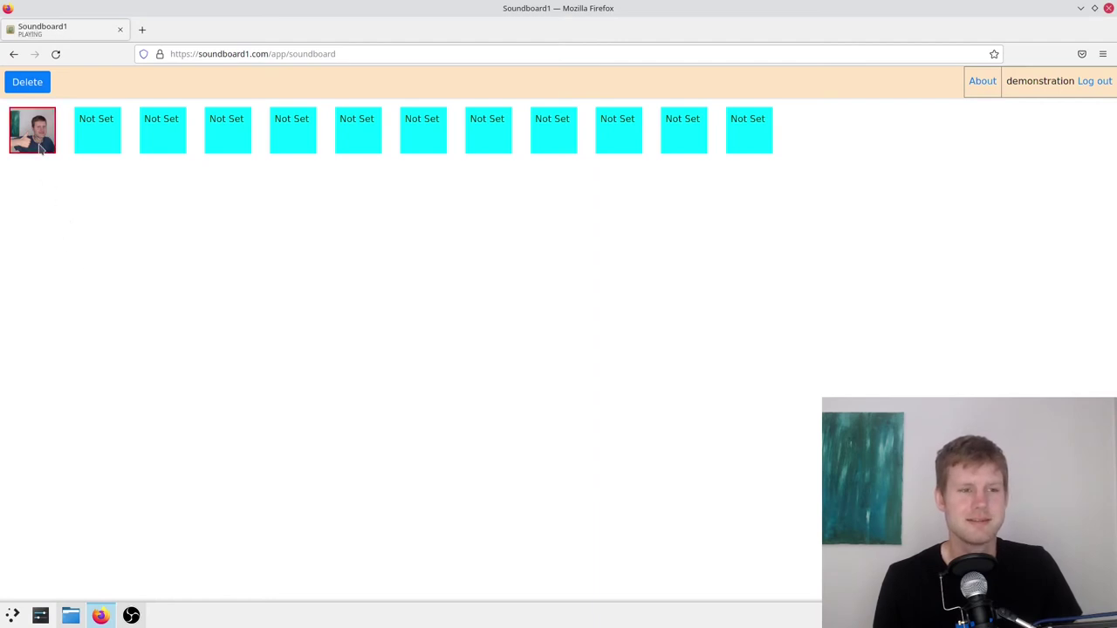
click(161, 130)
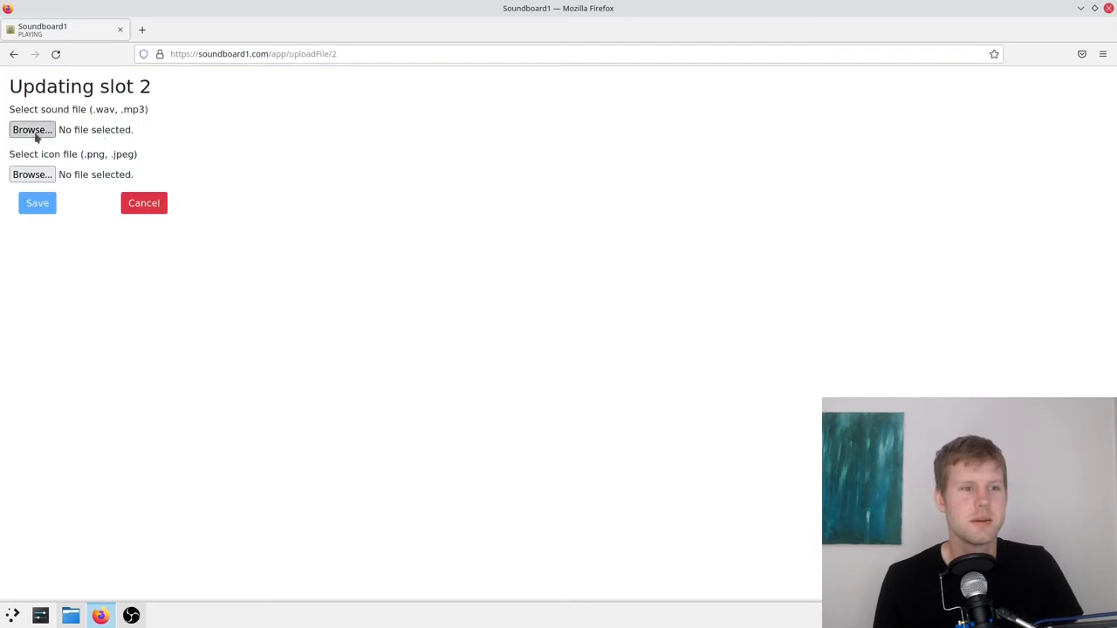
Give slot 2 clapping.mp3 as its sound and clap.jpg as its icon, then save
click(32, 129)
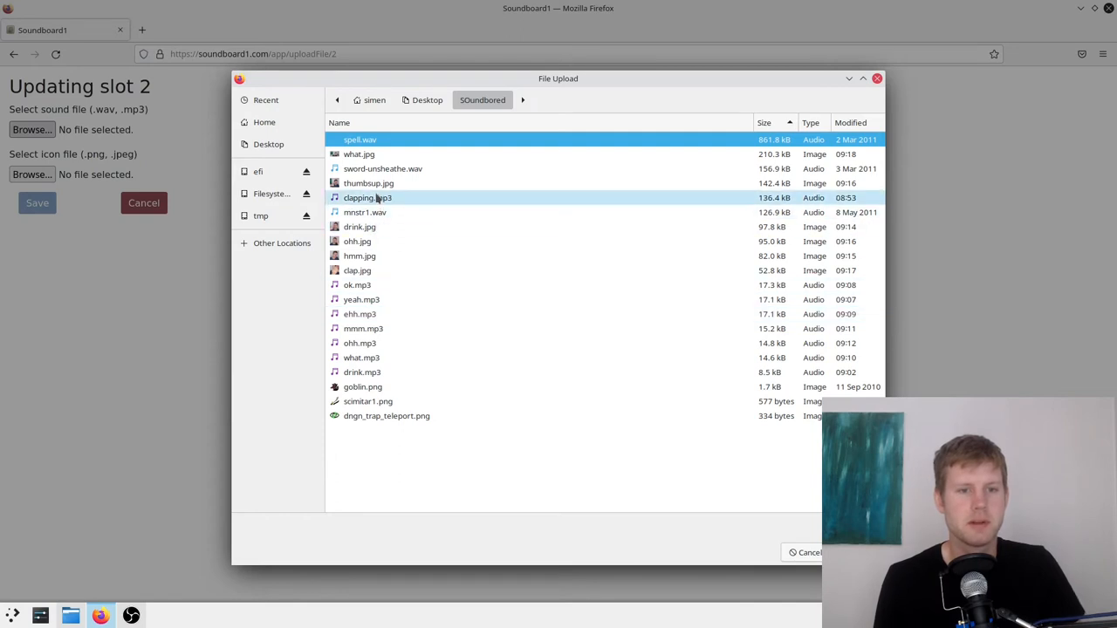
double_click(367, 197)
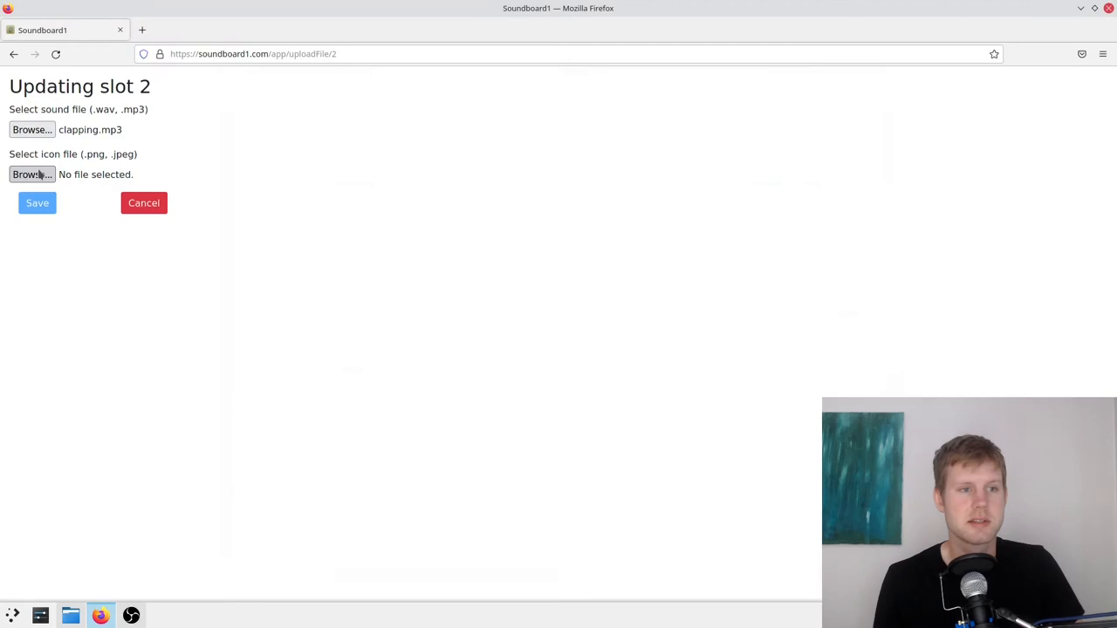
click(32, 174)
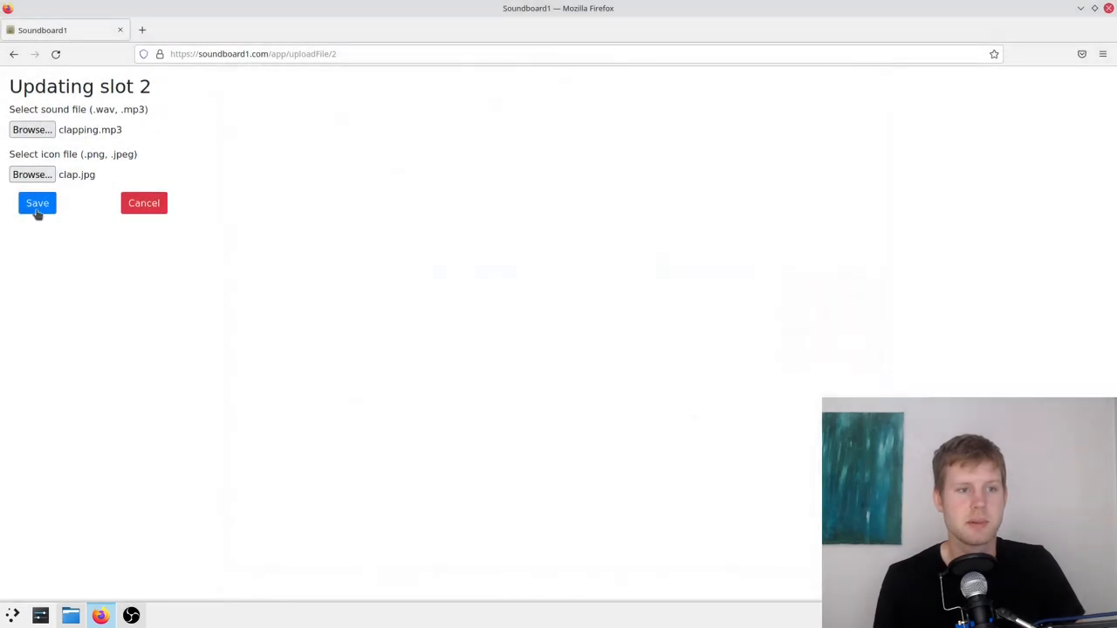
click(37, 202)
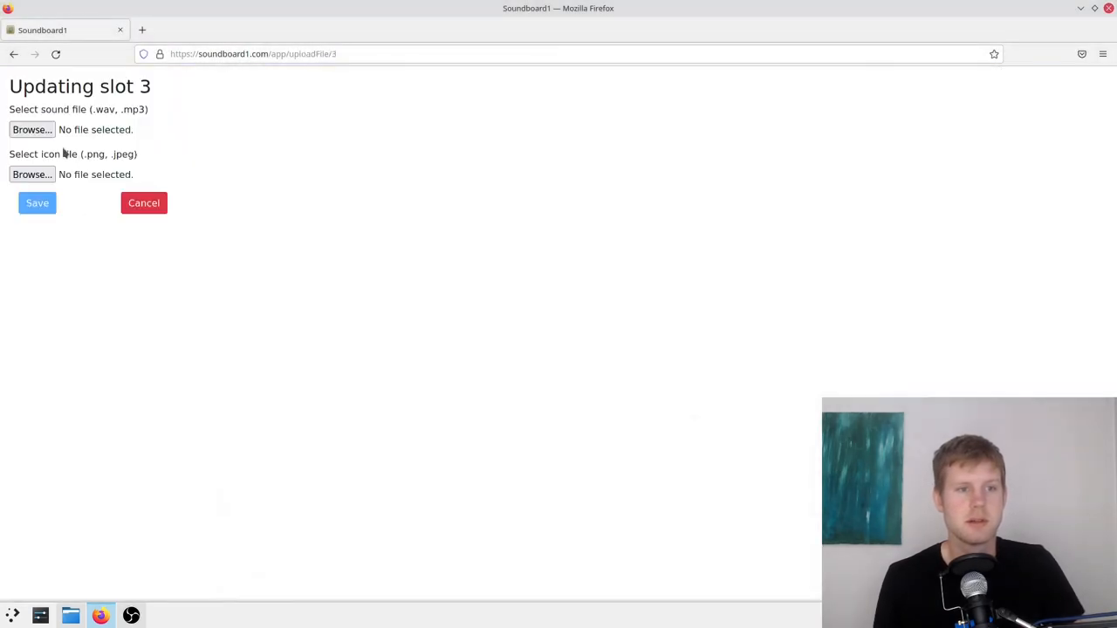
Choose mmm.mp3 as slot 3's sound and pick a picture for its icon
click(31, 129)
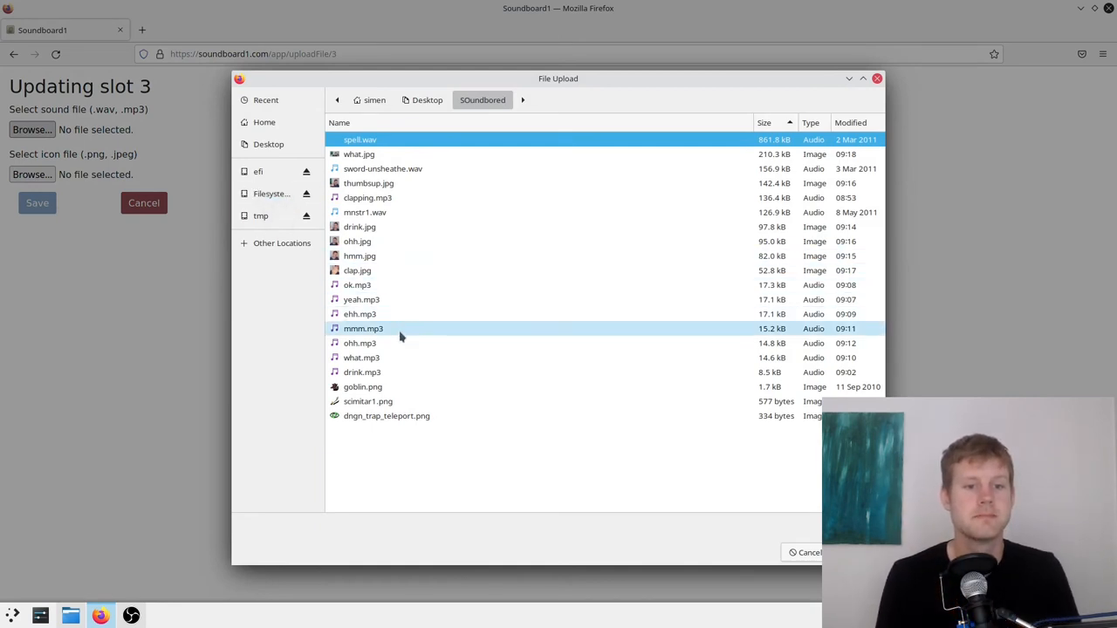
double_click(363, 328)
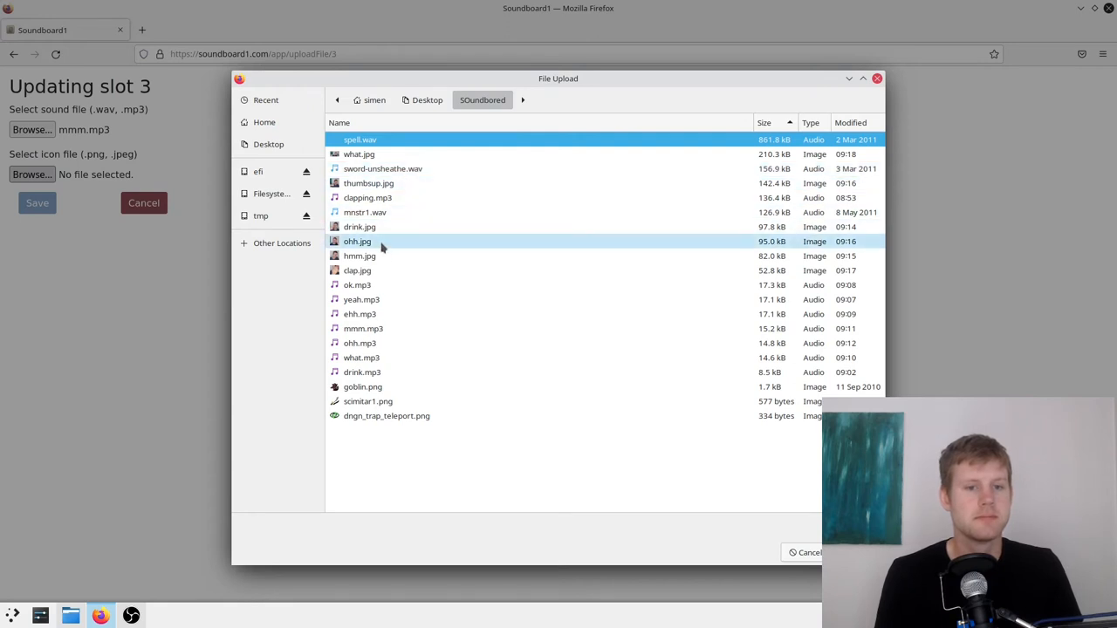
click(360, 256)
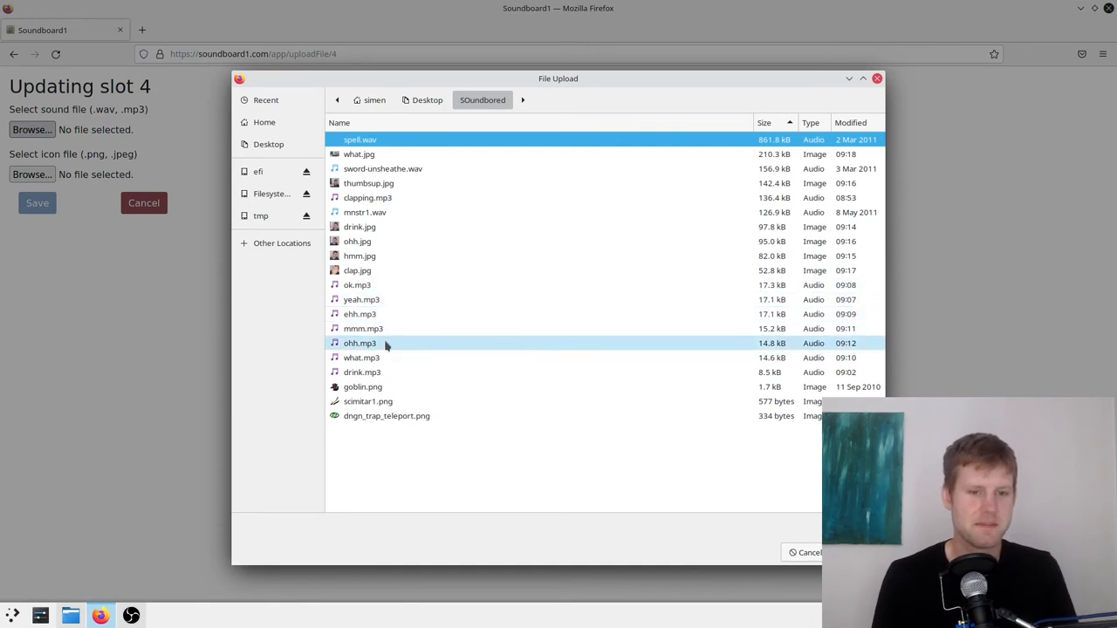
Assign ohh.mp3 to slot 4, then give slot 5 drink.mp3 and a picture icon
double_click(359, 343)
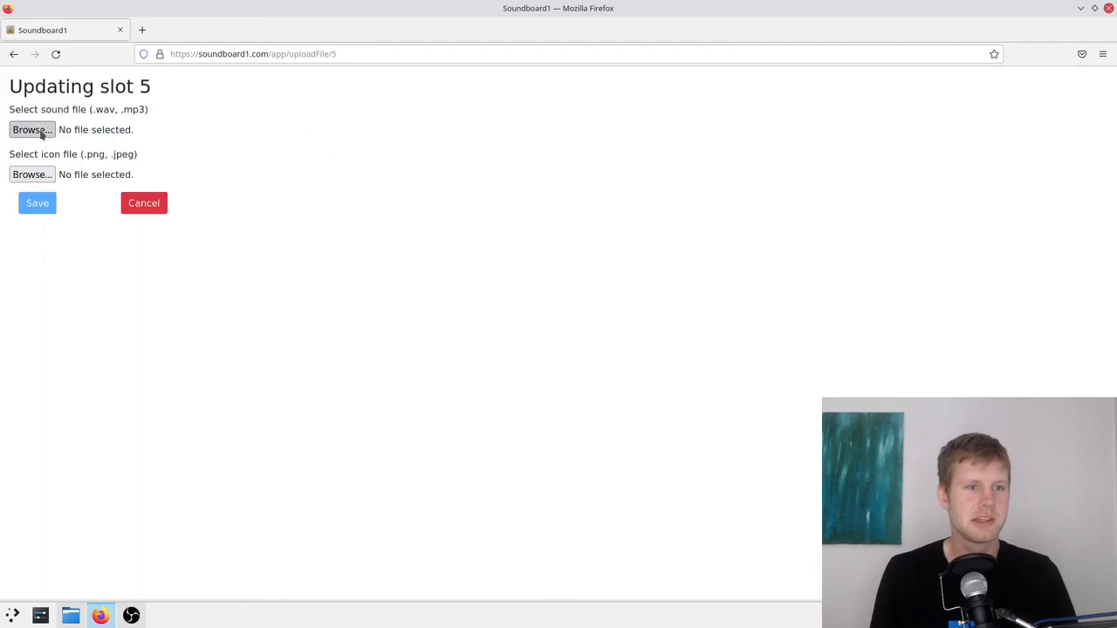
click(32, 129)
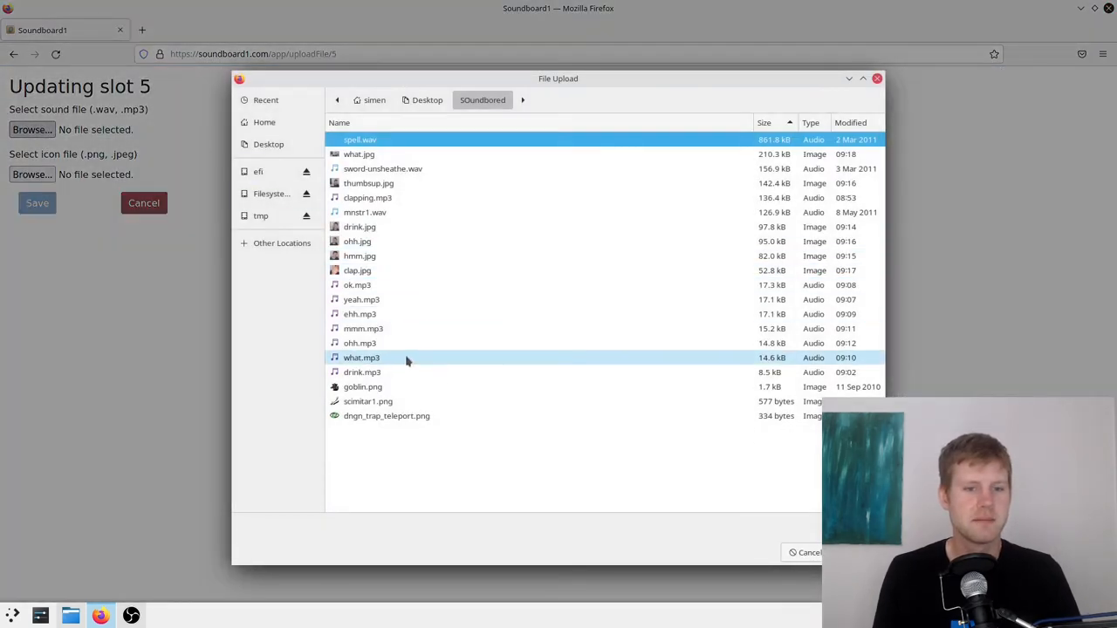
double_click(362, 371)
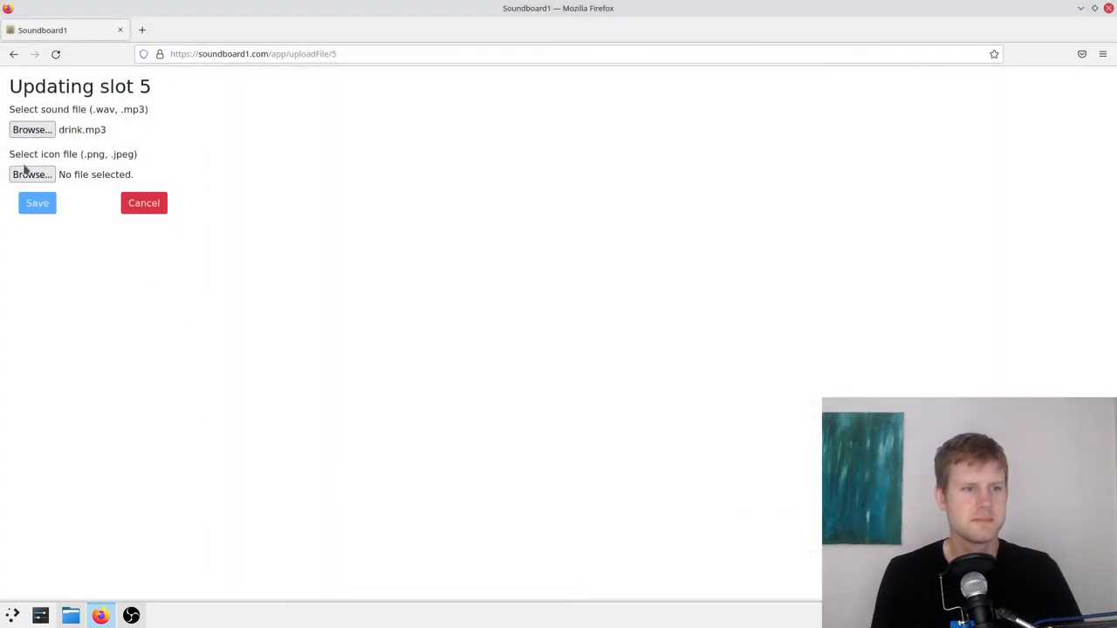
click(33, 173)
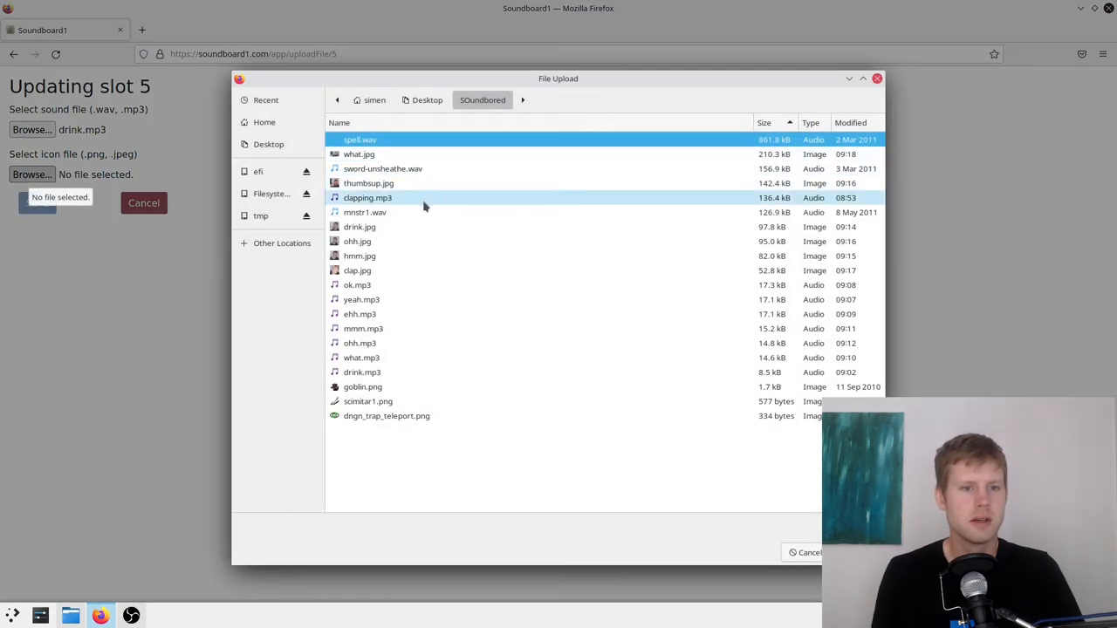
click(360, 226)
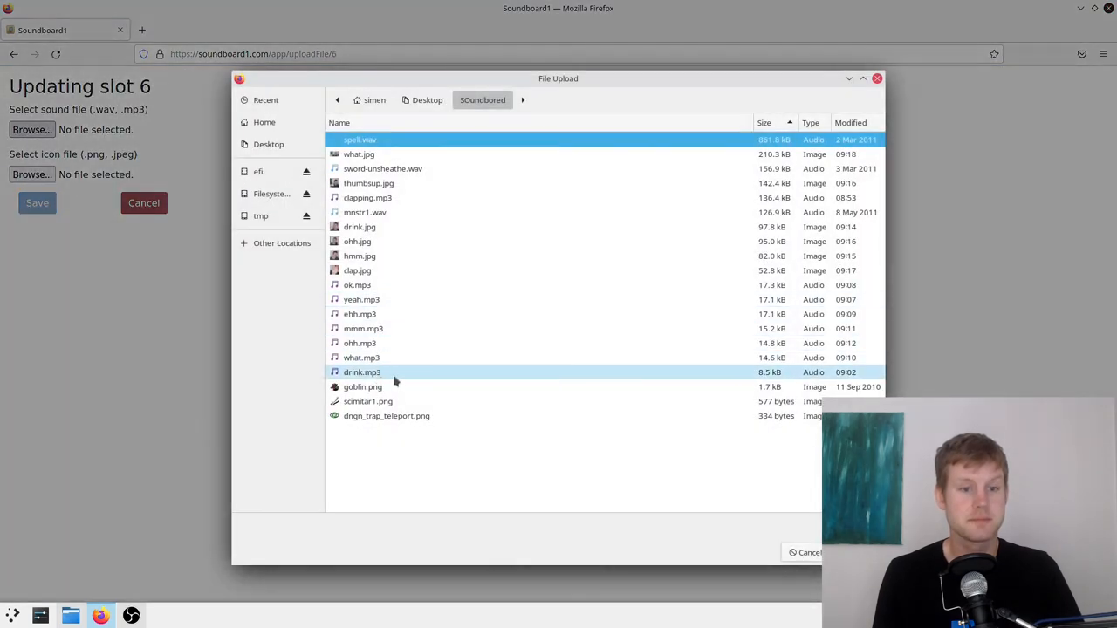
Select sword-unsheathe.wav as slot 6's sound and start choosing its icon file
click(360, 343)
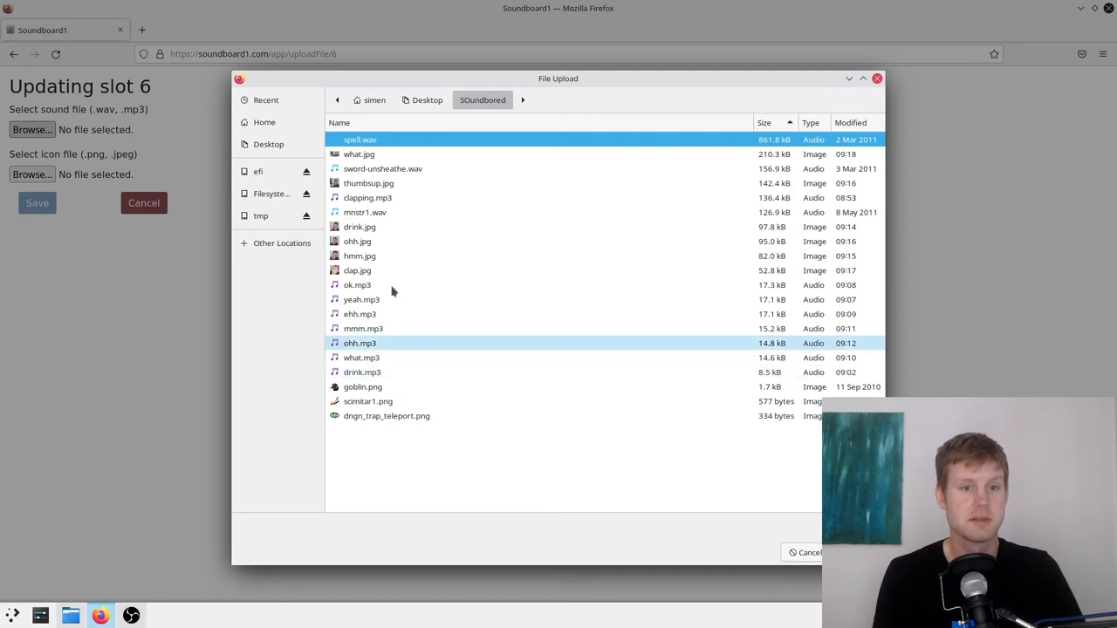
click(357, 285)
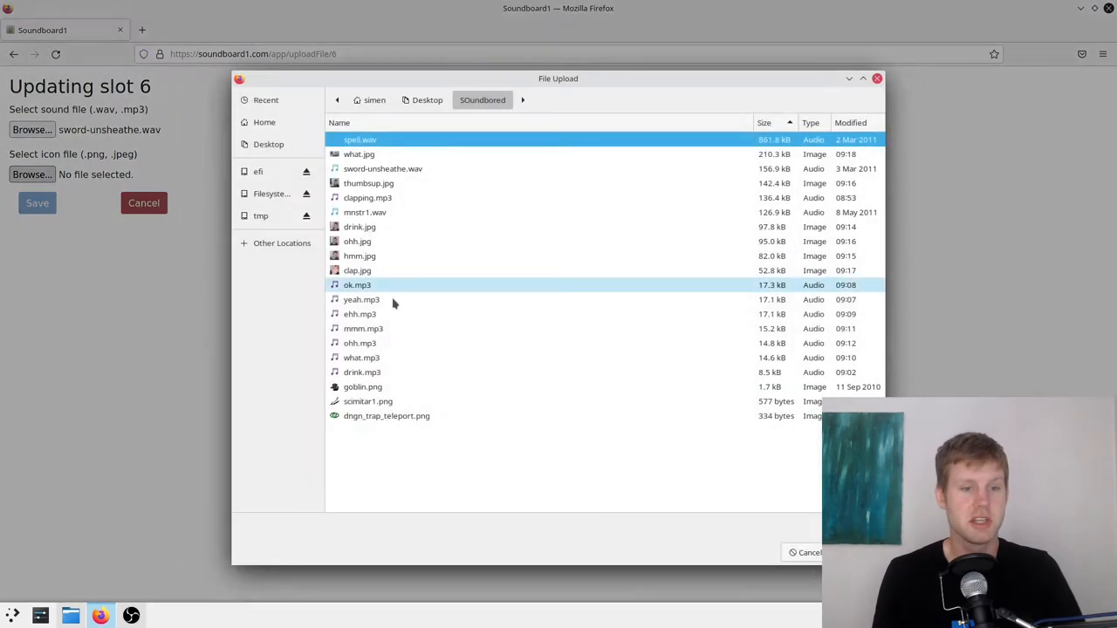
click(367, 401)
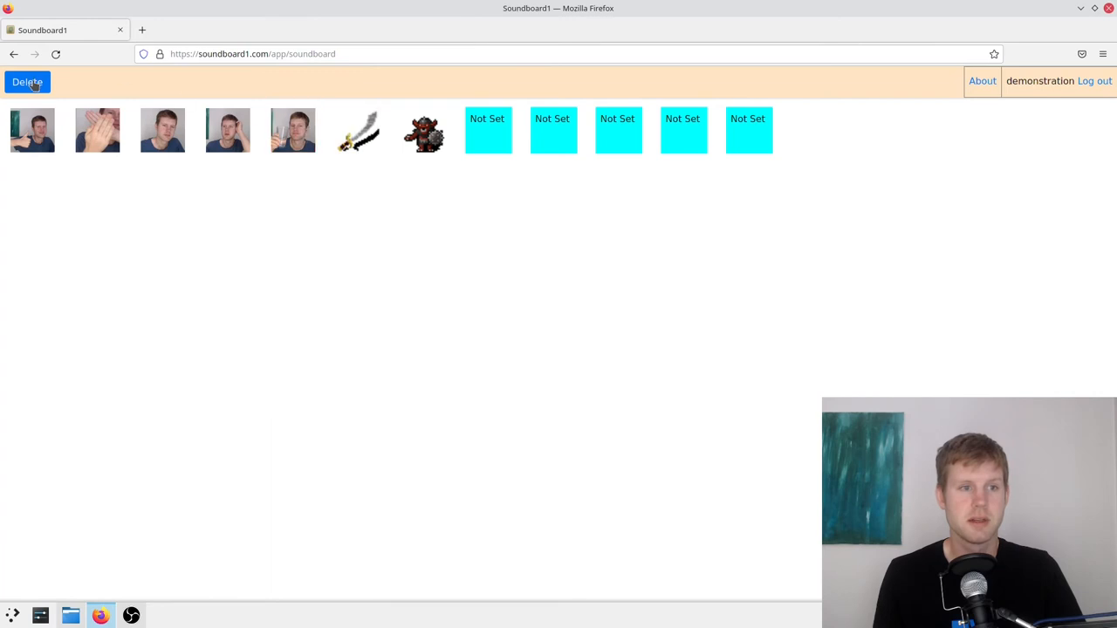
Cancel the slot 5 file upload, then un-maximize the Firefox window
click(27, 81)
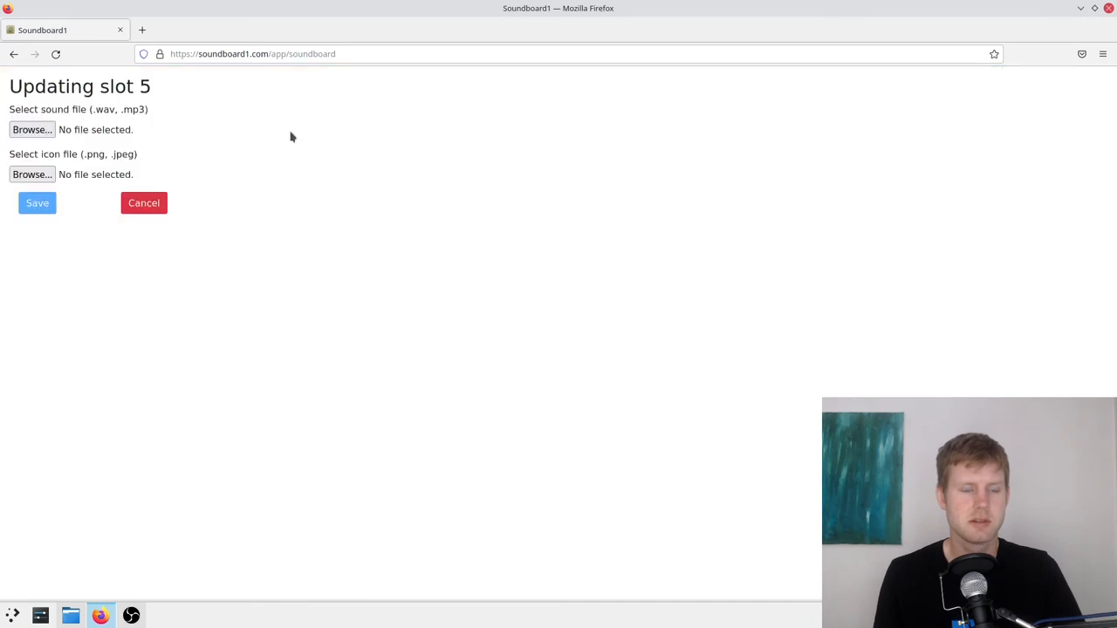
click(33, 129)
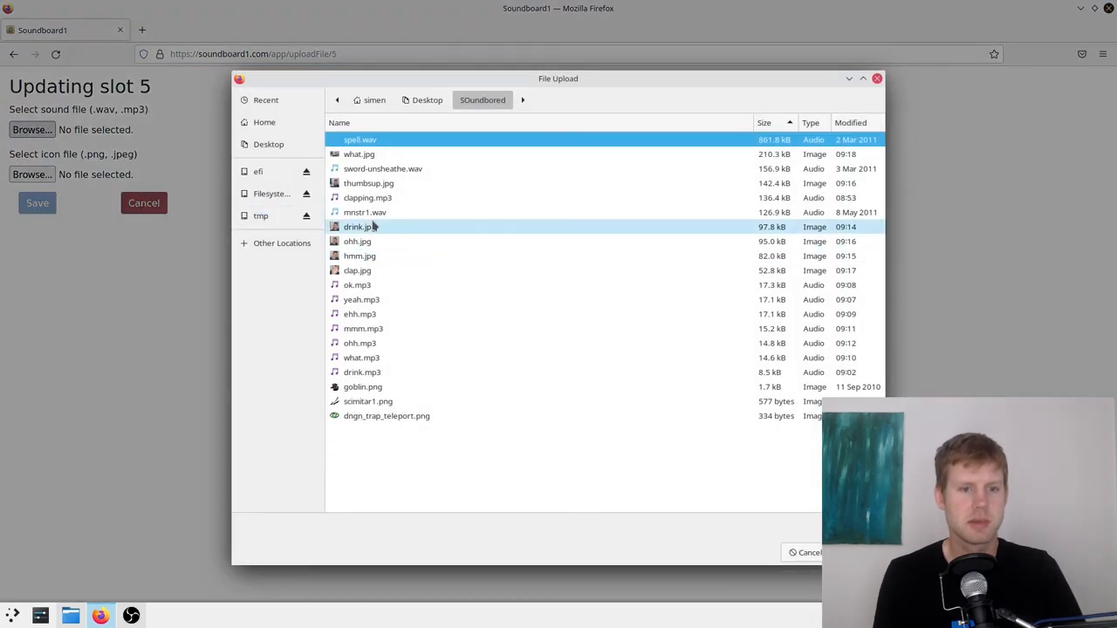
click(362, 372)
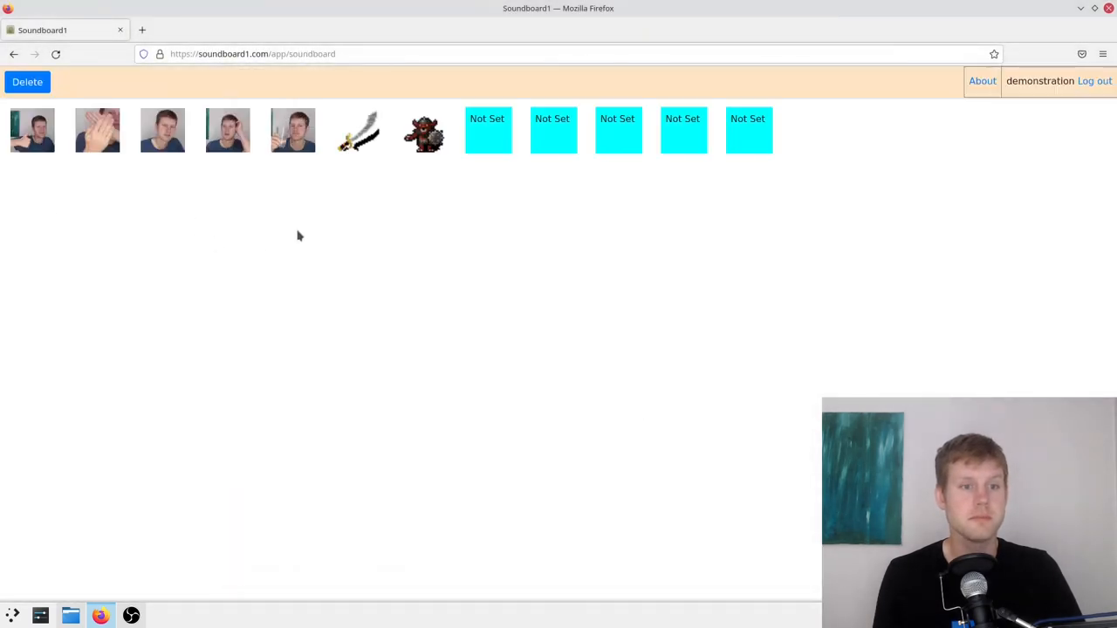
click(1095, 8)
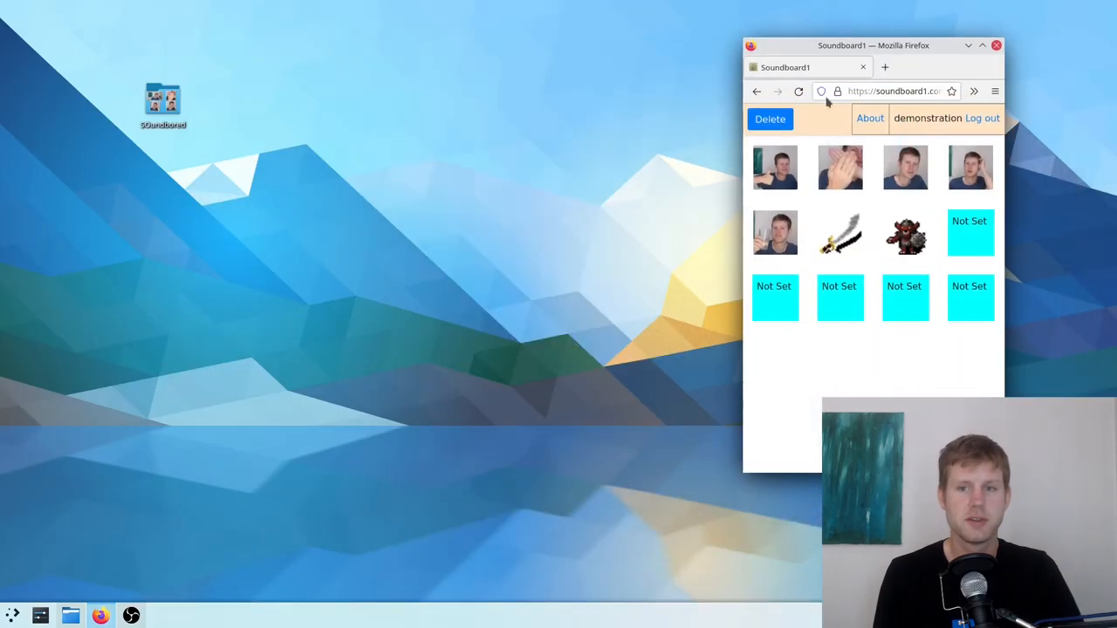
Drag the small board window to the left edge and play the scimitar sound
drag(873, 45, 257, 27)
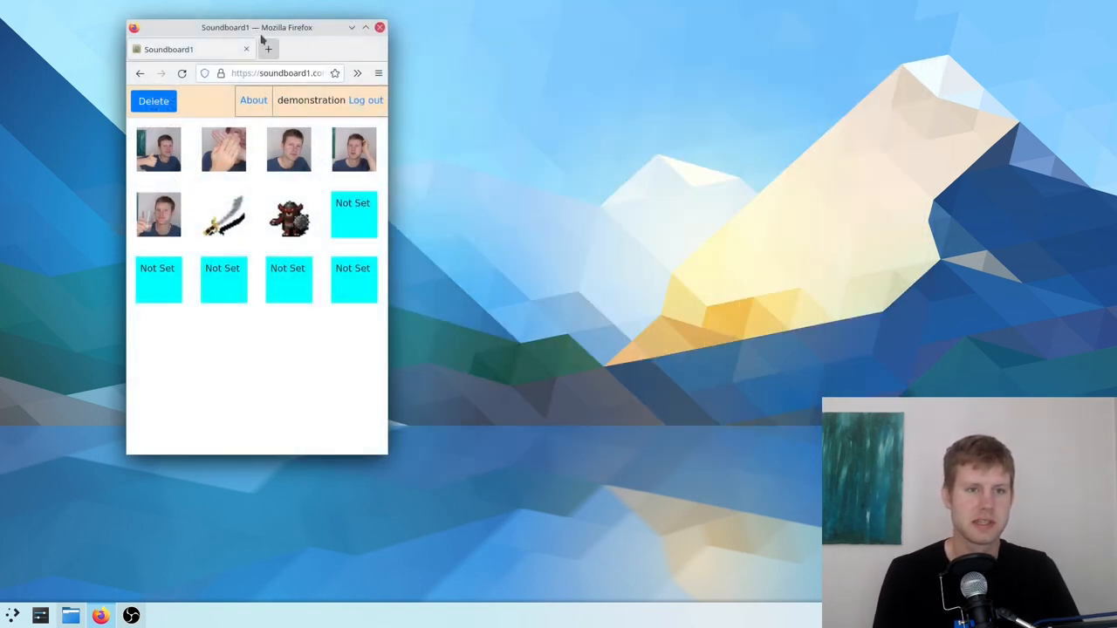
click(354, 148)
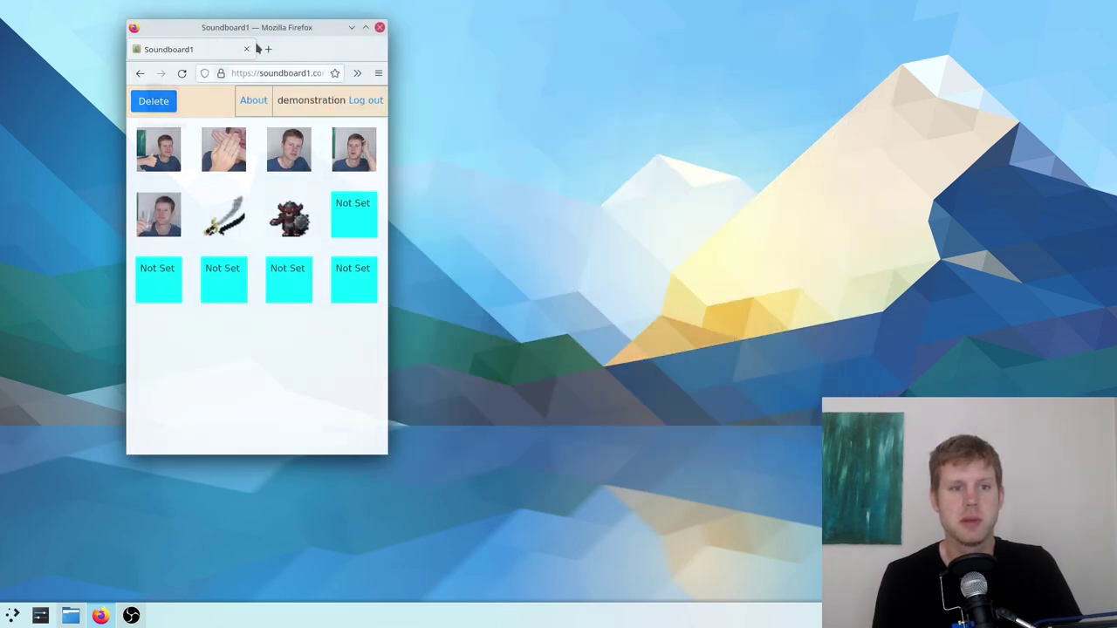
drag(256, 27, 171, 61)
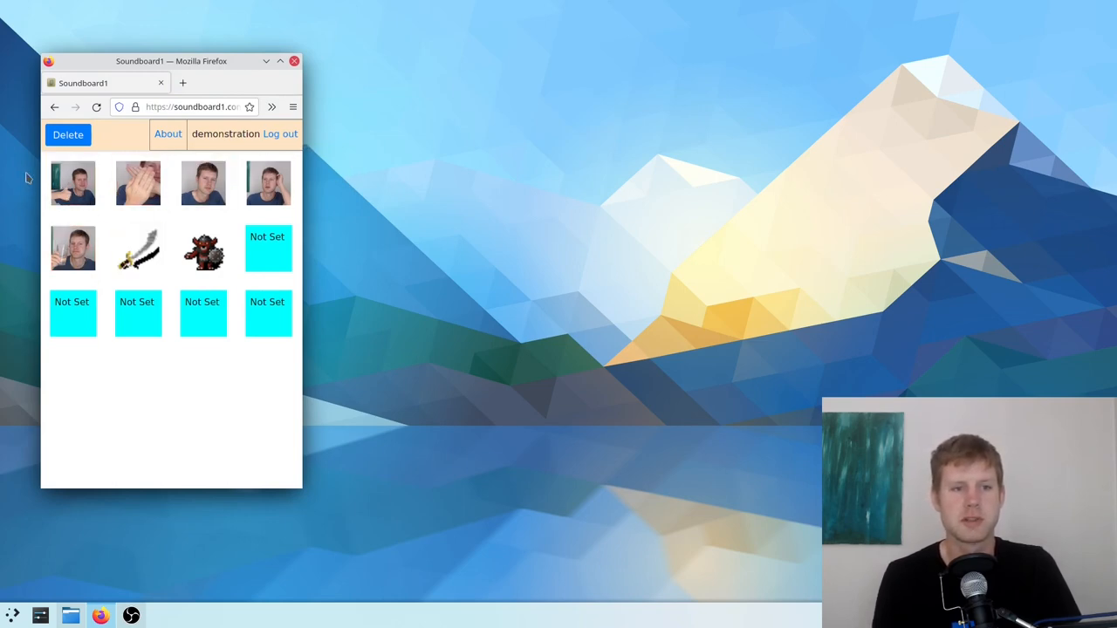
click(138, 248)
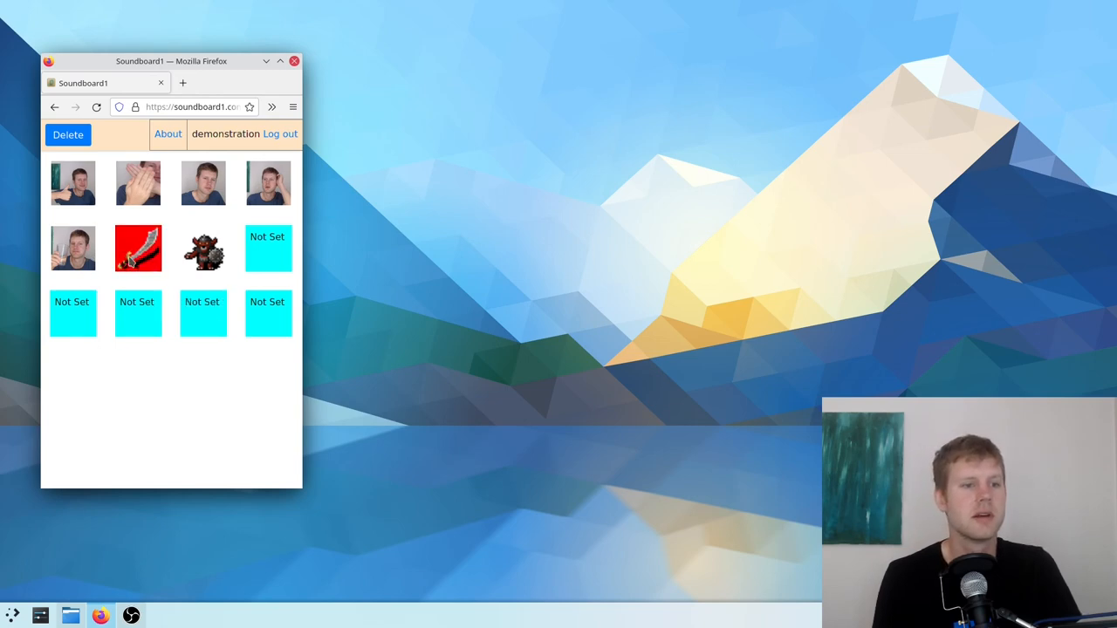
click(72, 248)
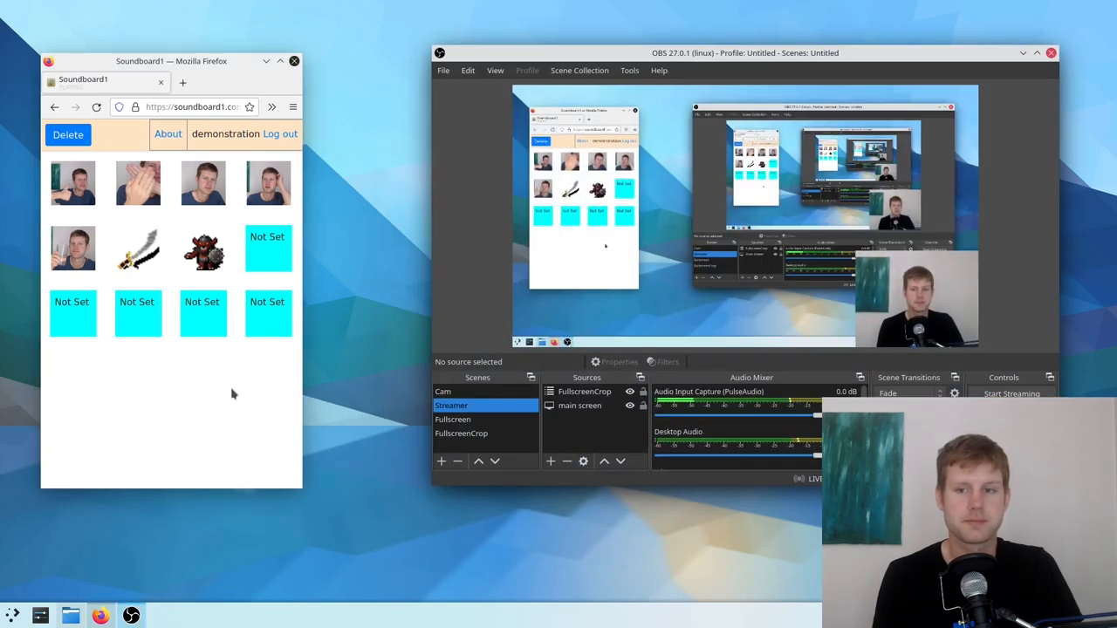
mouse_move(738, 507)
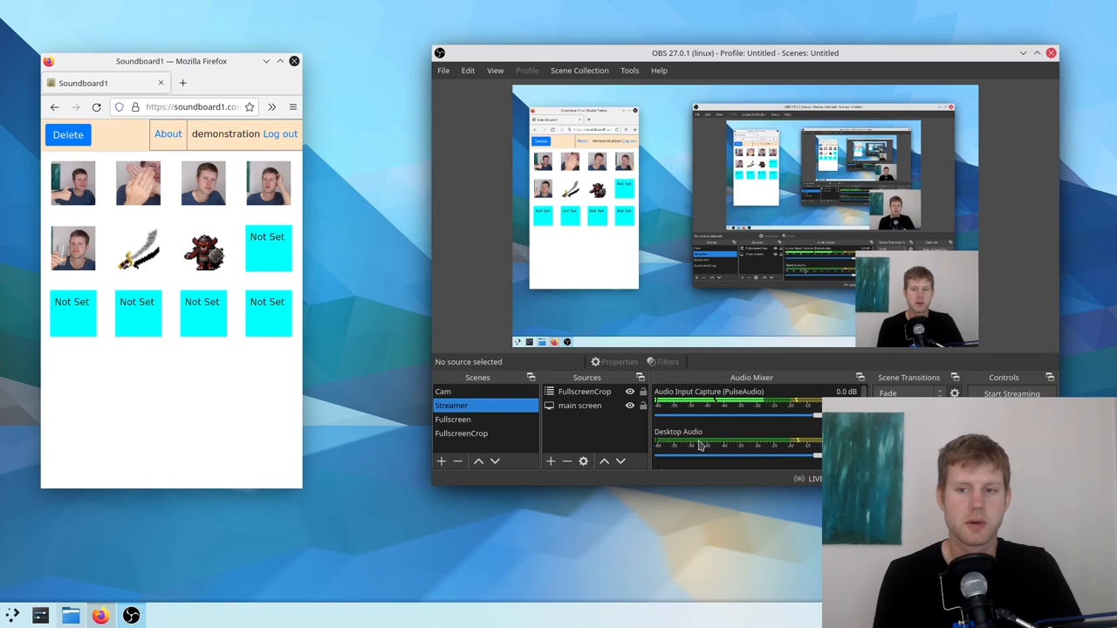
Play the first portrait and clapping sounds, and try the bottom-row tiles
click(73, 183)
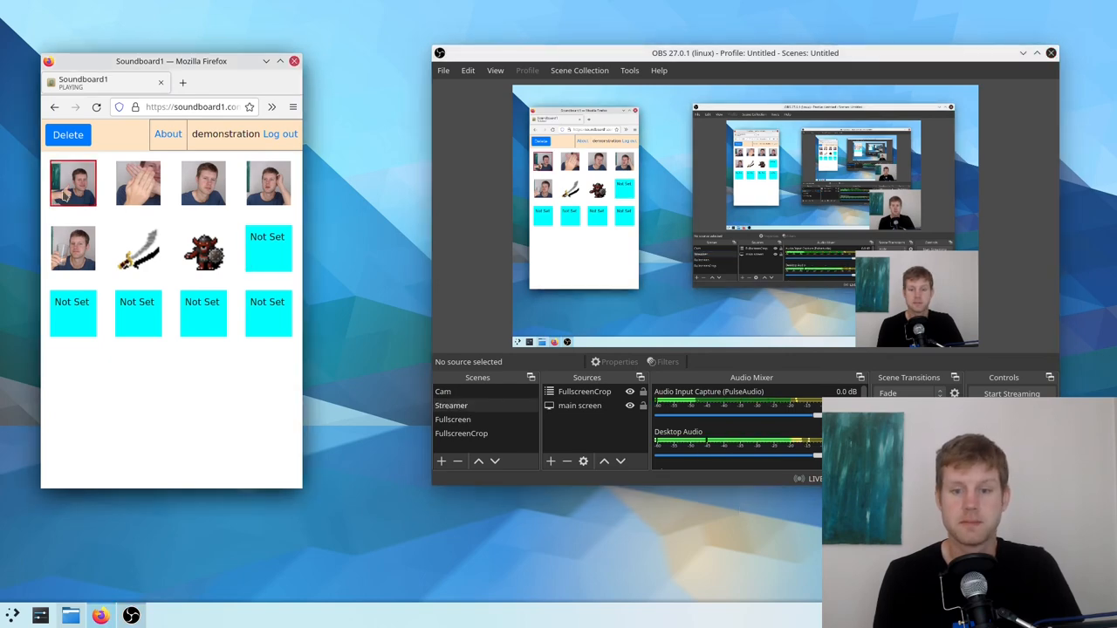
click(138, 183)
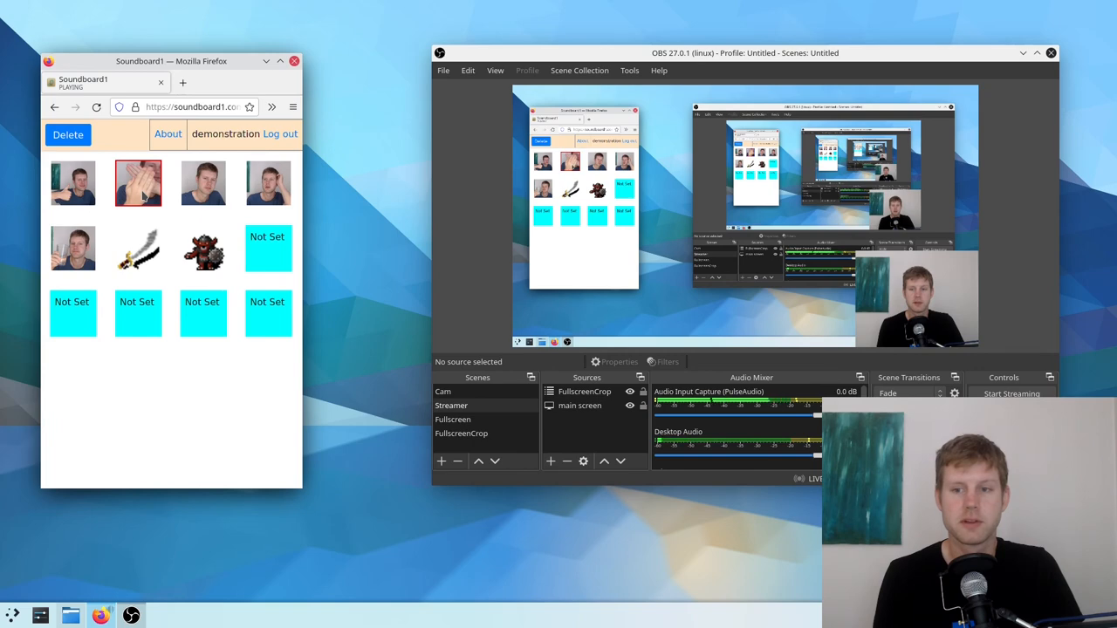
click(138, 312)
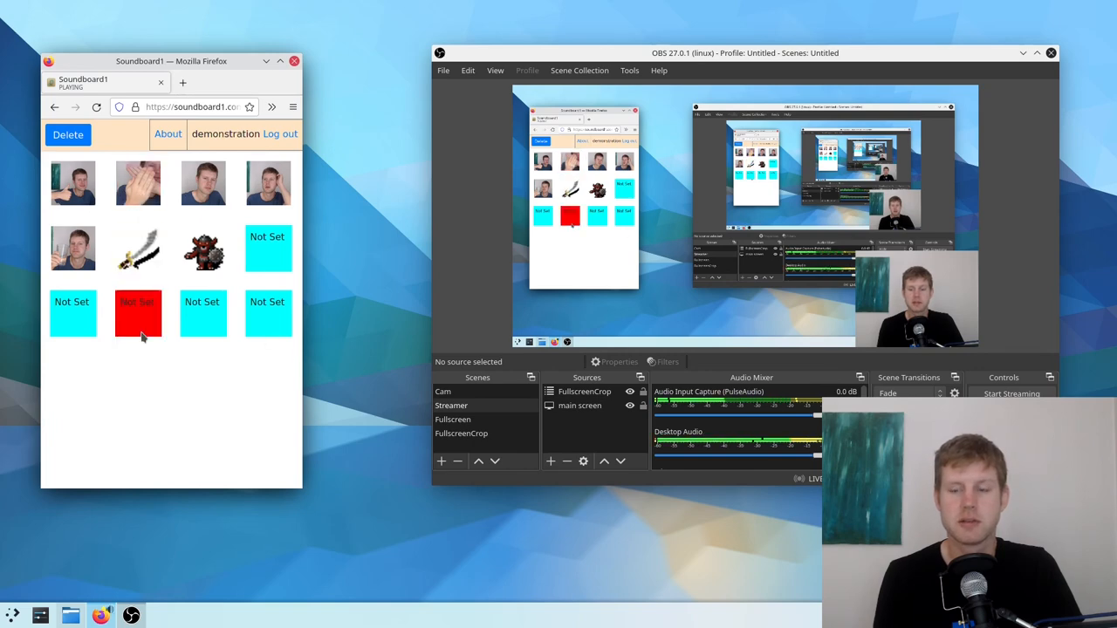
click(138, 313)
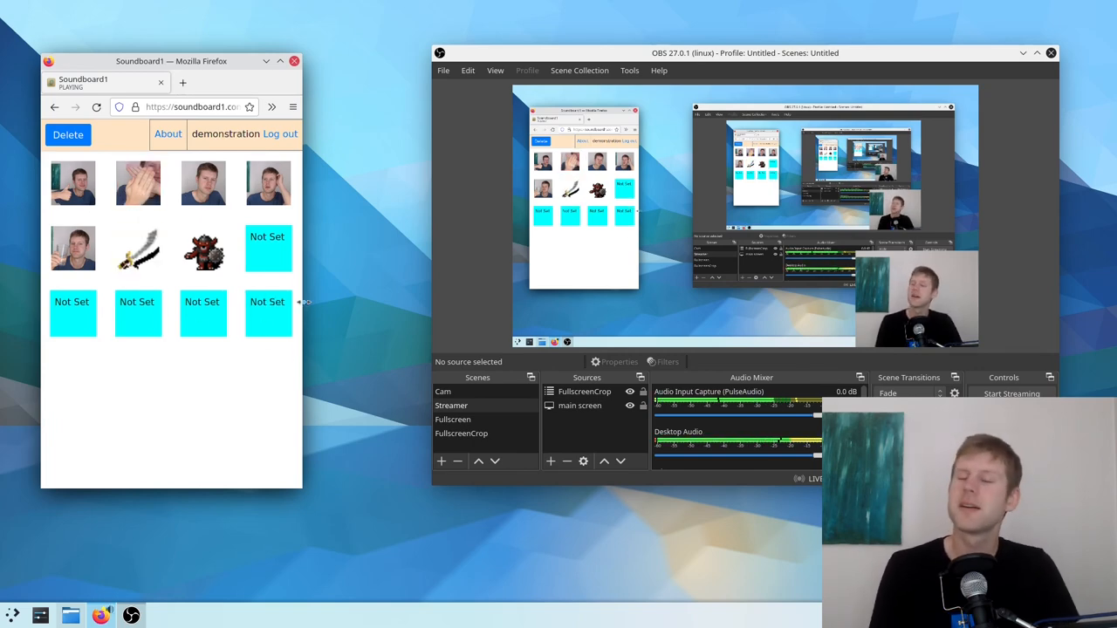
click(268, 314)
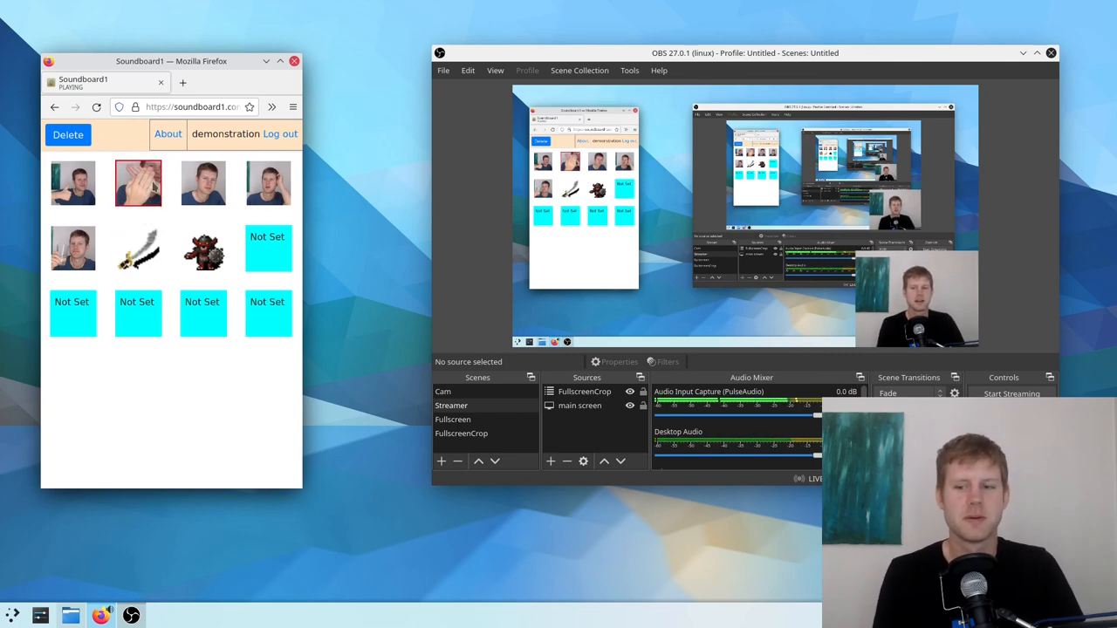
Play the third portrait, sword and drinking sounds, repeating the sword several times
click(203, 184)
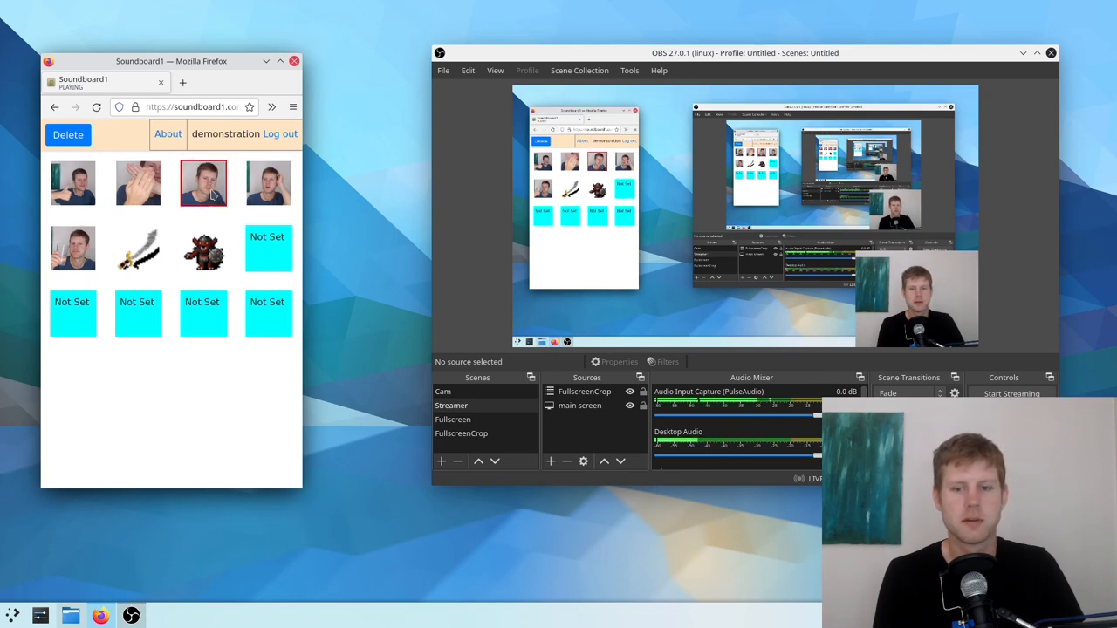
click(268, 183)
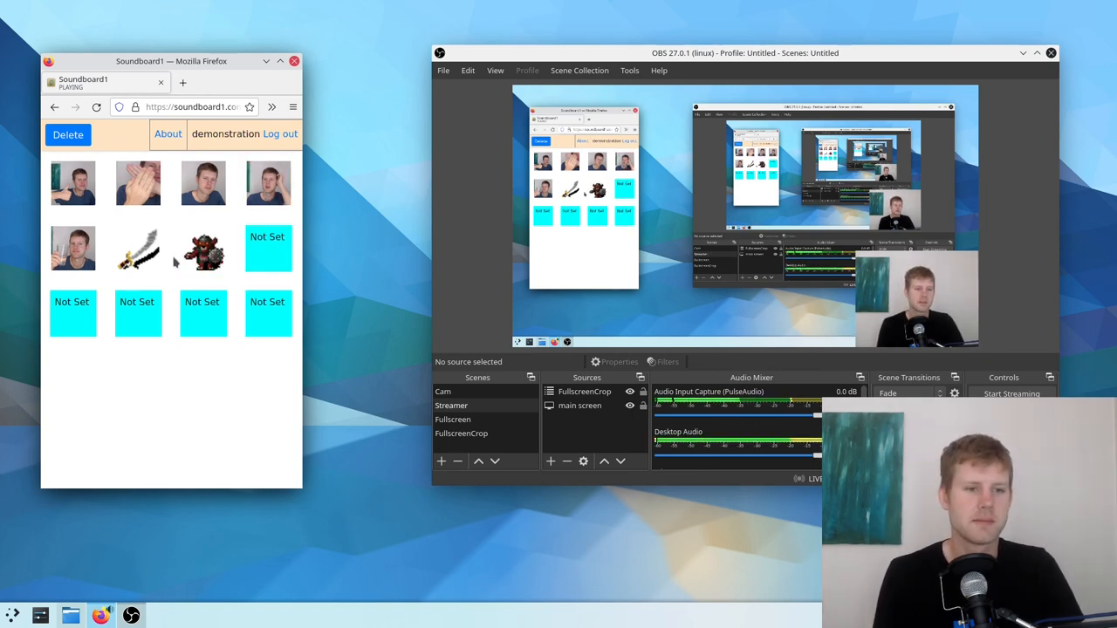
click(204, 249)
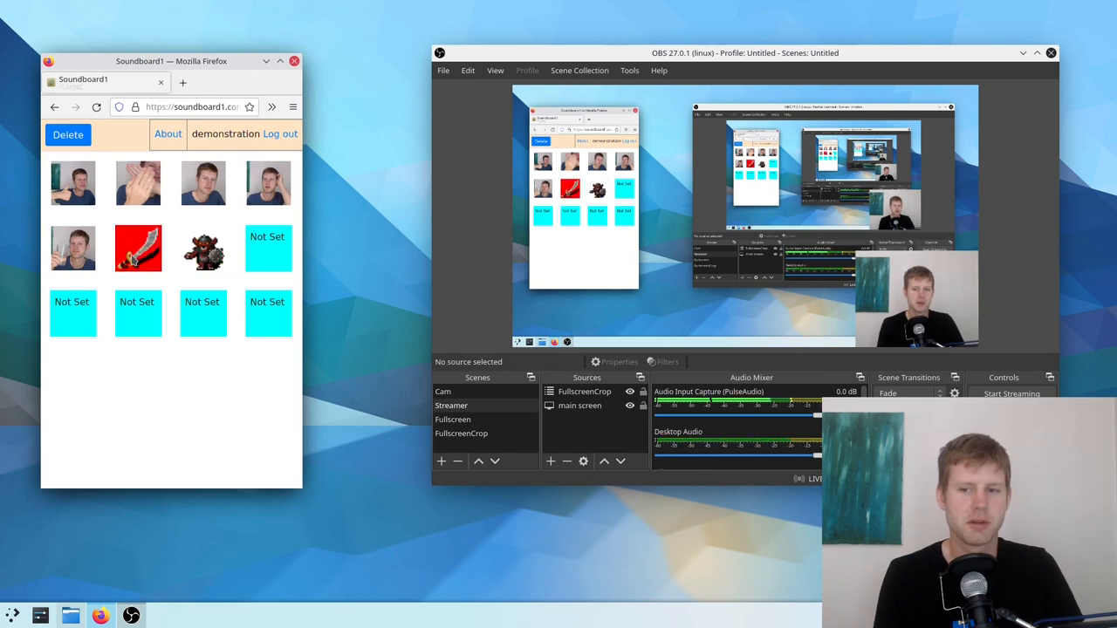
click(138, 249)
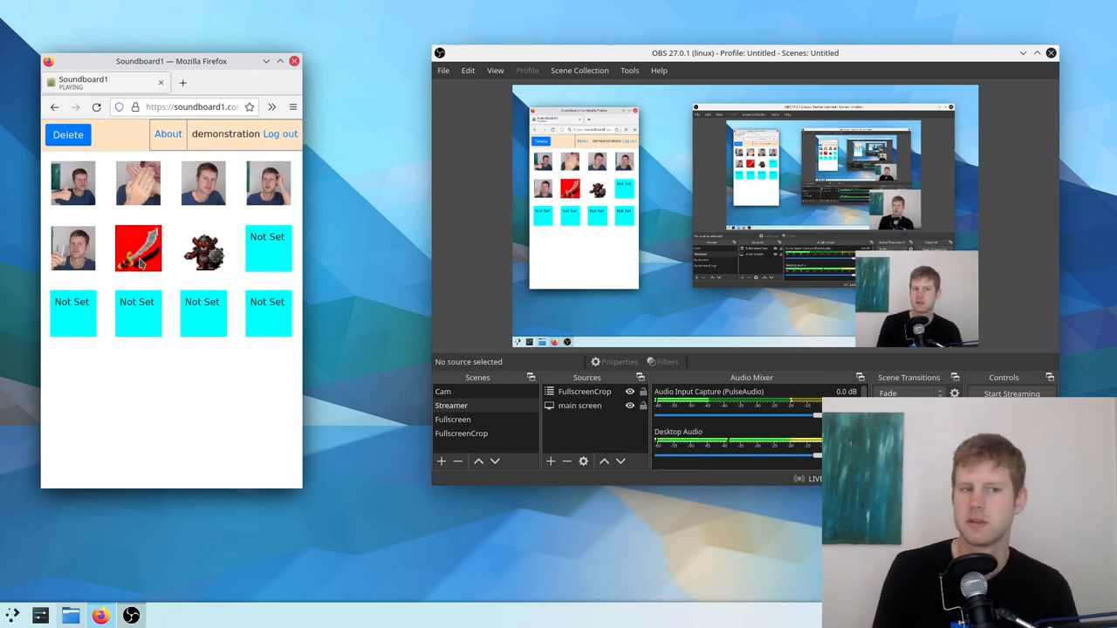
click(138, 248)
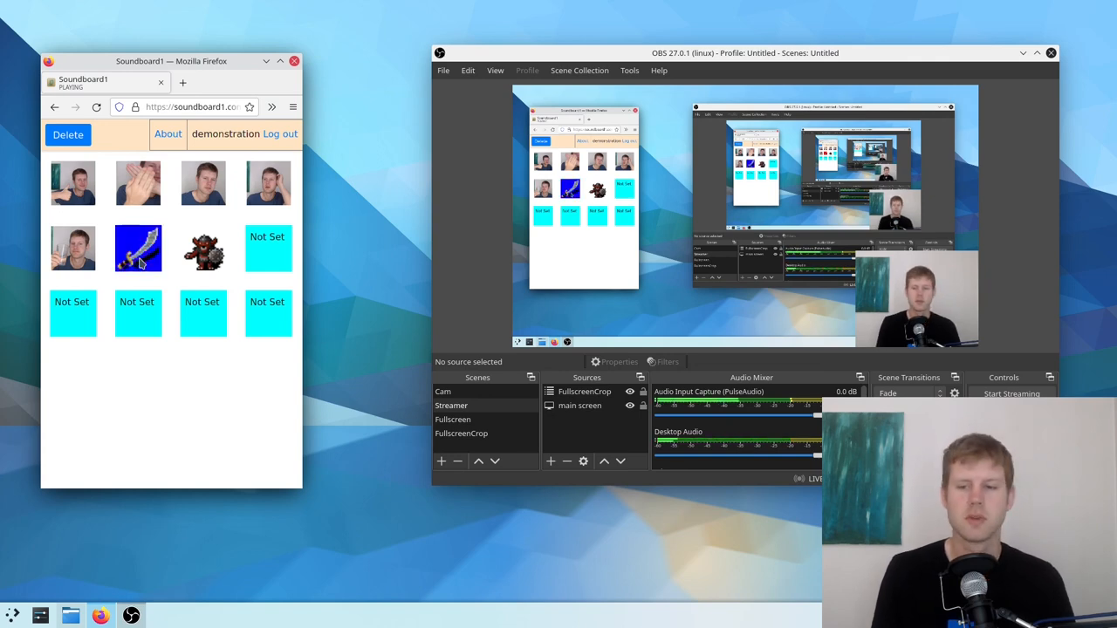
click(138, 248)
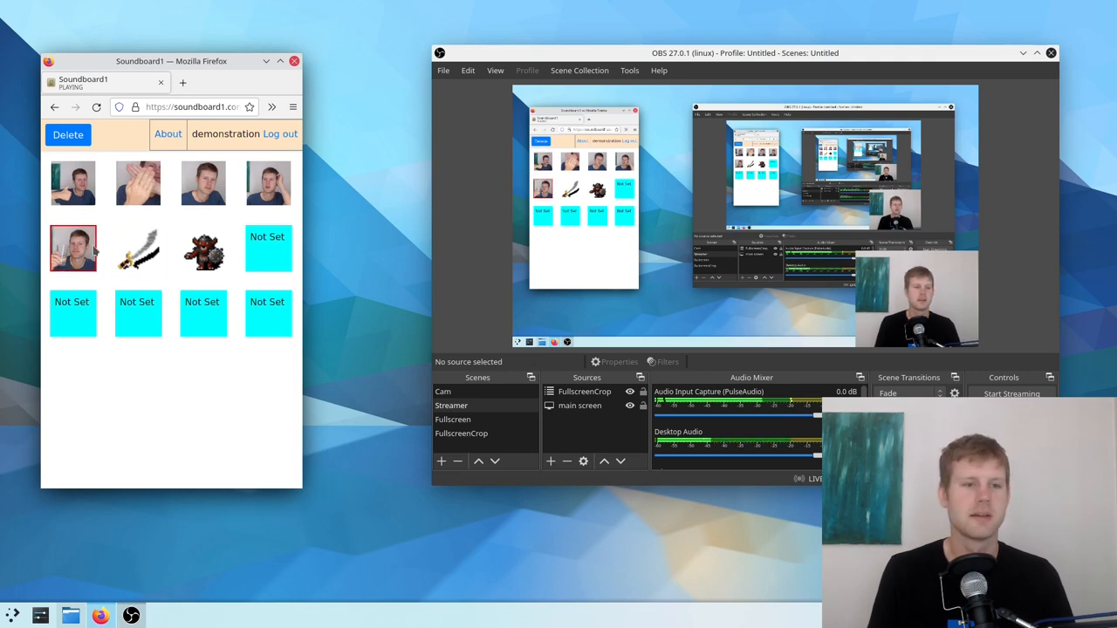
click(203, 183)
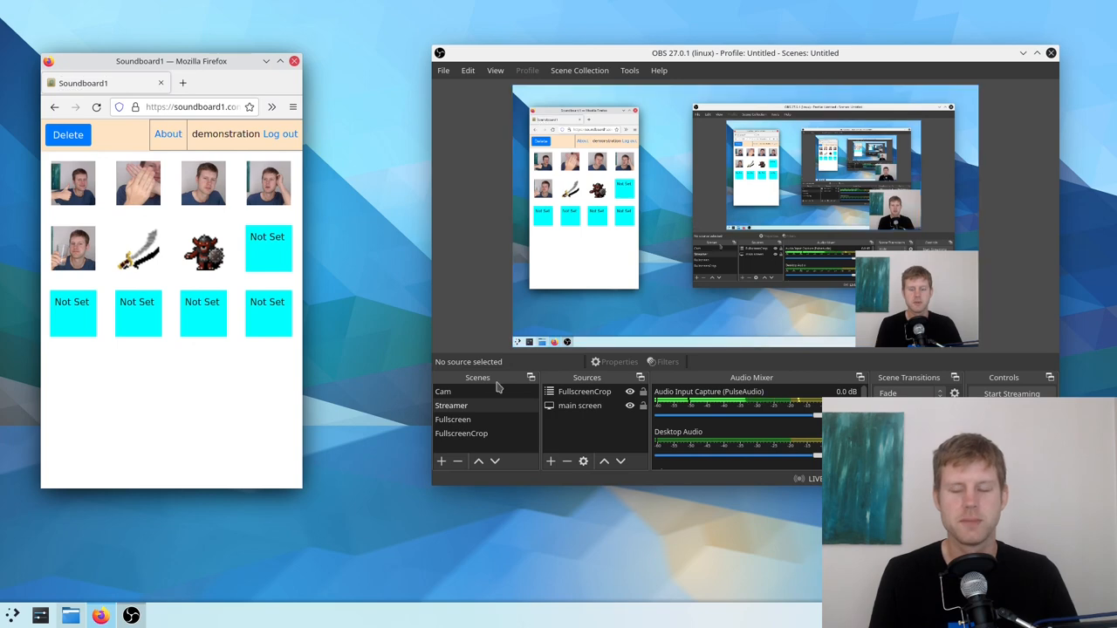
Maximize the Firefox board window and raise OBS from the taskbar
click(203, 184)
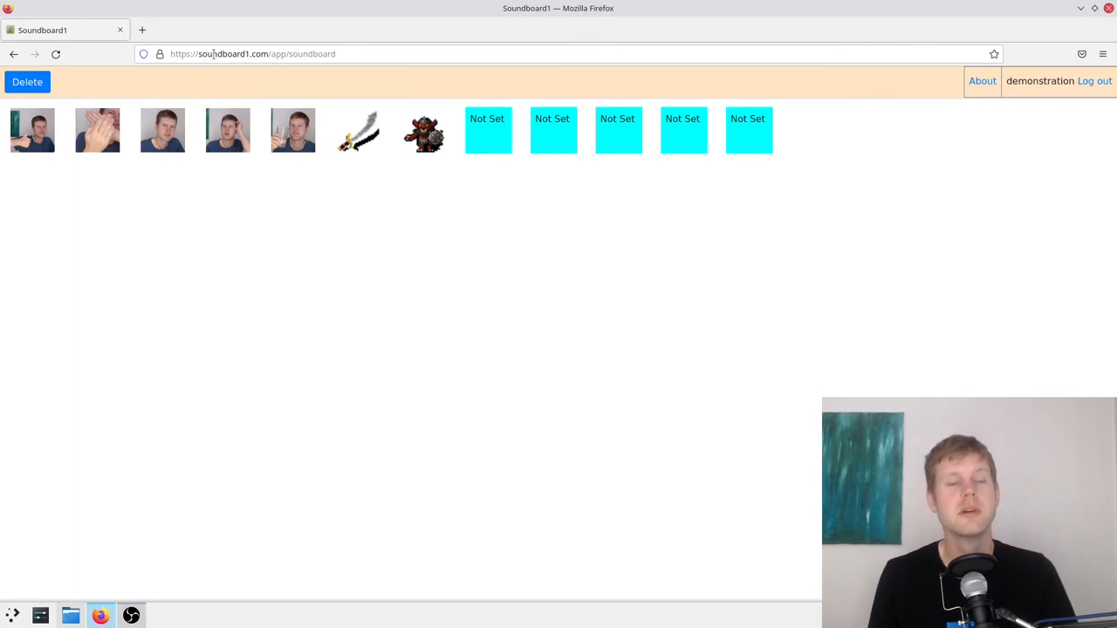
mouse_move(279, 91)
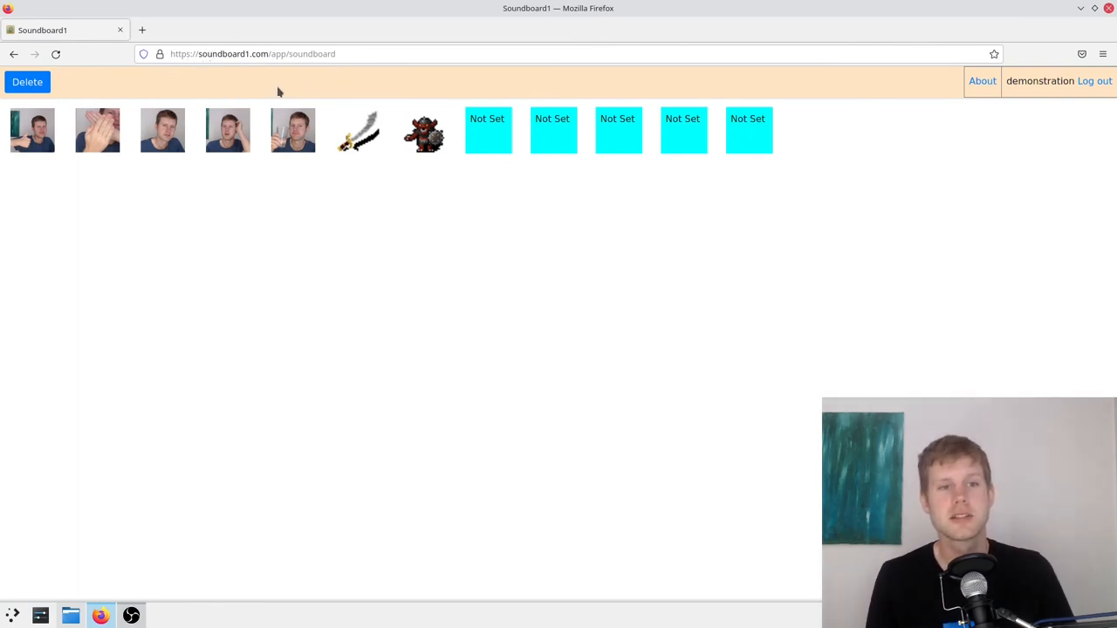
click(131, 615)
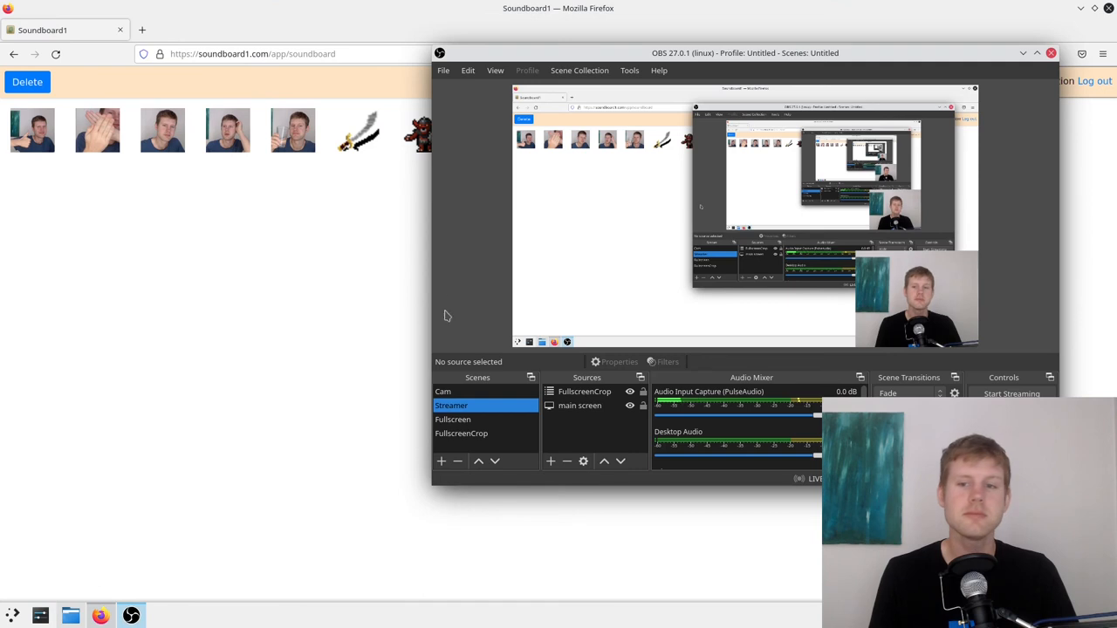